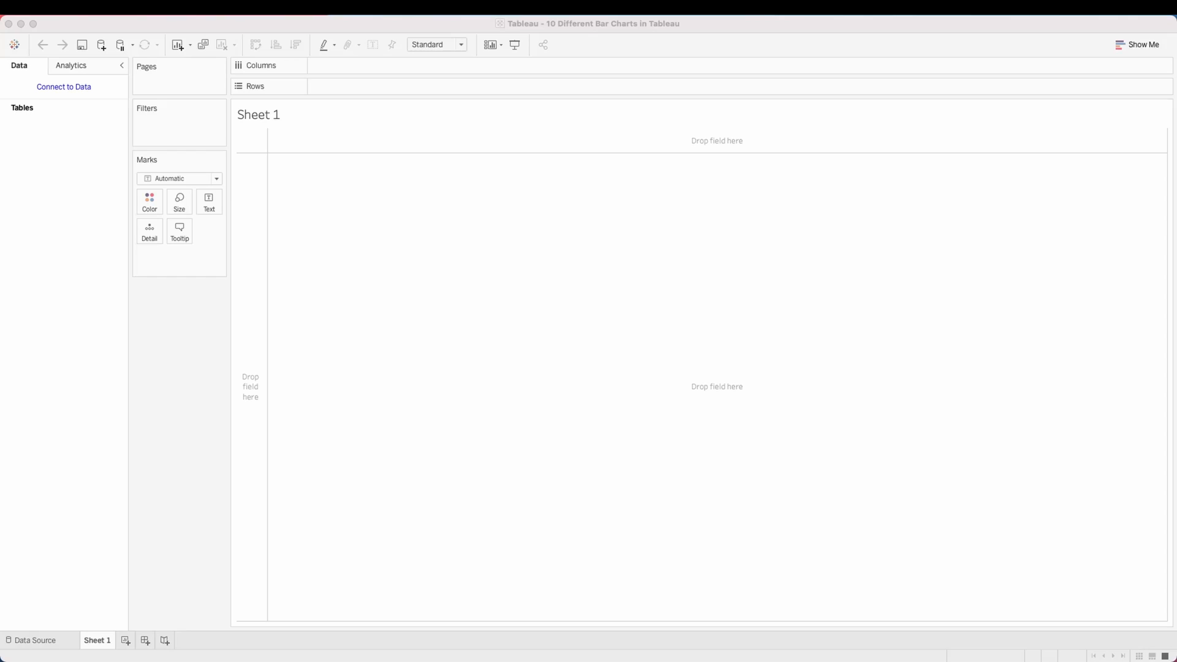
Step: Connect to the Superstore sample and expand Product to reach Sub-Category for the bar chart
left_click(63, 87)
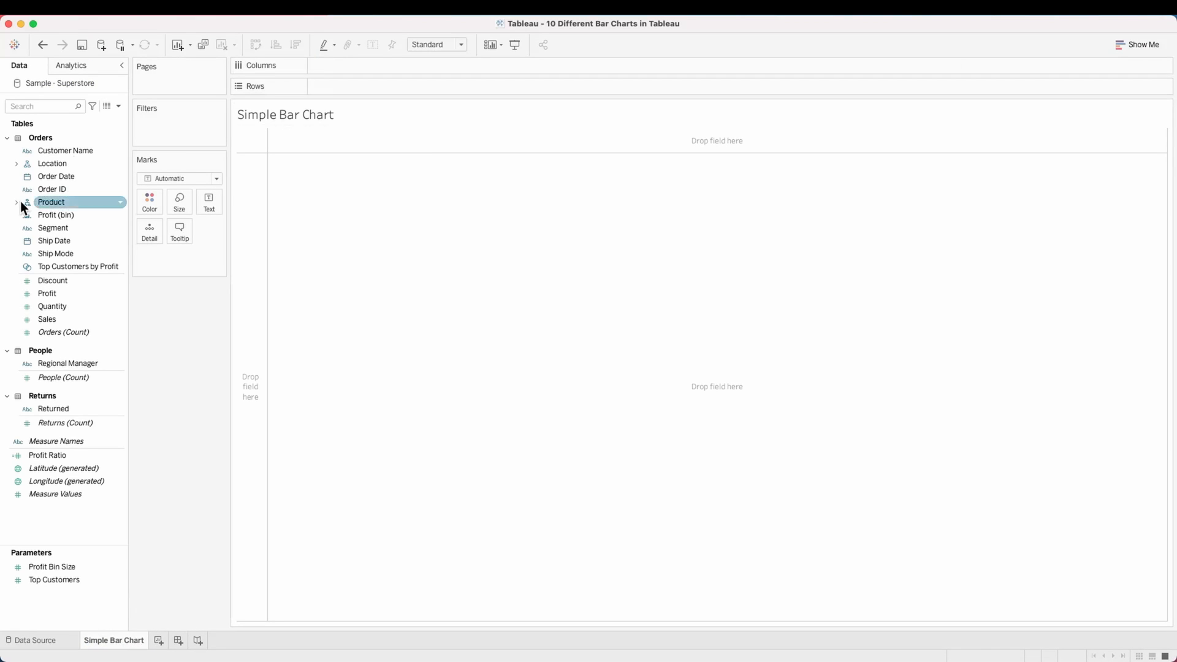
left_click(16, 201)
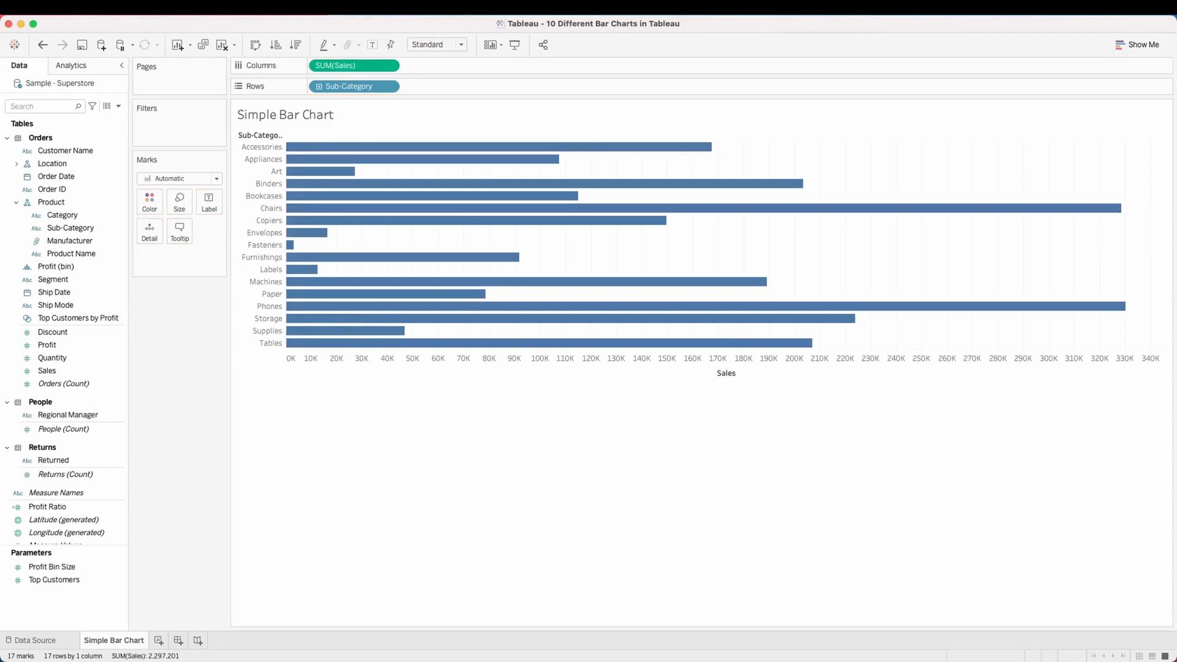
Step: Sort sub-categories by sales descending, remove grid lines and fit the chart to the entire view
left_click(295, 44)
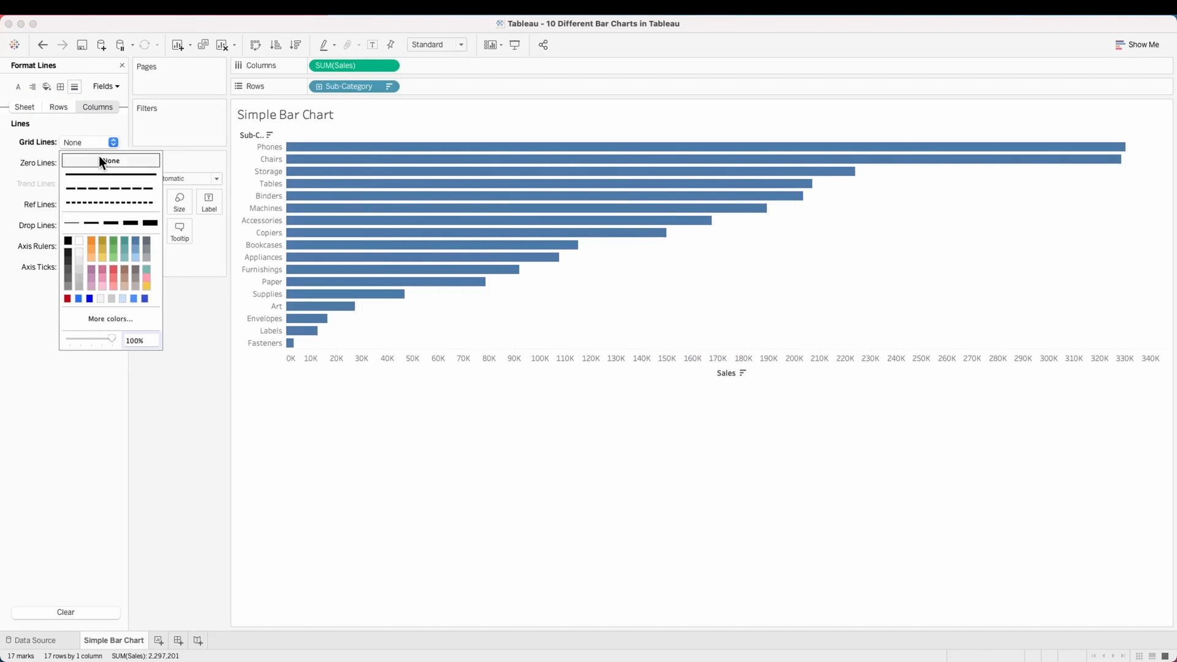
left_click(110, 160)
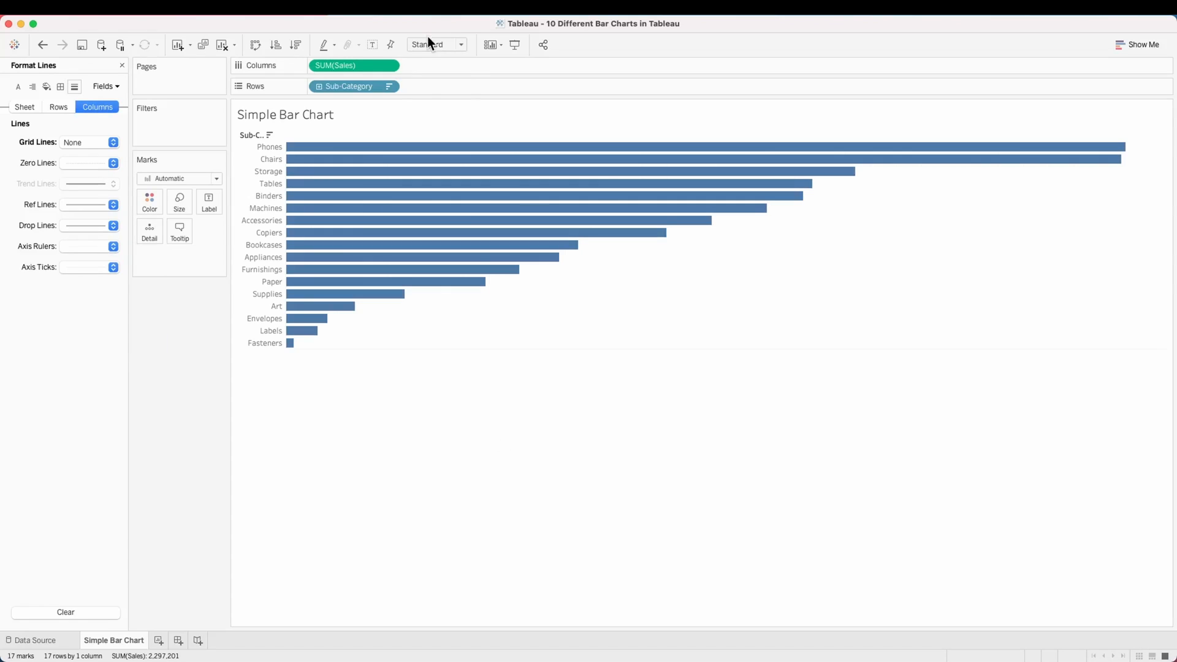
left_click(430, 45)
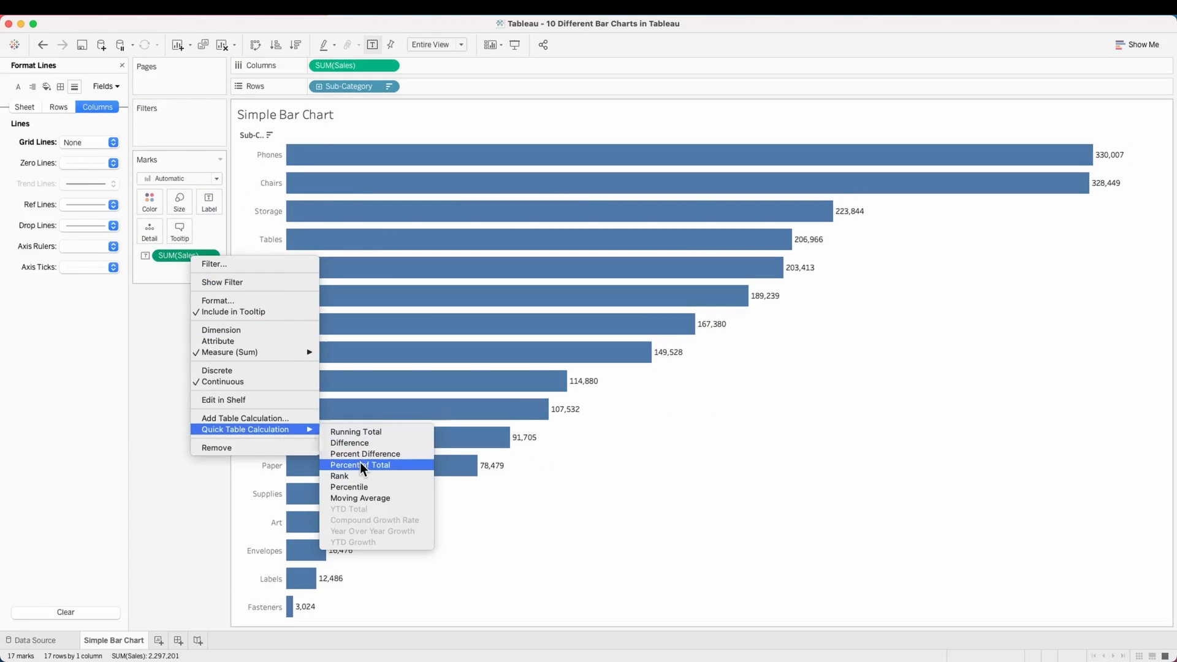
Step: Label each bar as Percent of Total sales formatted as a percentage with fewer decimals
left_click(360, 465)
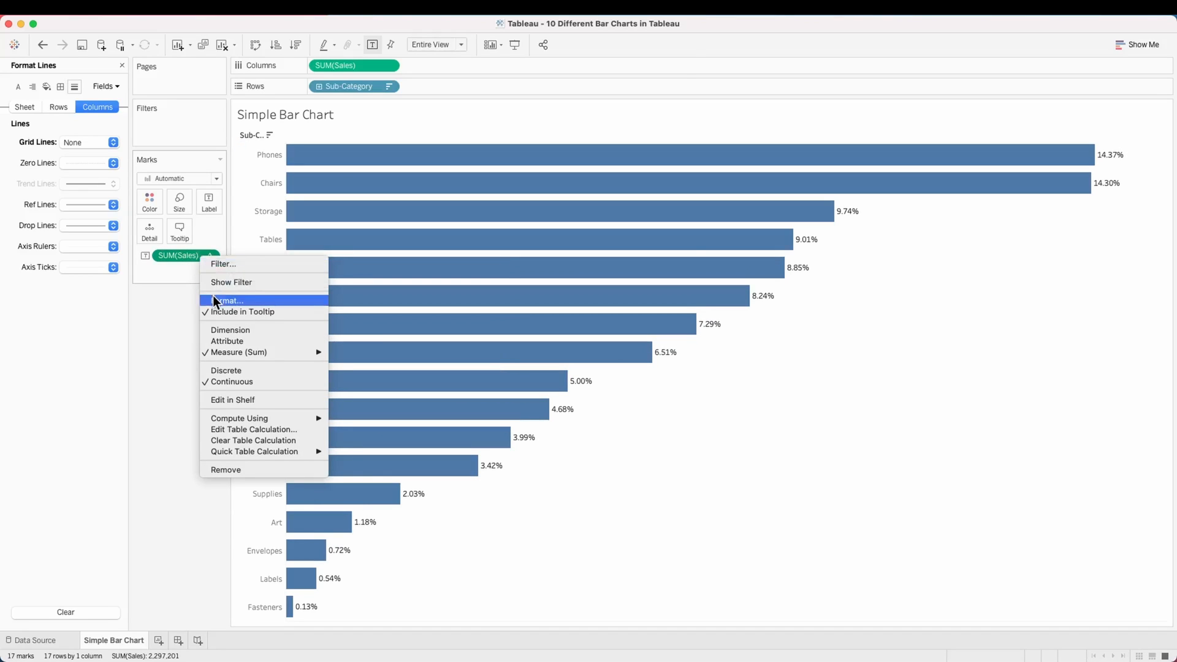
left_click(228, 300)
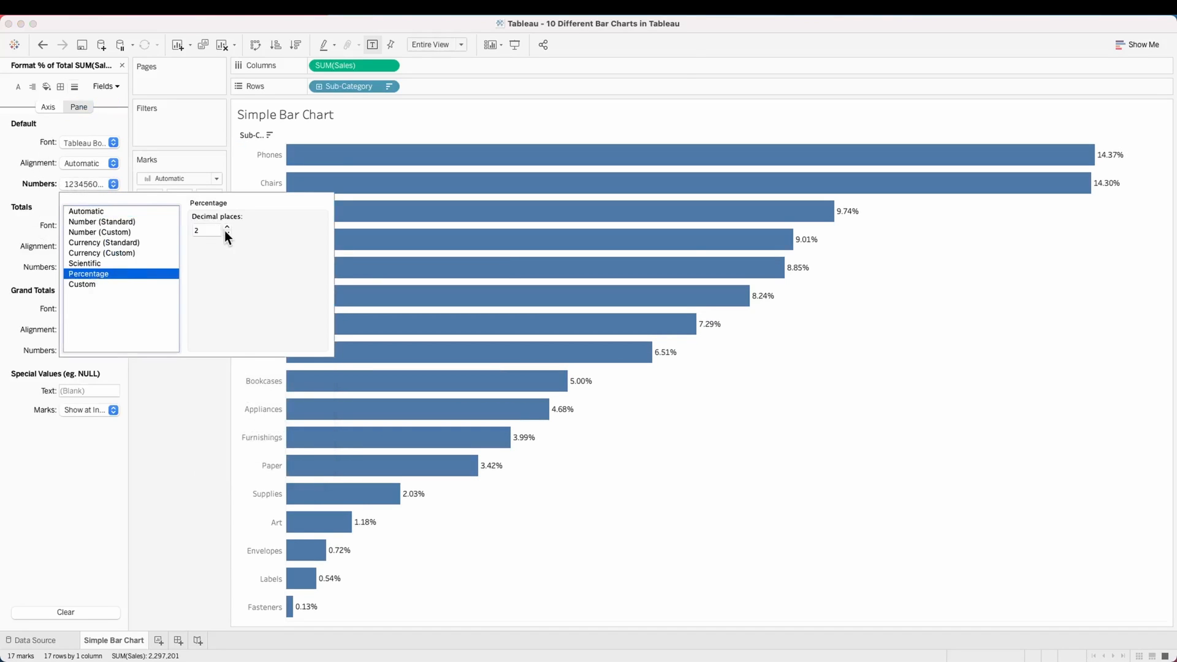
left_click(227, 233)
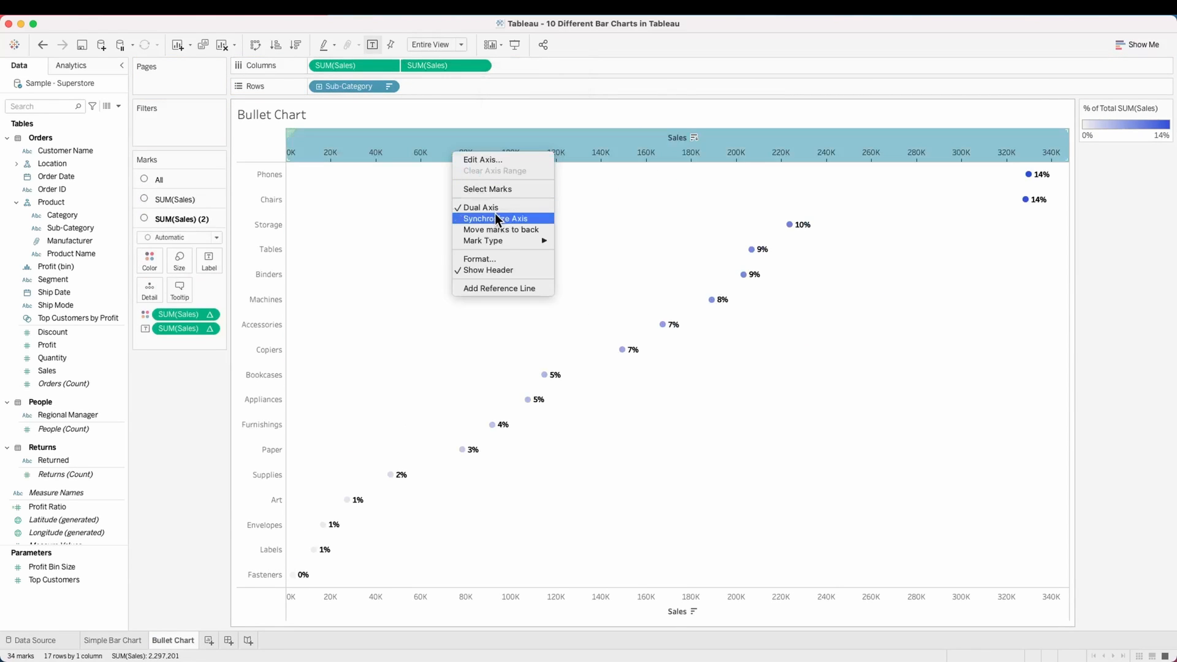
Step: Synchronise the dual sales axes and draw the first sales layer as bars
left_click(481, 207)
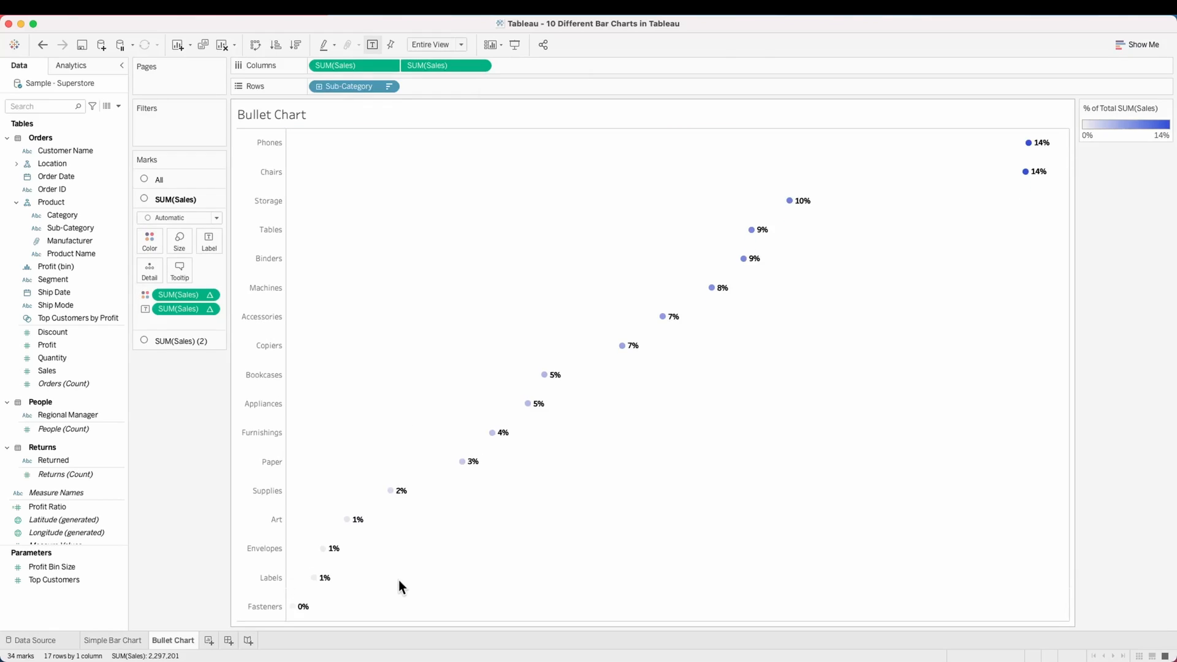
left_click(178, 218)
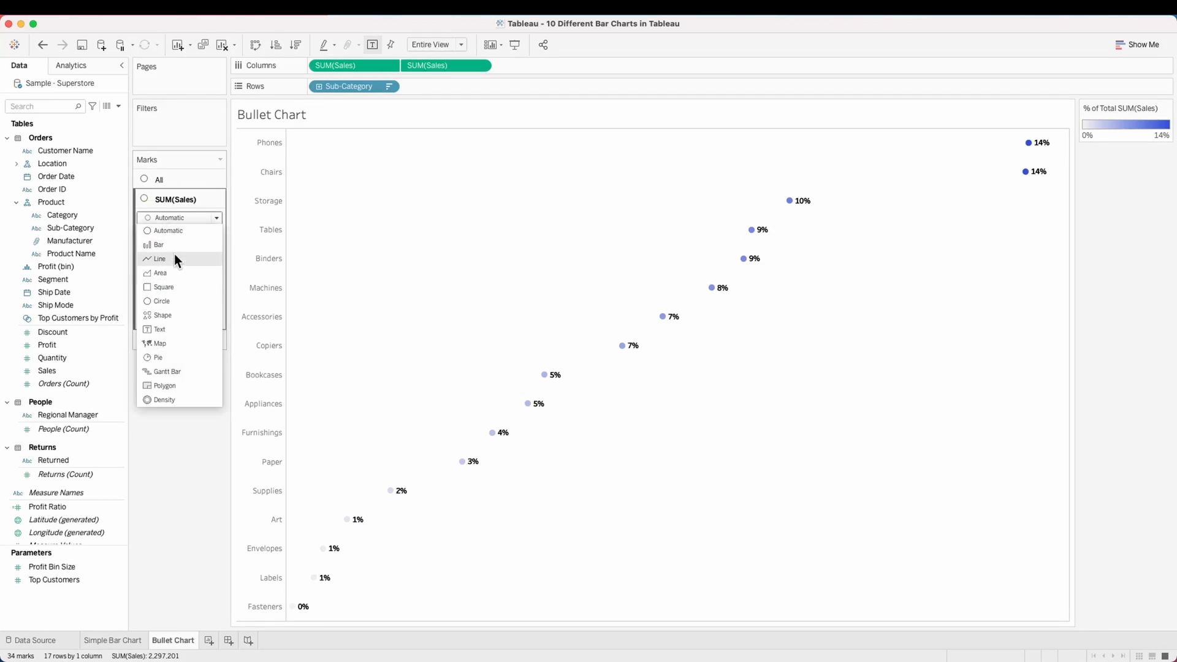
left_click(159, 245)
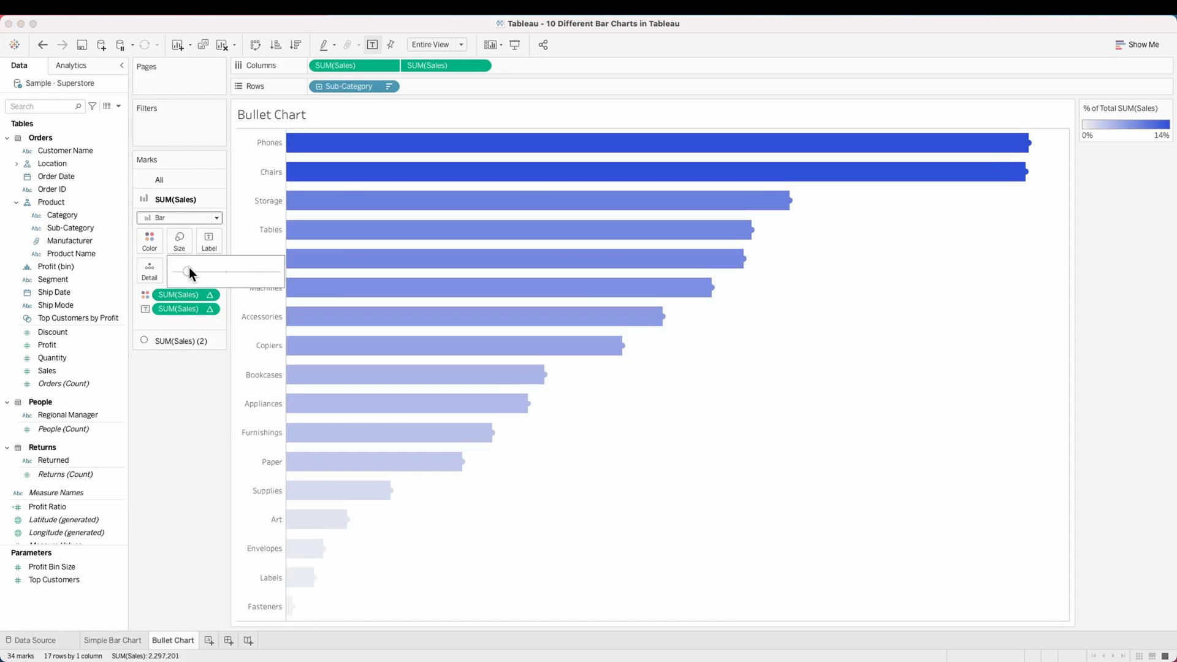
Step: Make the bars thinner and enlarge the circles capping their ends
left_click(180, 341)
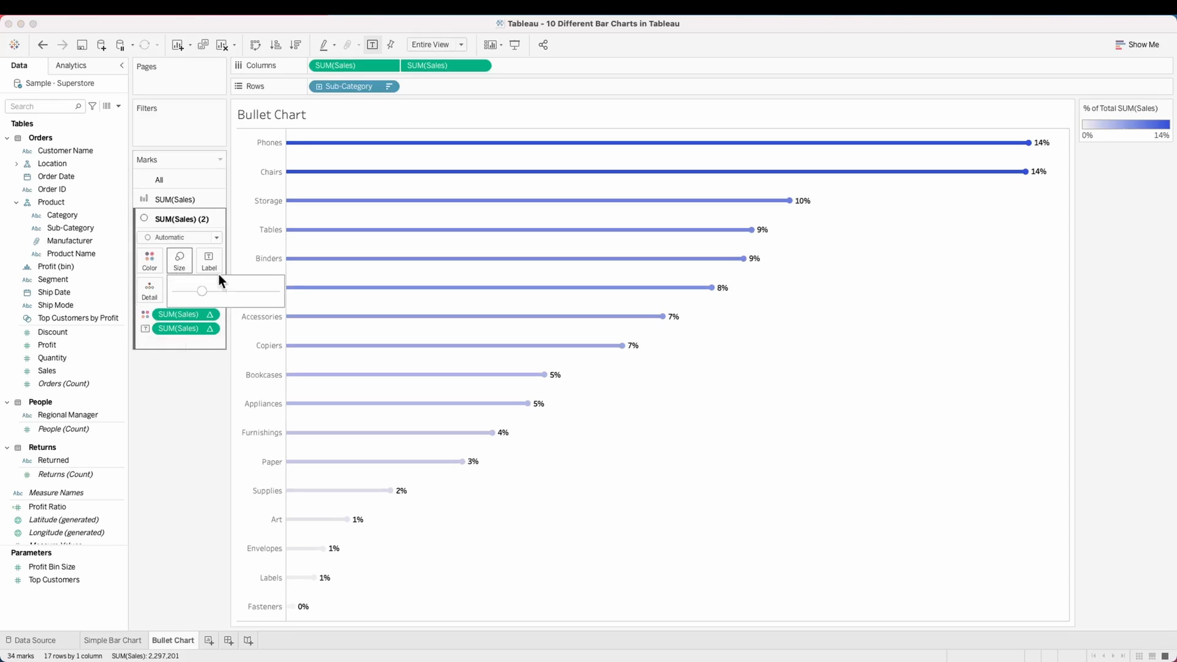
left_click(175, 199)
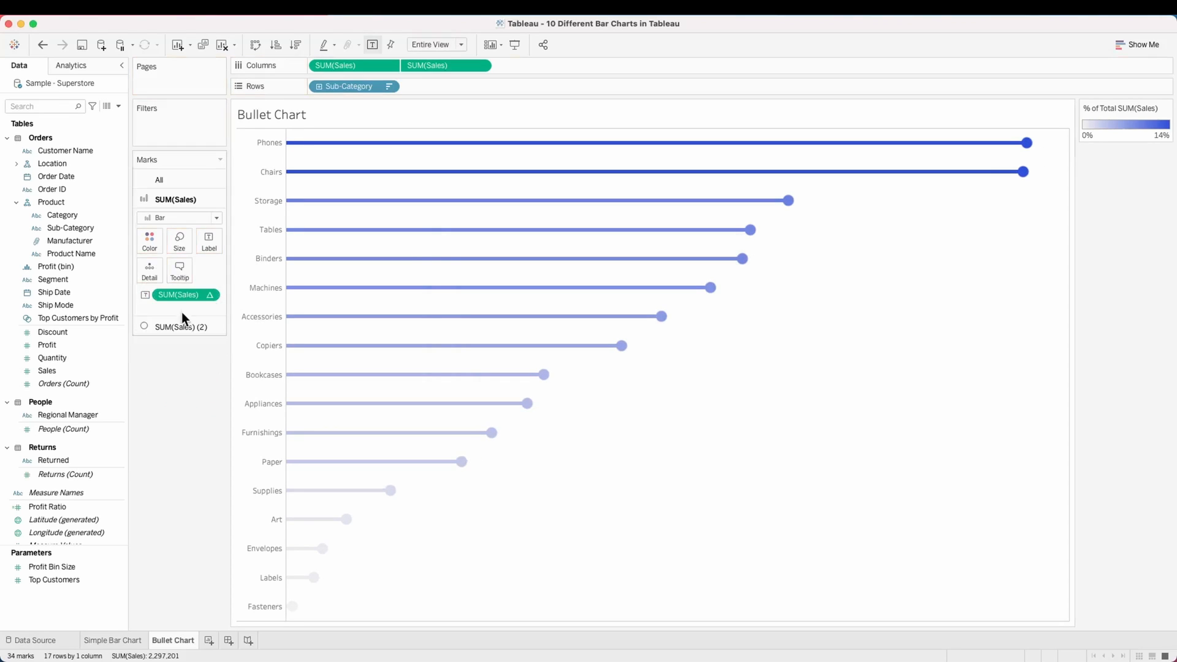
left_click(150, 238)
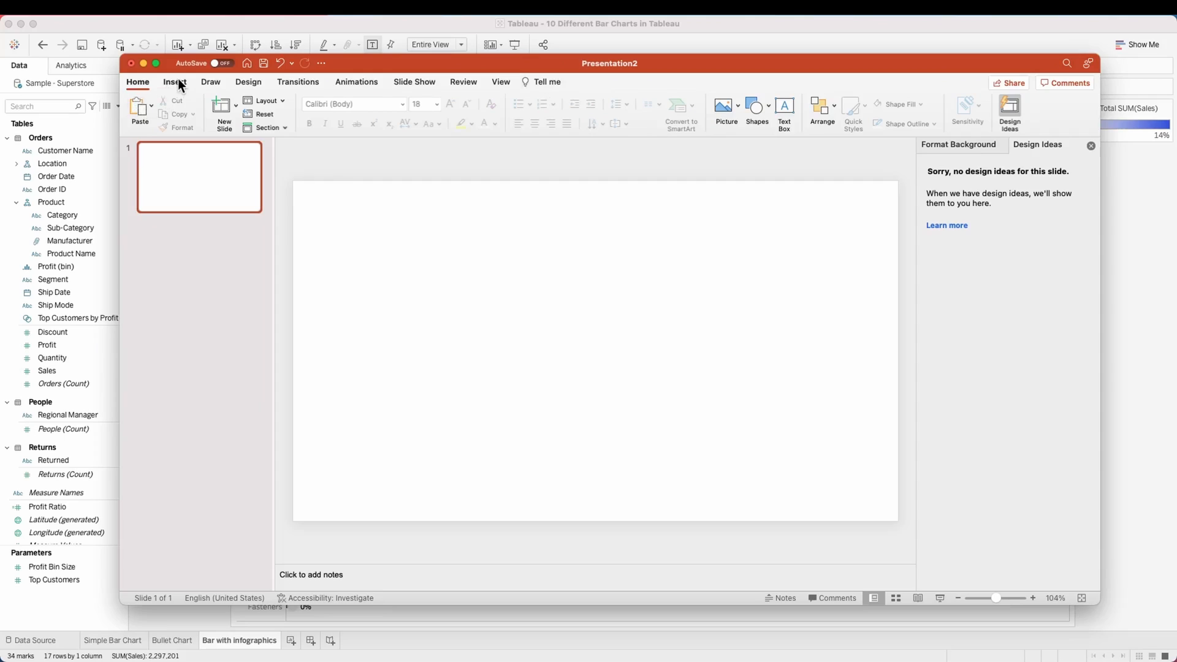
Step: Insert a telephone icon from the stock icon library onto the blank slide
left_click(174, 81)
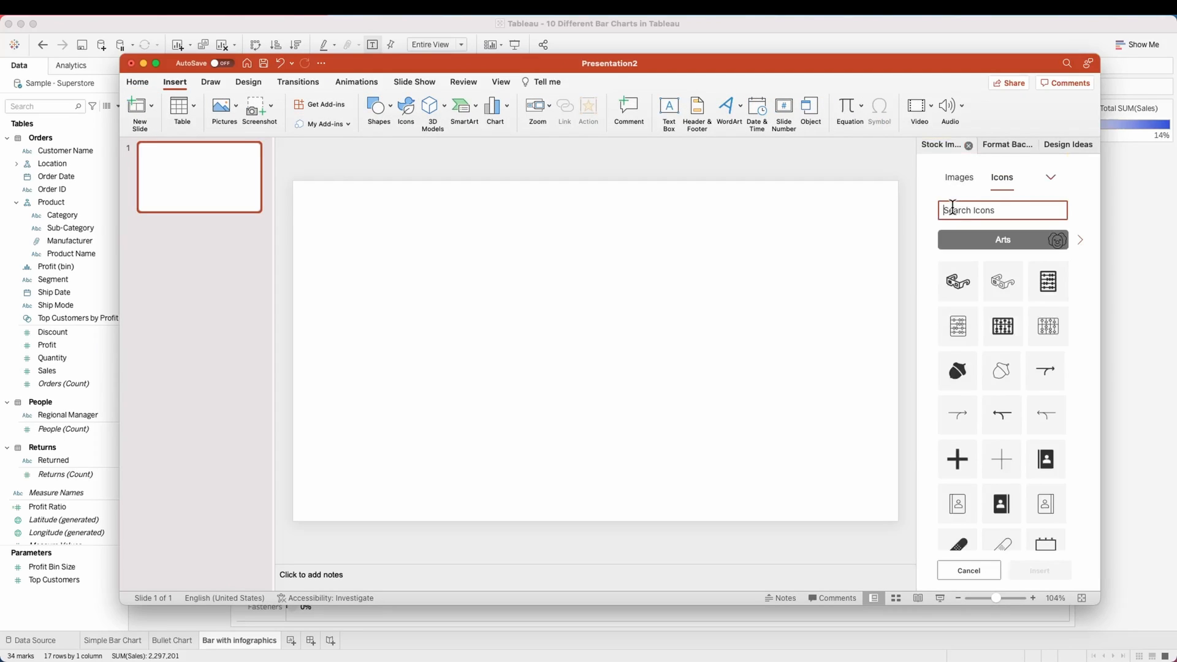
type("Phone")
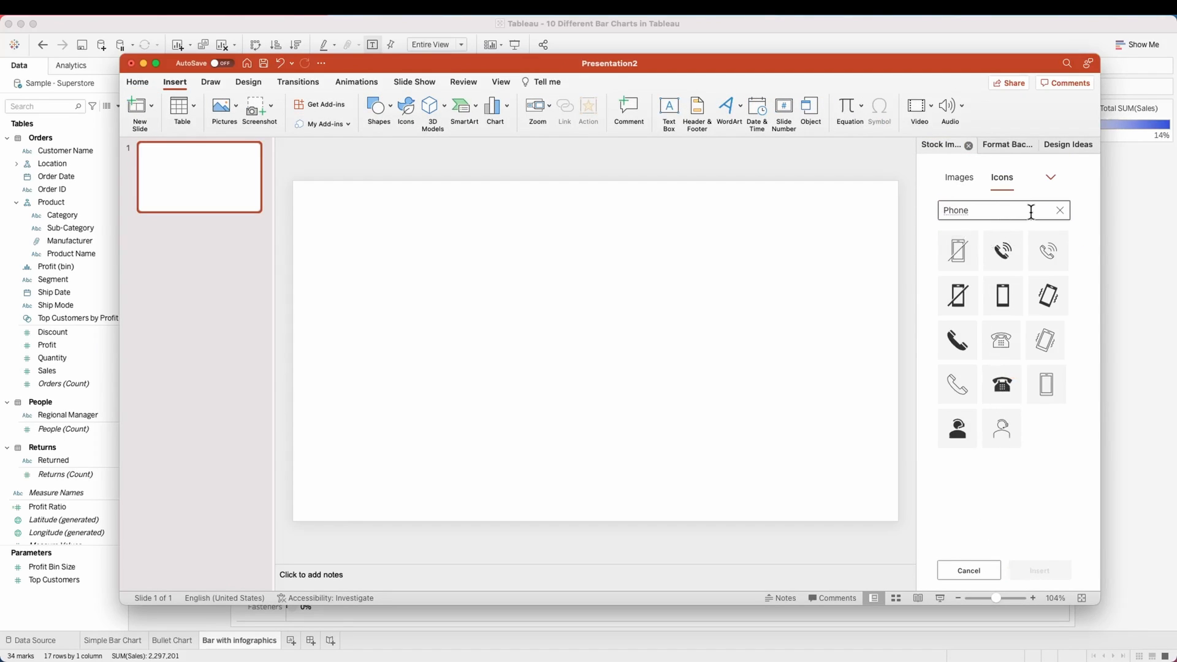
left_click(1001, 384)
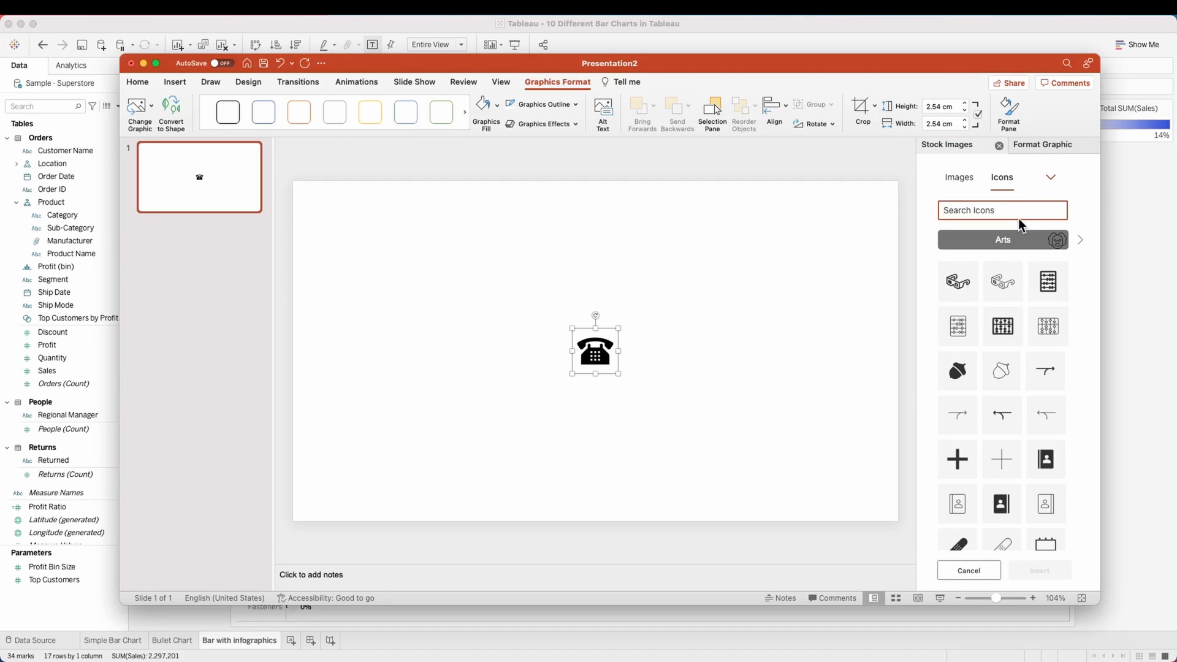
Step: Search Storage, labels and pick stock icons representing the other sub-categories such as Supplies
type("Storage")
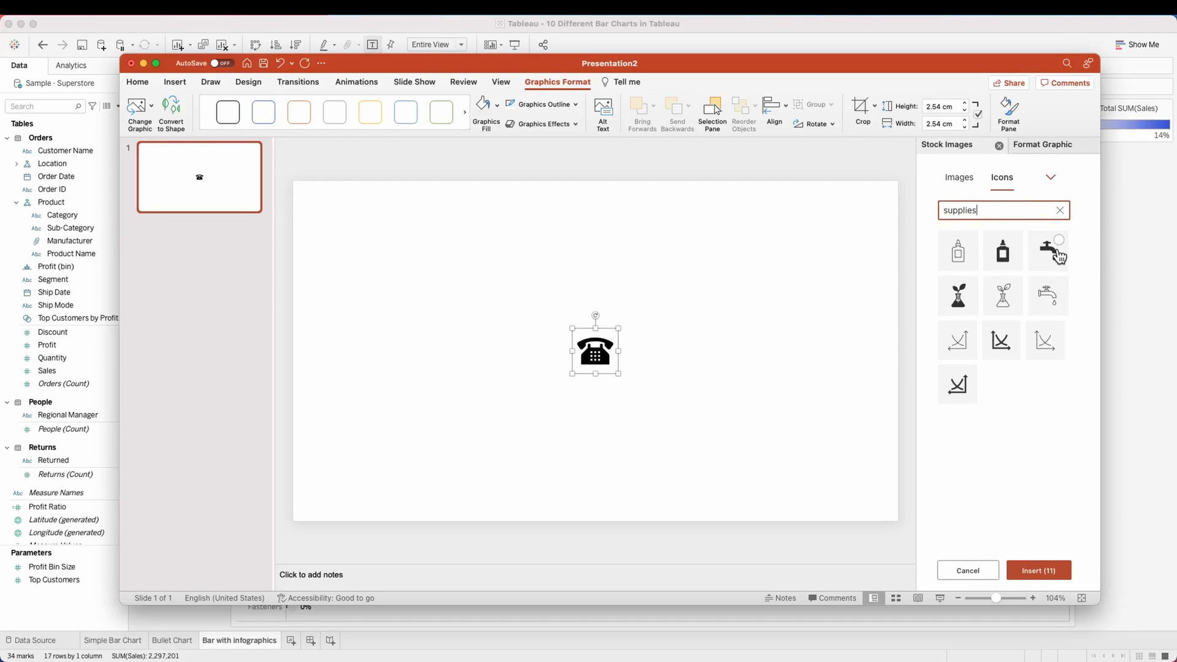
left_click(1059, 210)
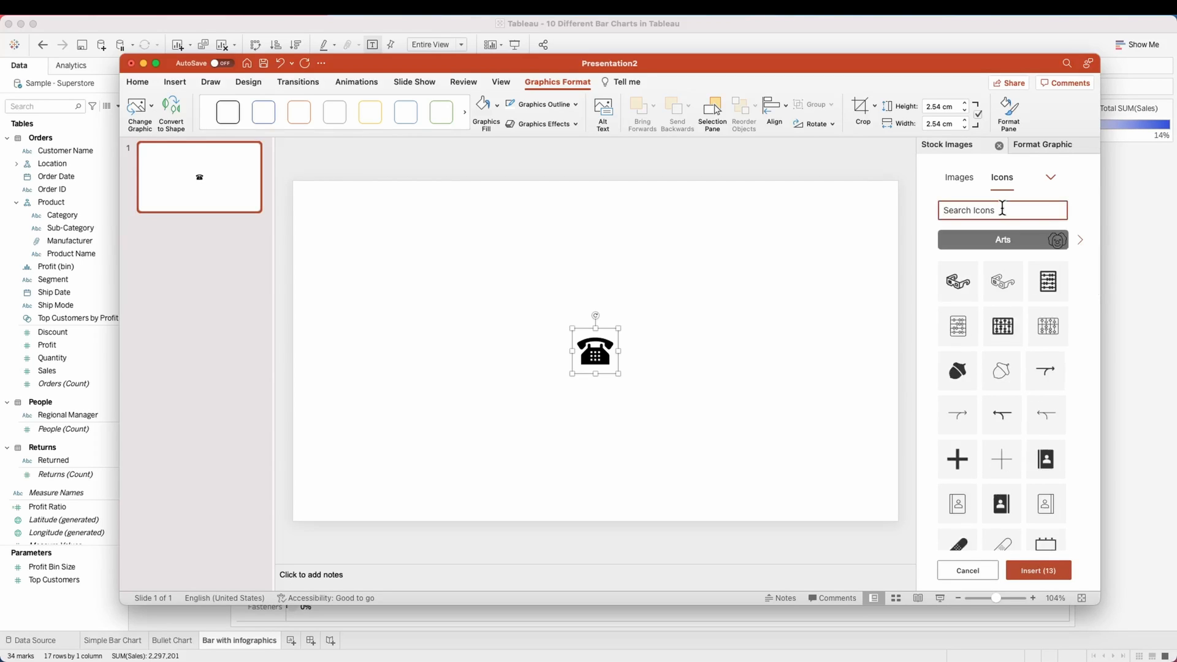
type("labels")
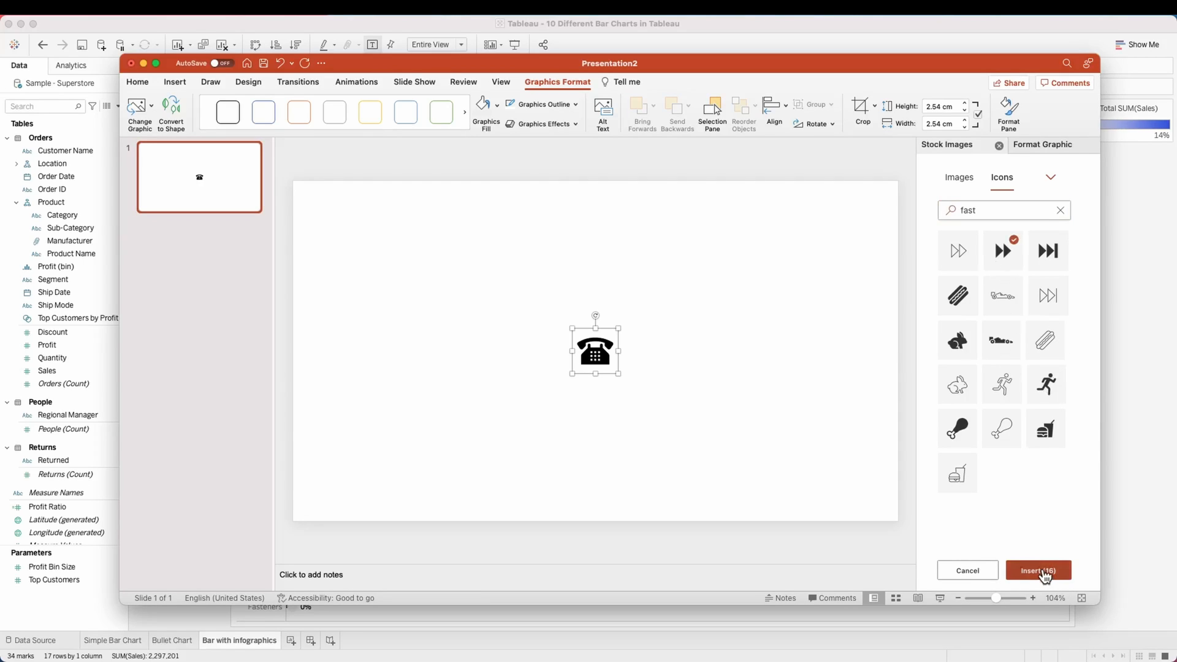
Step: Insert the chosen icons and align them into a single row
left_click(772, 105)
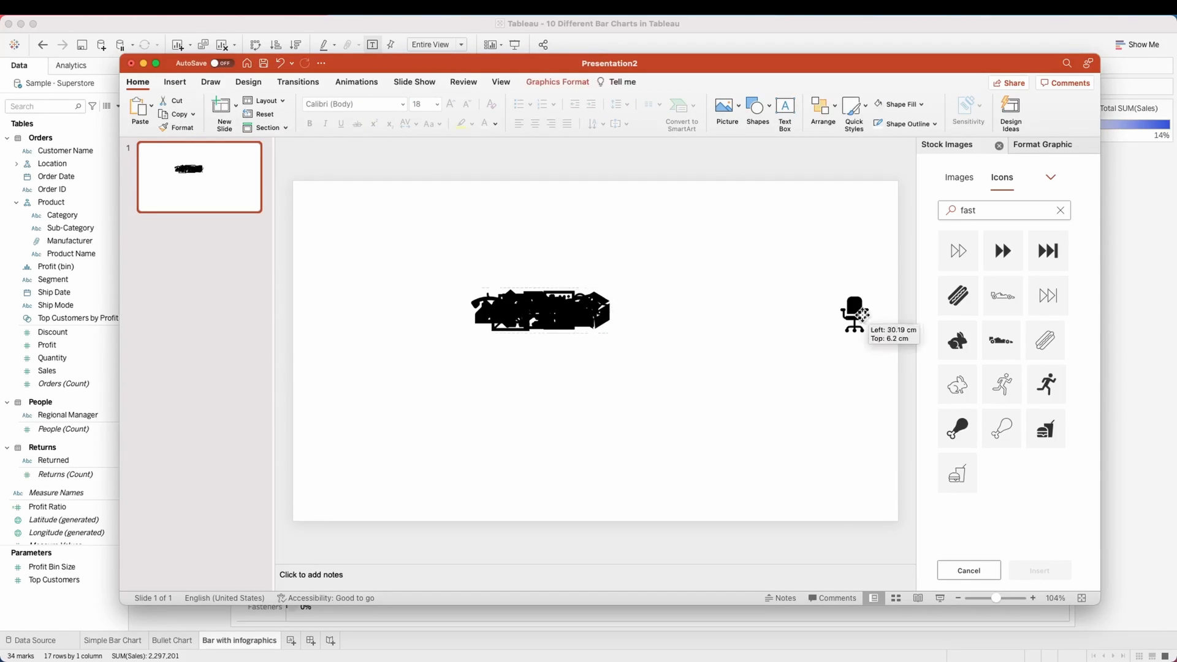
left_click(820, 105)
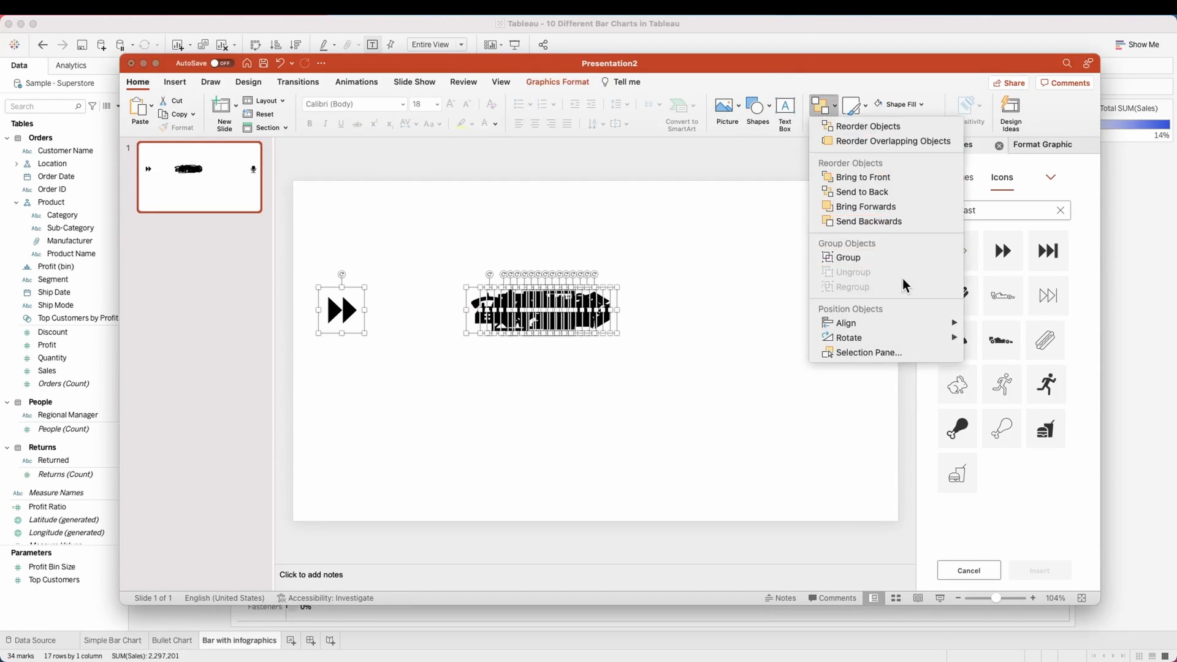
left_click(849, 257)
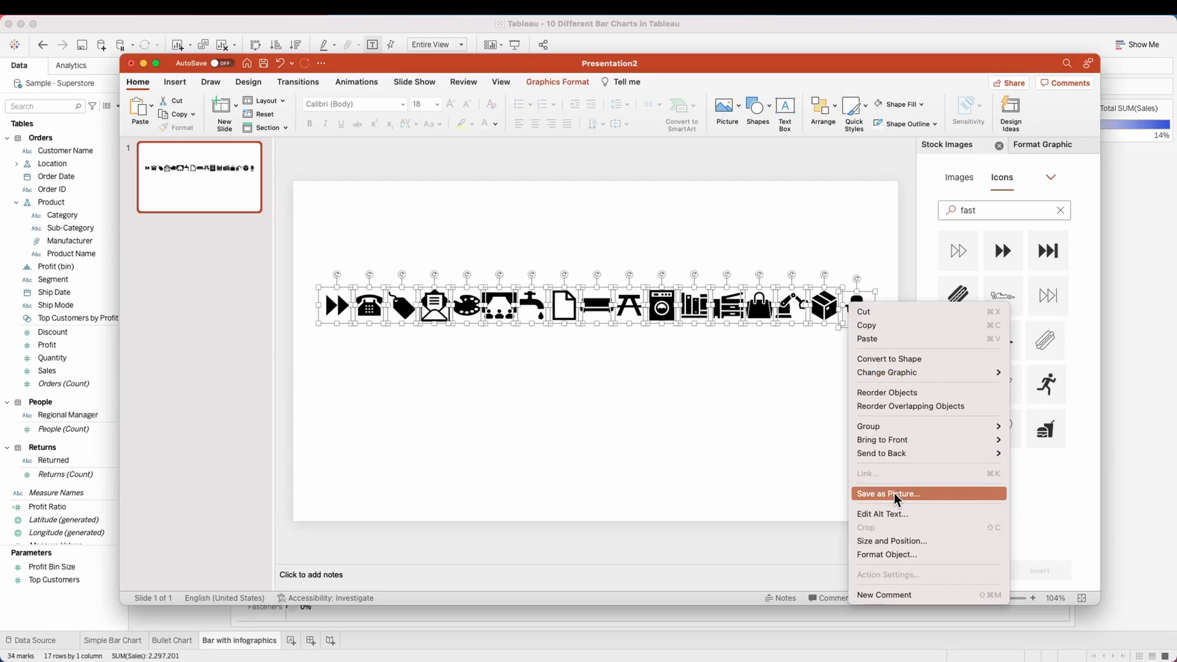
Step: Save each icon as a separate PNG in a new Sample Superstore folder
left_click(889, 493)
type("S")
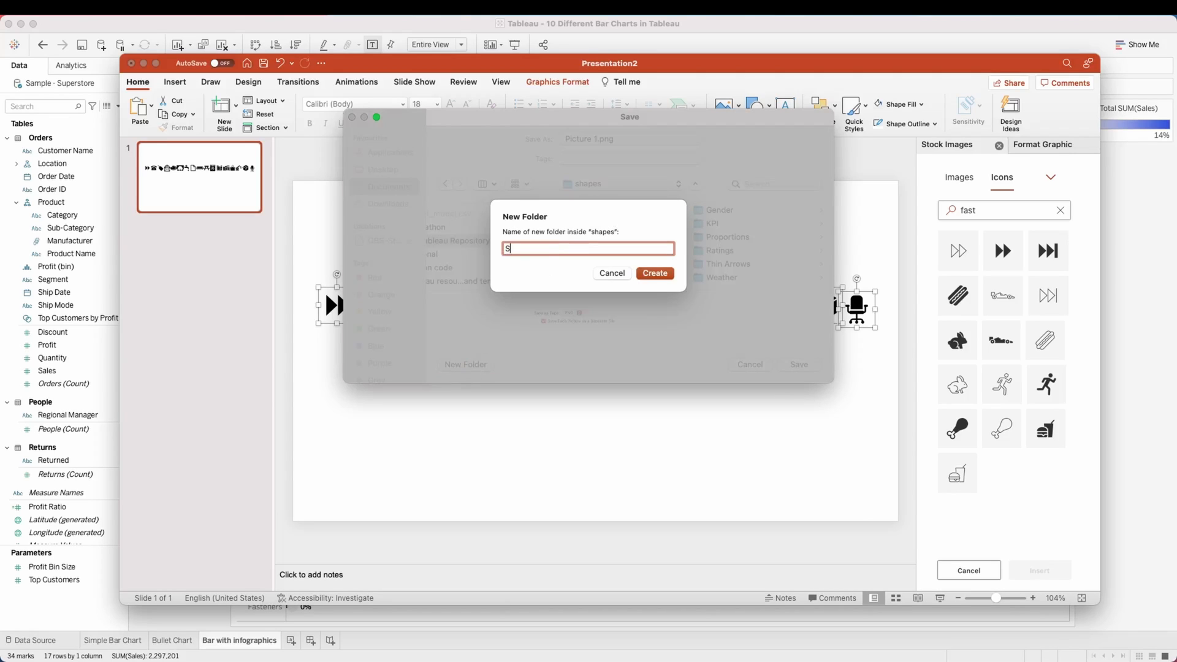
left_click(611, 273)
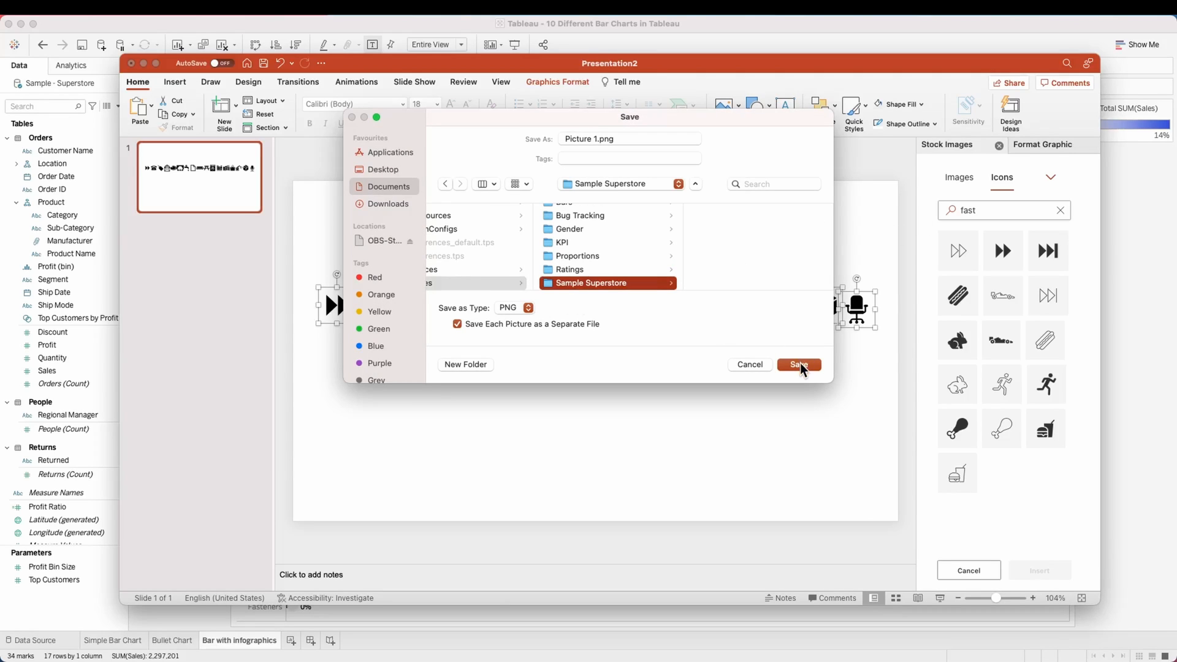
left_click(798, 364)
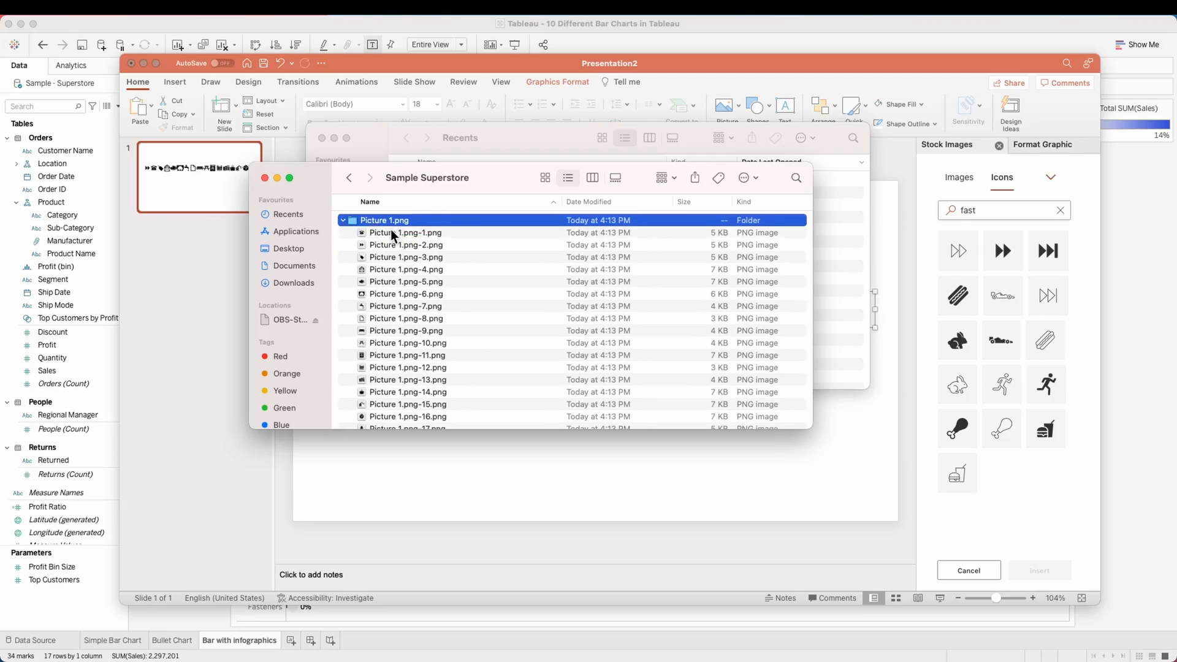
key("cmd+a")
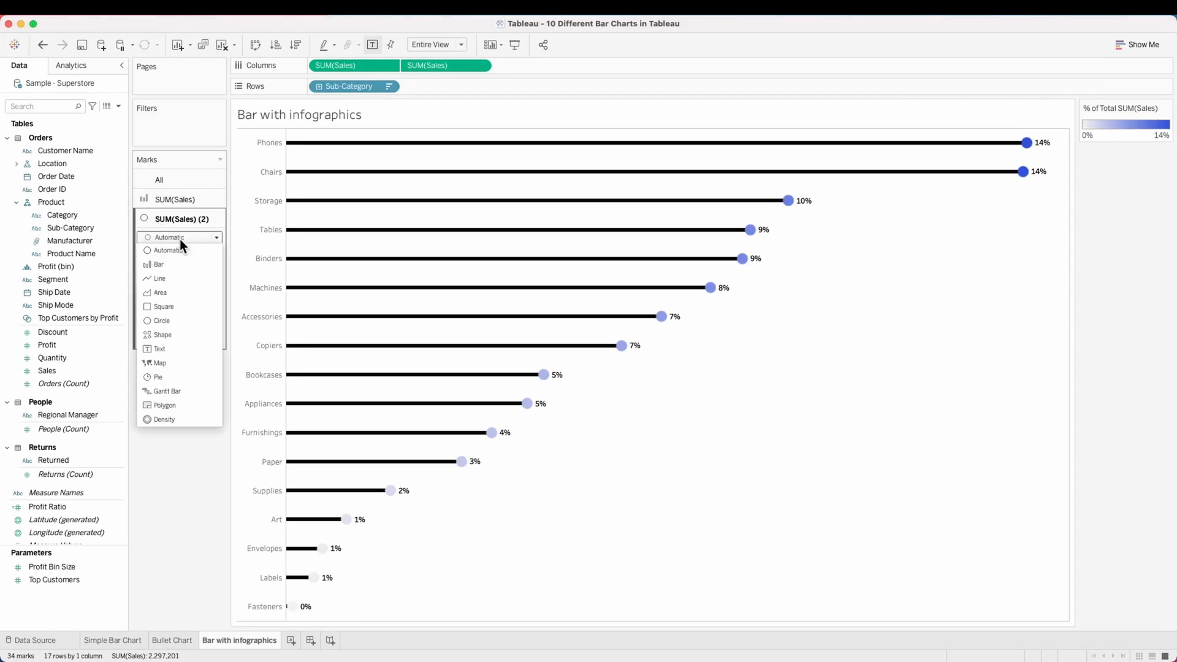
Step: Show the second sales layer as icon shapes and thicken the bar layer beneath them
left_click(162, 335)
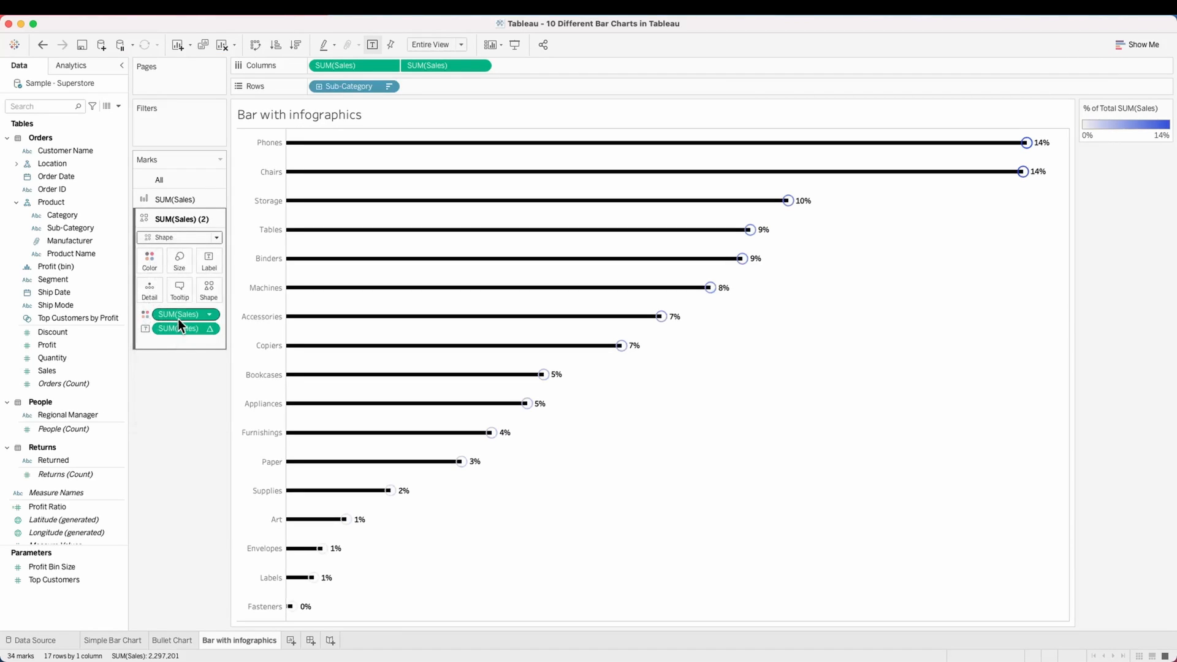
left_click(208, 291)
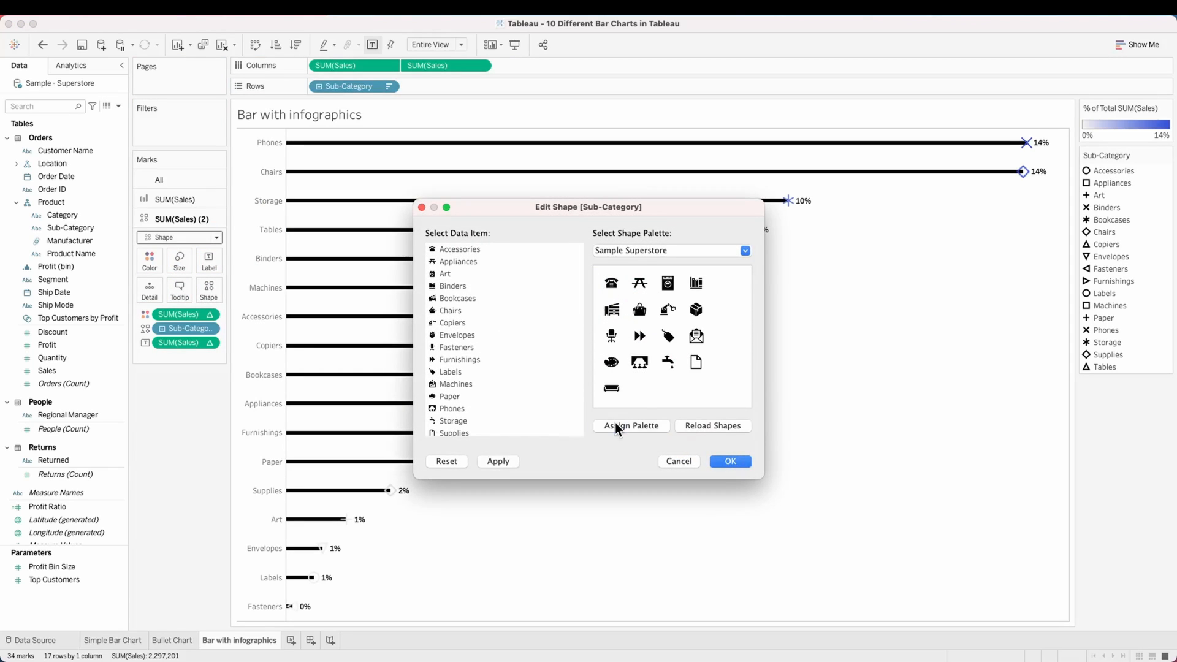
left_click(728, 461)
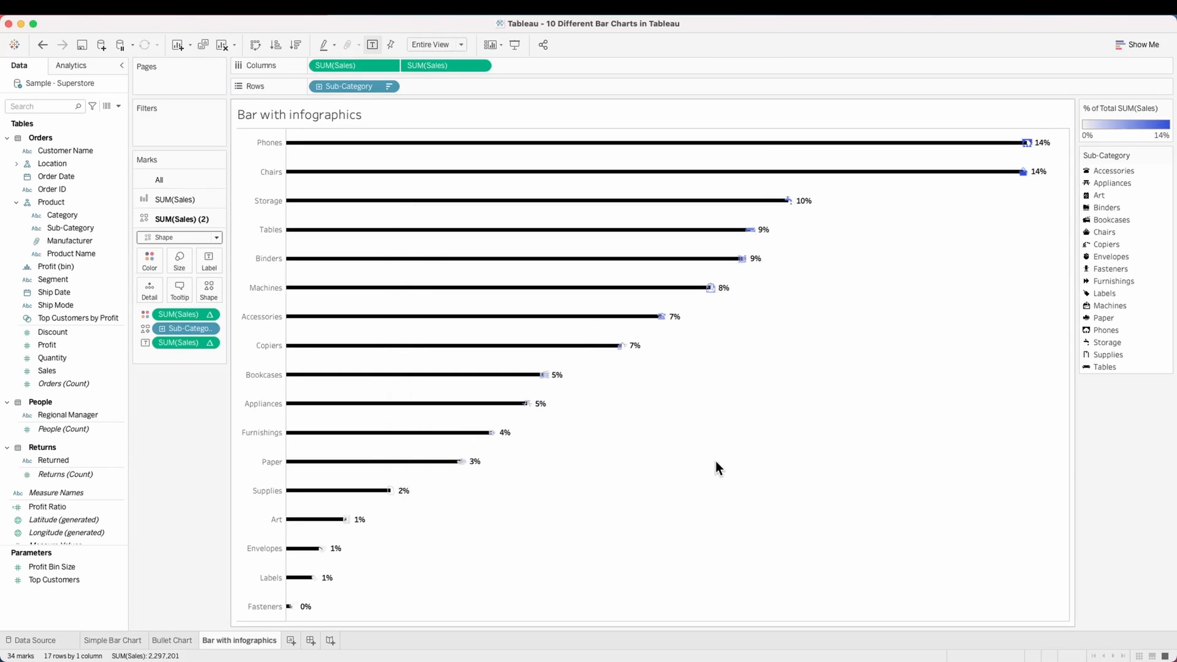
left_click(180, 218)
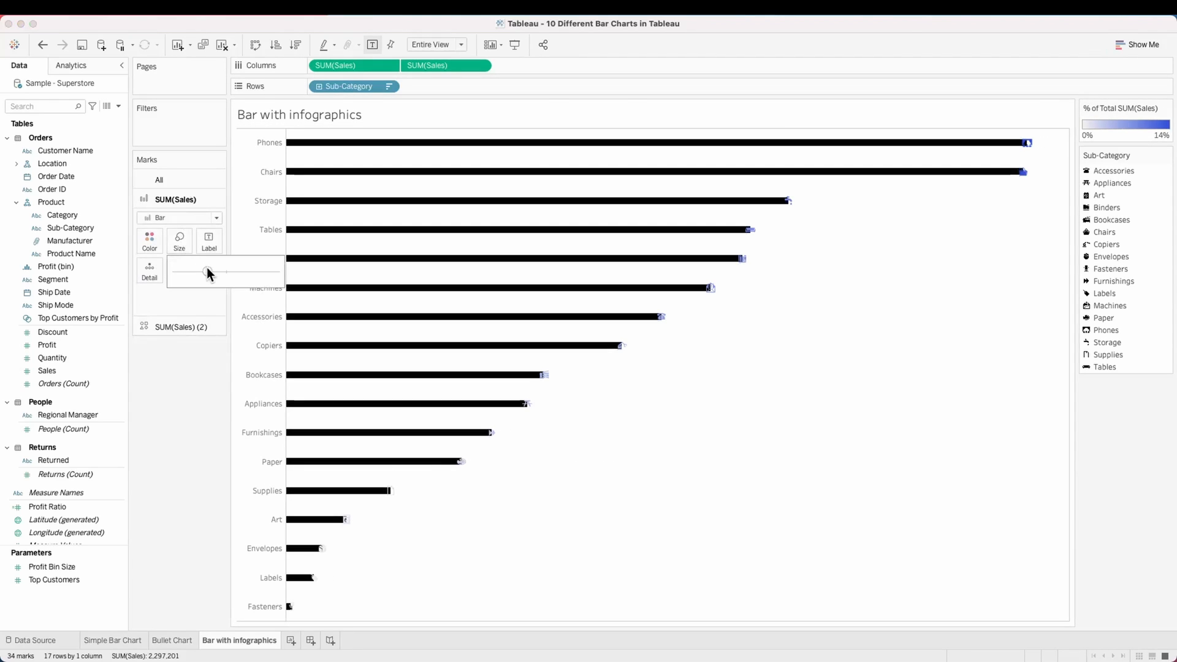
left_click(150, 240)
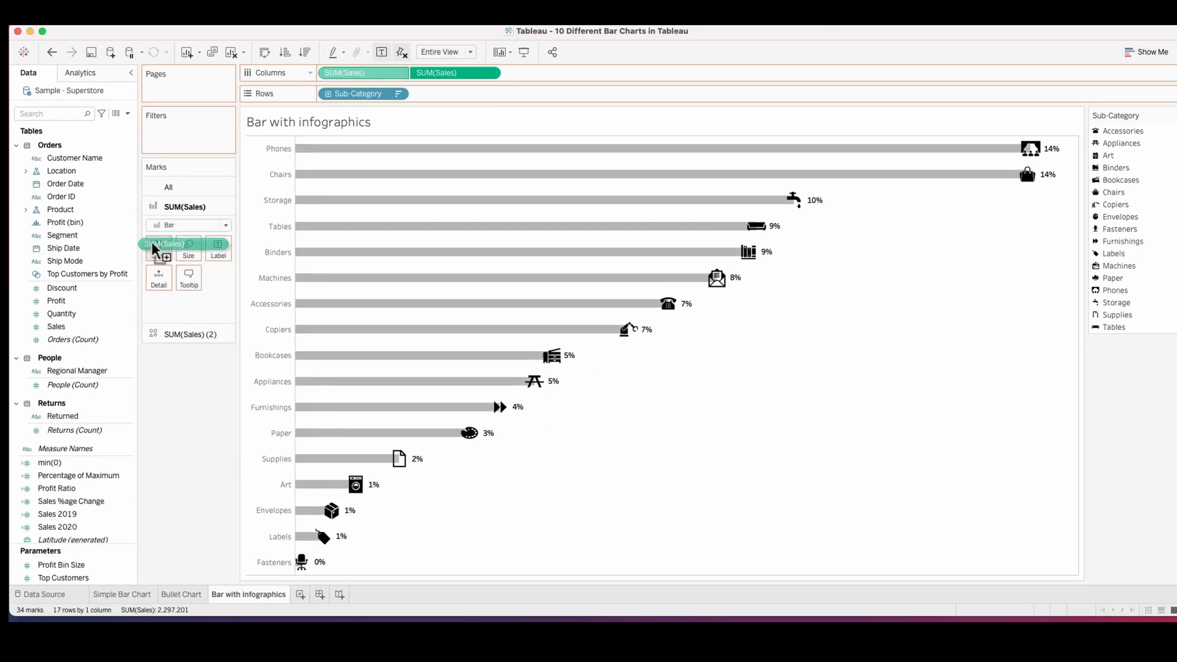
Step: Colour the bars by SUM(Sales) with the Sunrise-Sunset Diverging palette, then start a new worksheet
left_click(158, 248)
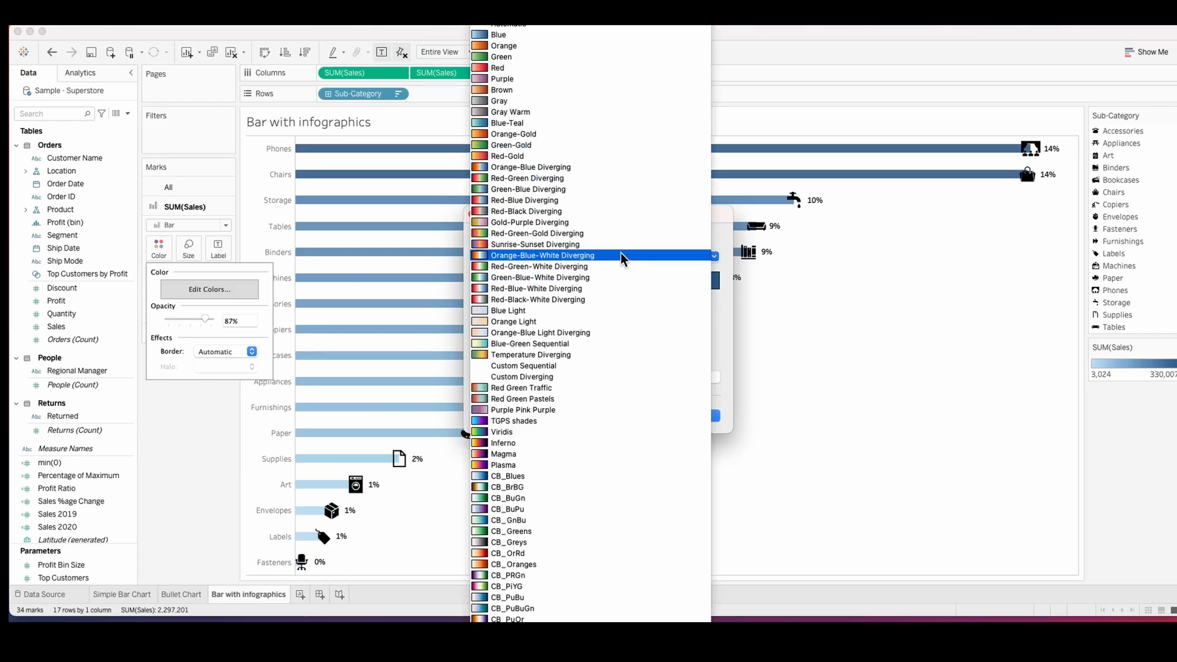
left_click(536, 244)
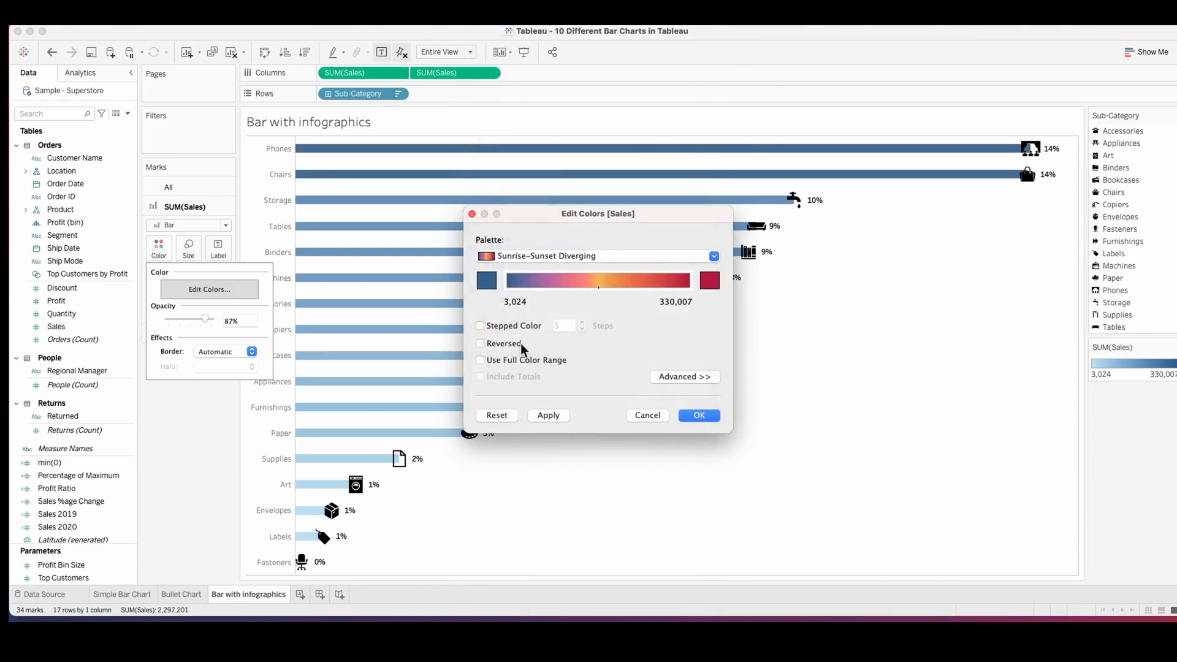
left_click(697, 415)
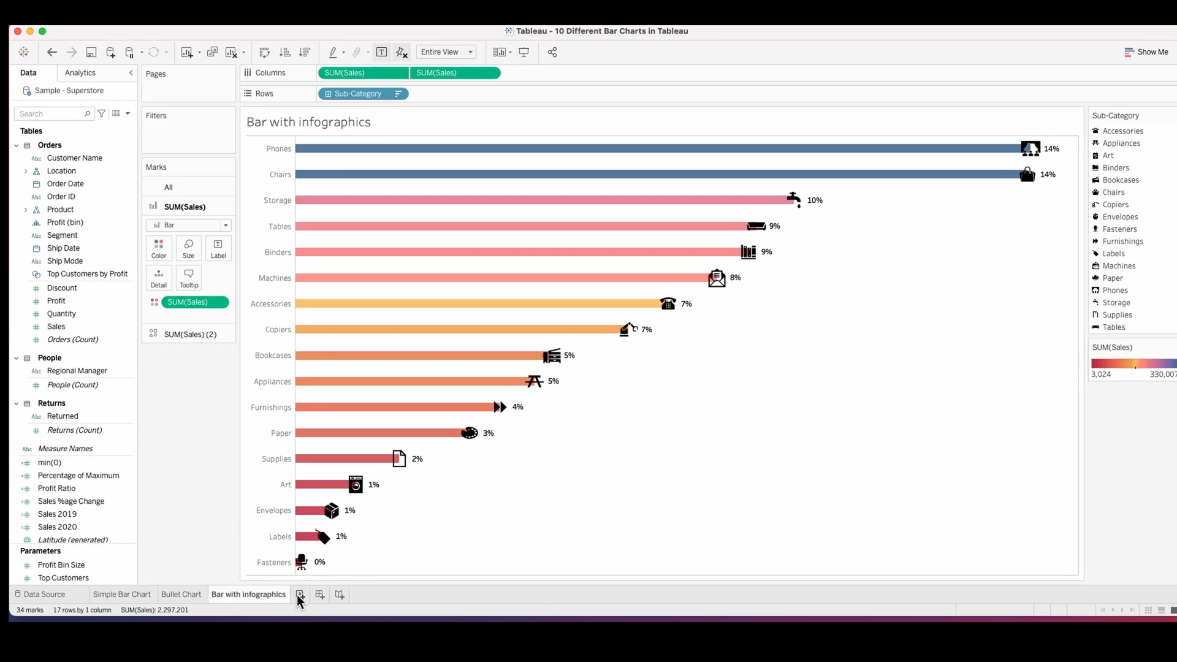
left_click(301, 593)
type("Progress Bars")
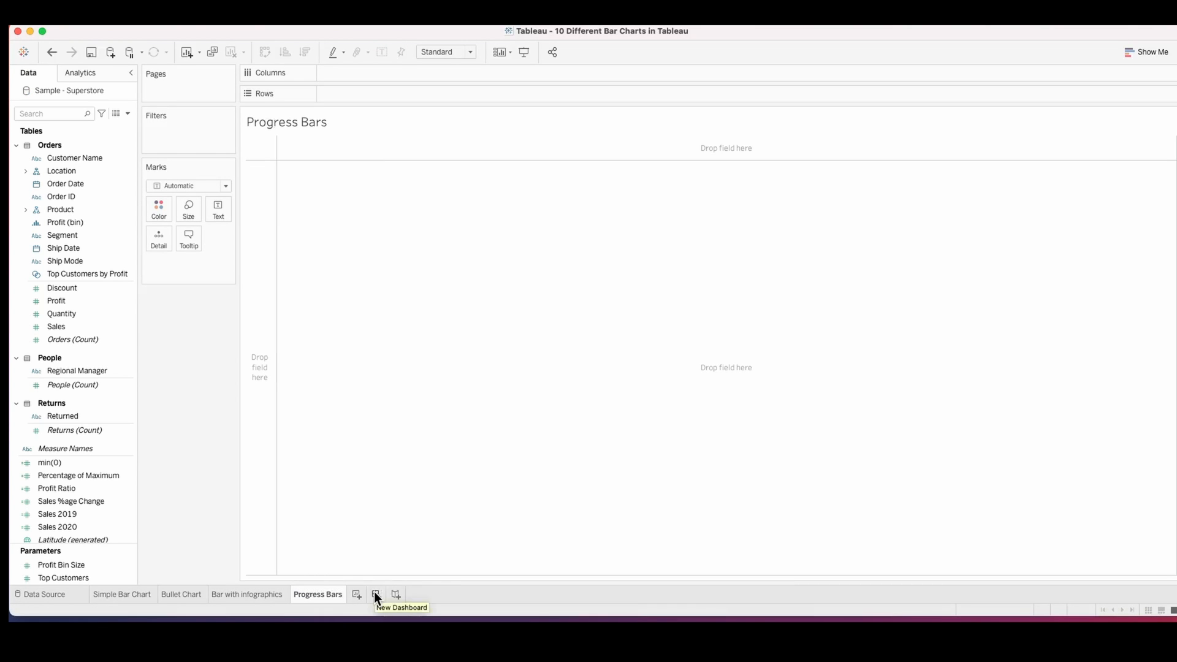
Step: Place min(1) and Percentage of Maximum on a dual axis fixed from 0 to 1, fitted to the entire view
left_click_drag(79, 235, 363, 93)
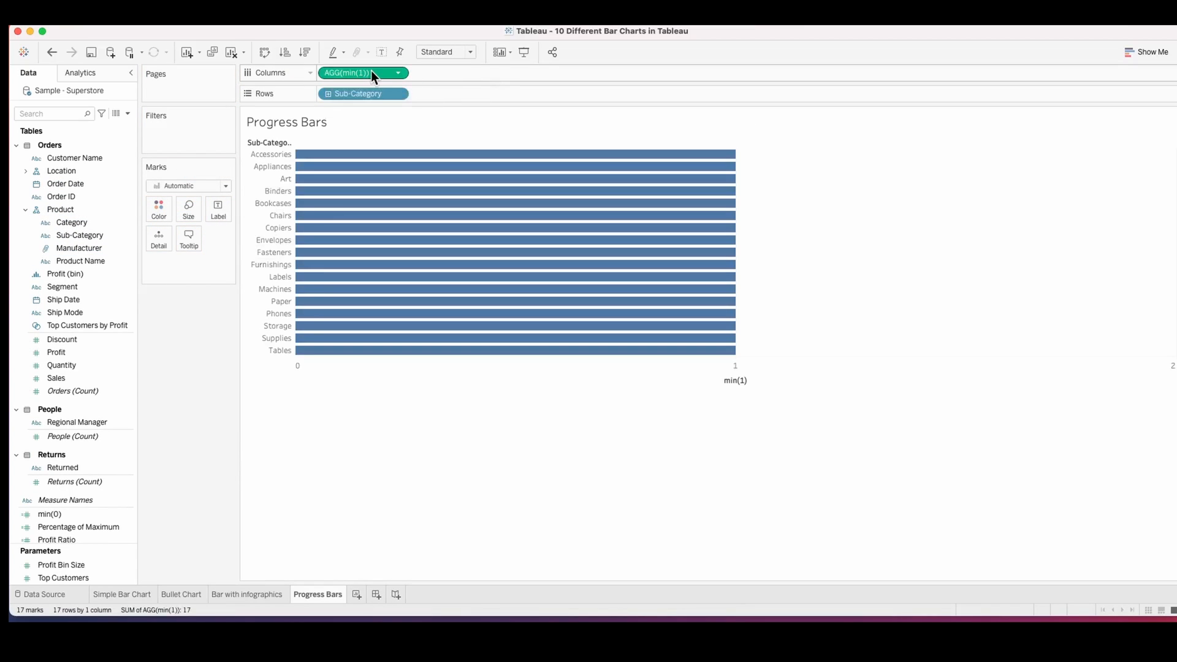
left_click(127, 114)
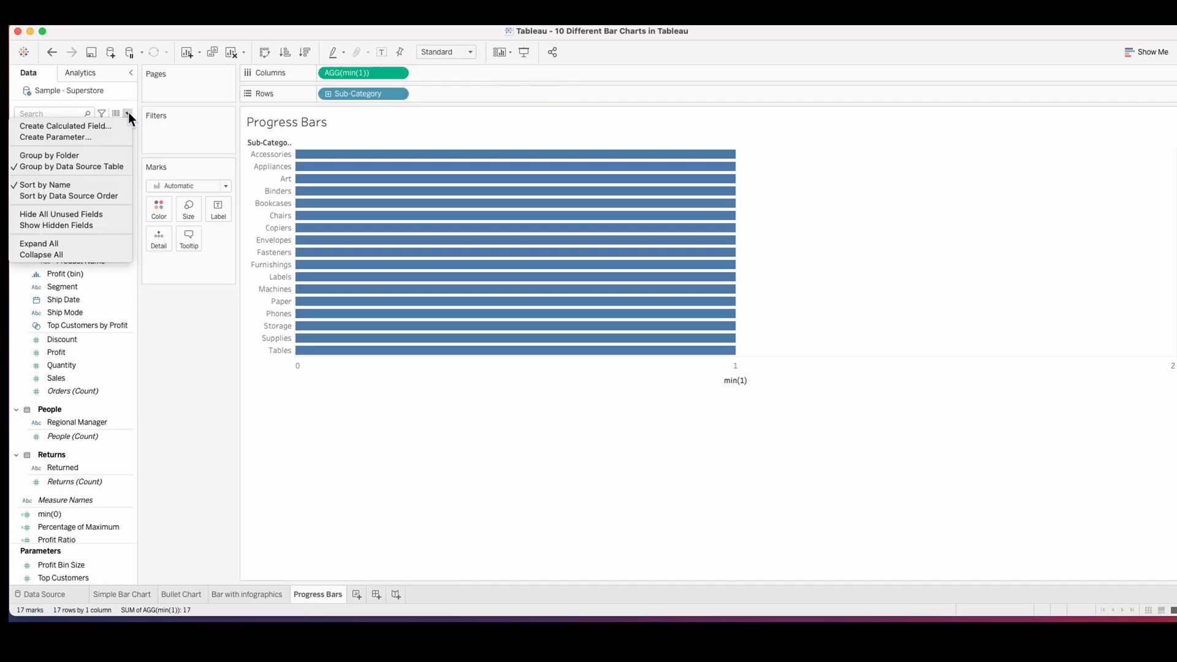
right_click(78, 526)
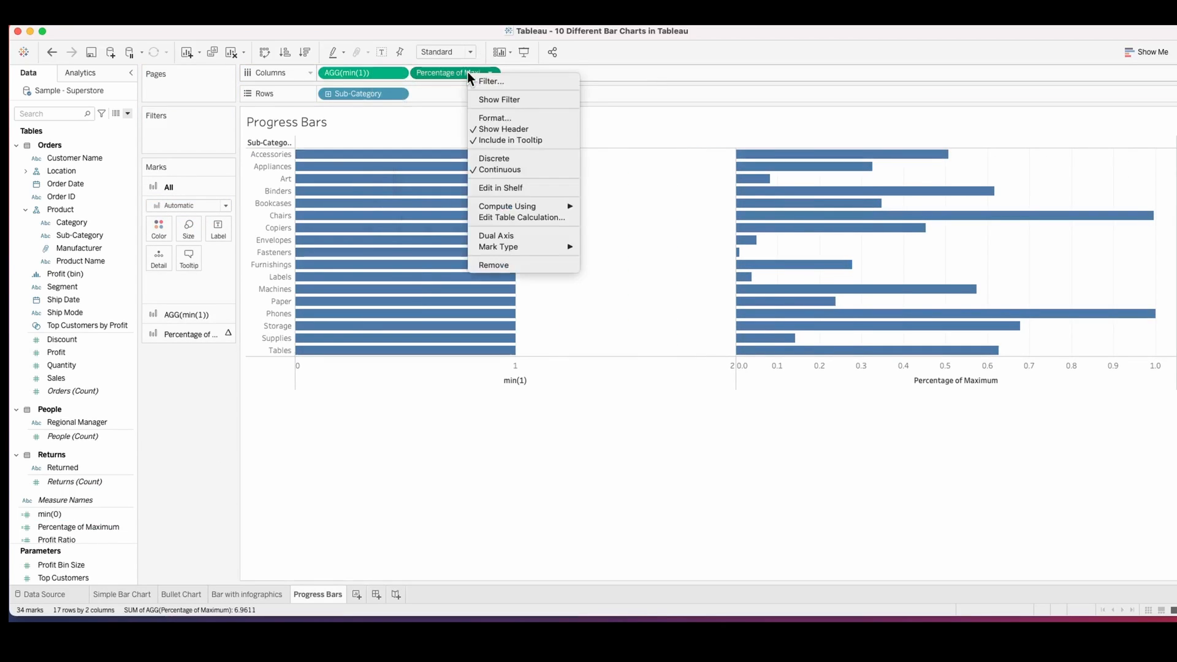
left_click(496, 235)
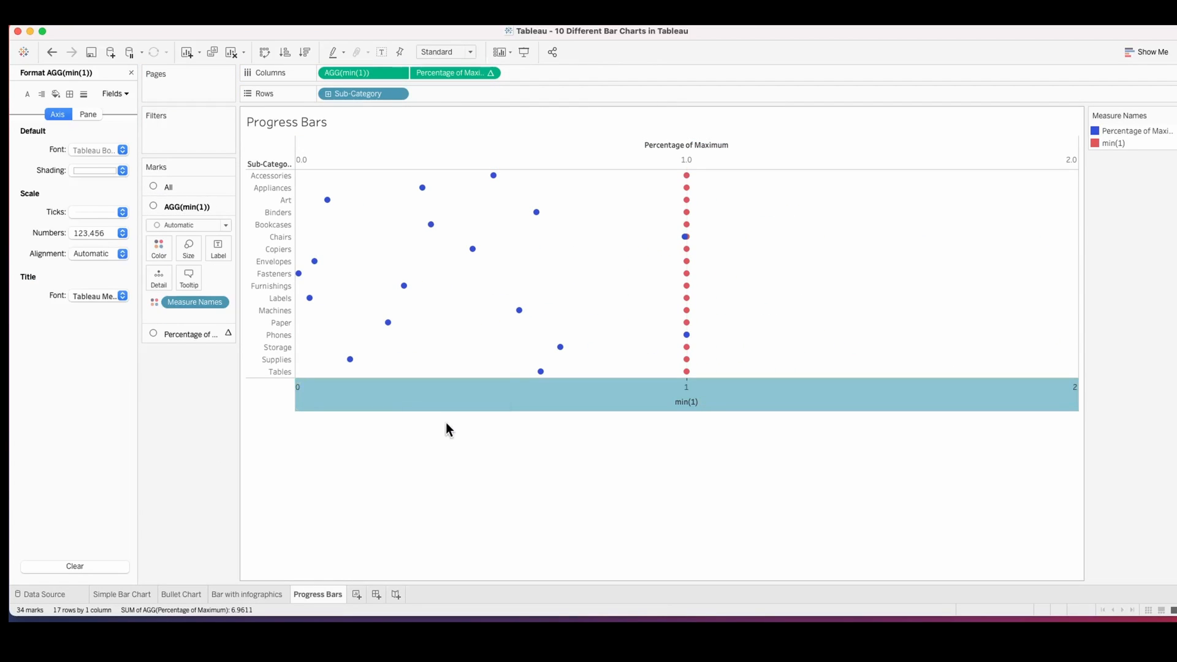
double_click(685, 397)
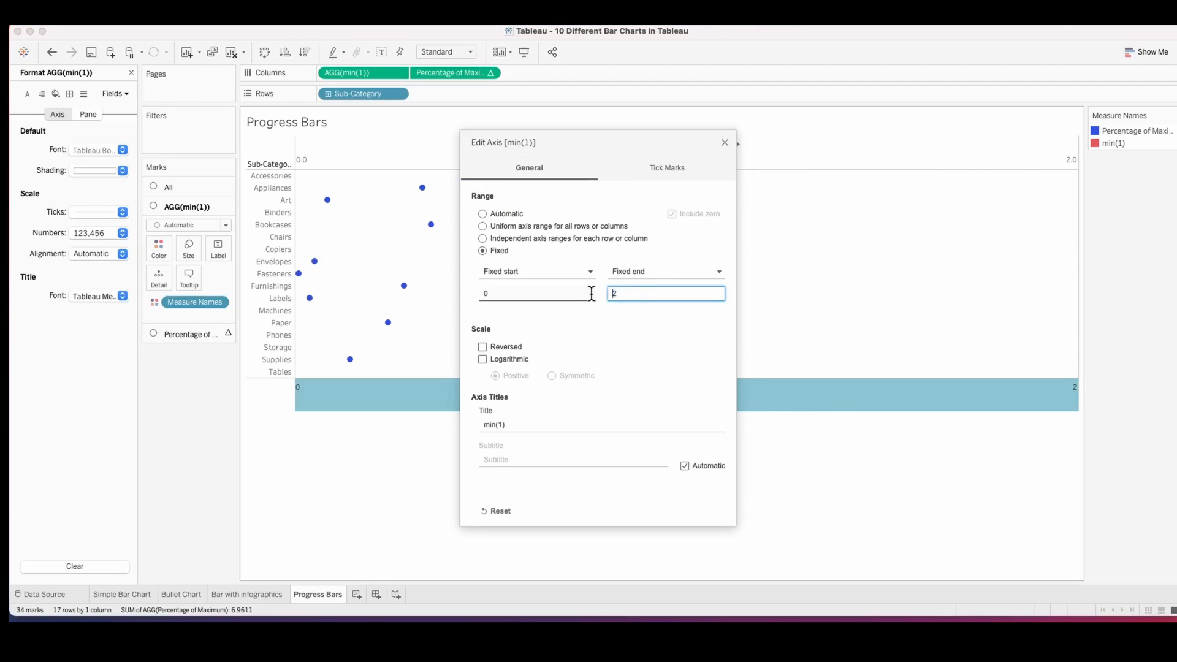
left_click(723, 143)
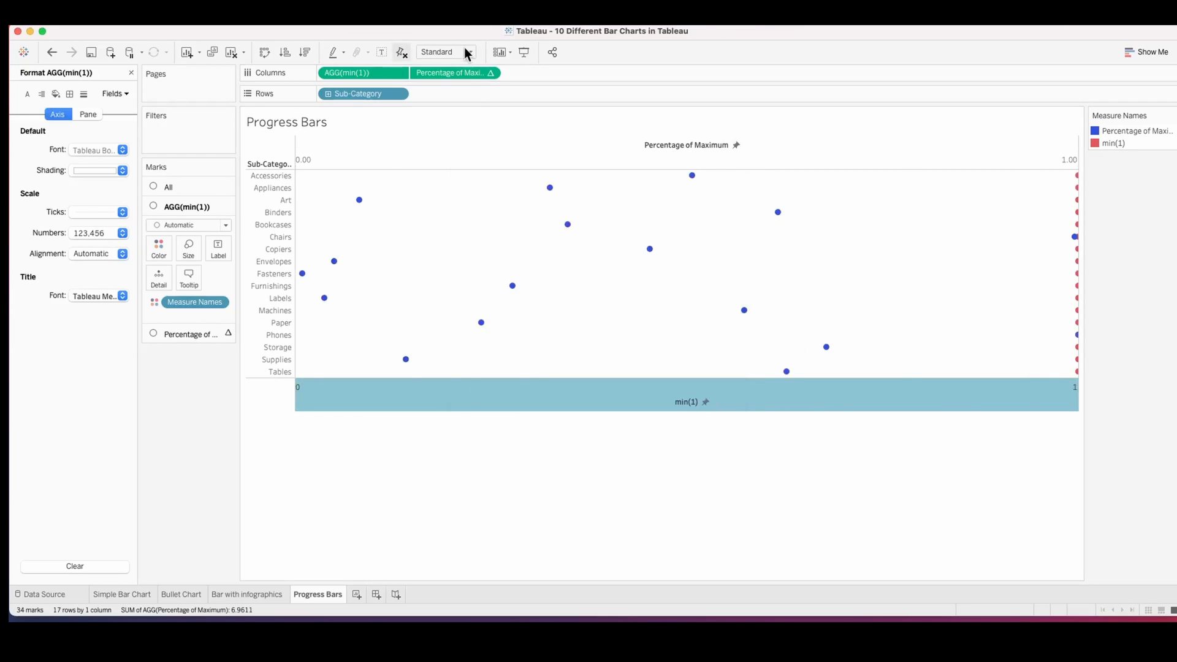
left_click(187, 207)
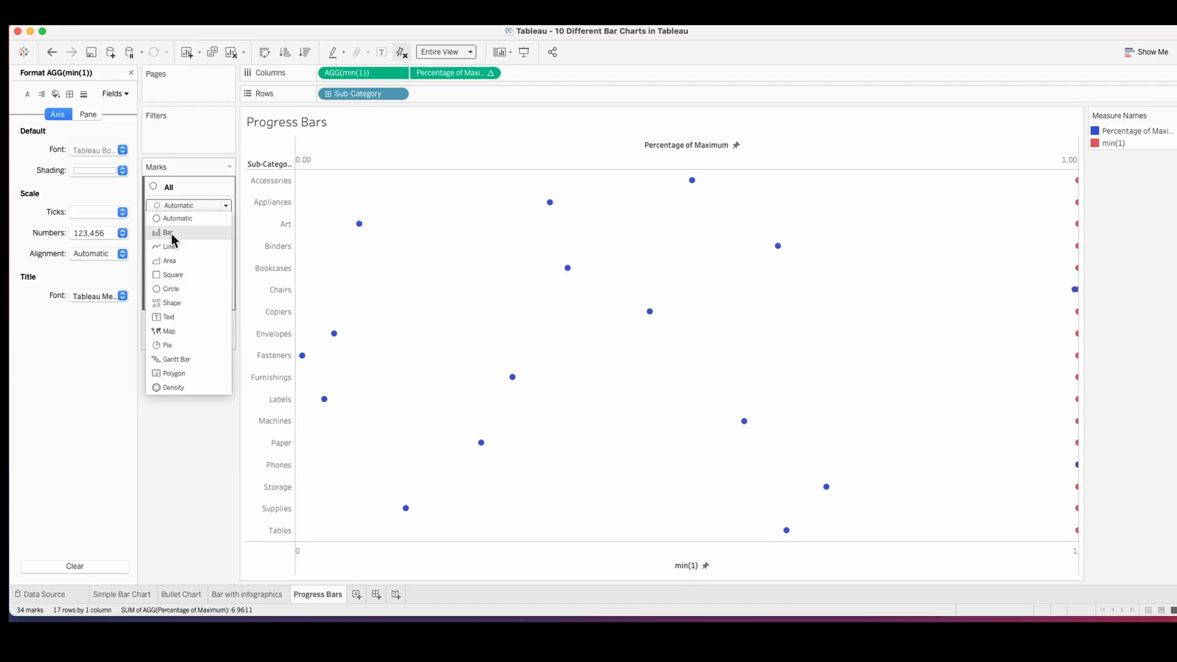
Step: Sort Sub-Category descending by total Sales and hide the axis headers
right_click(363, 93)
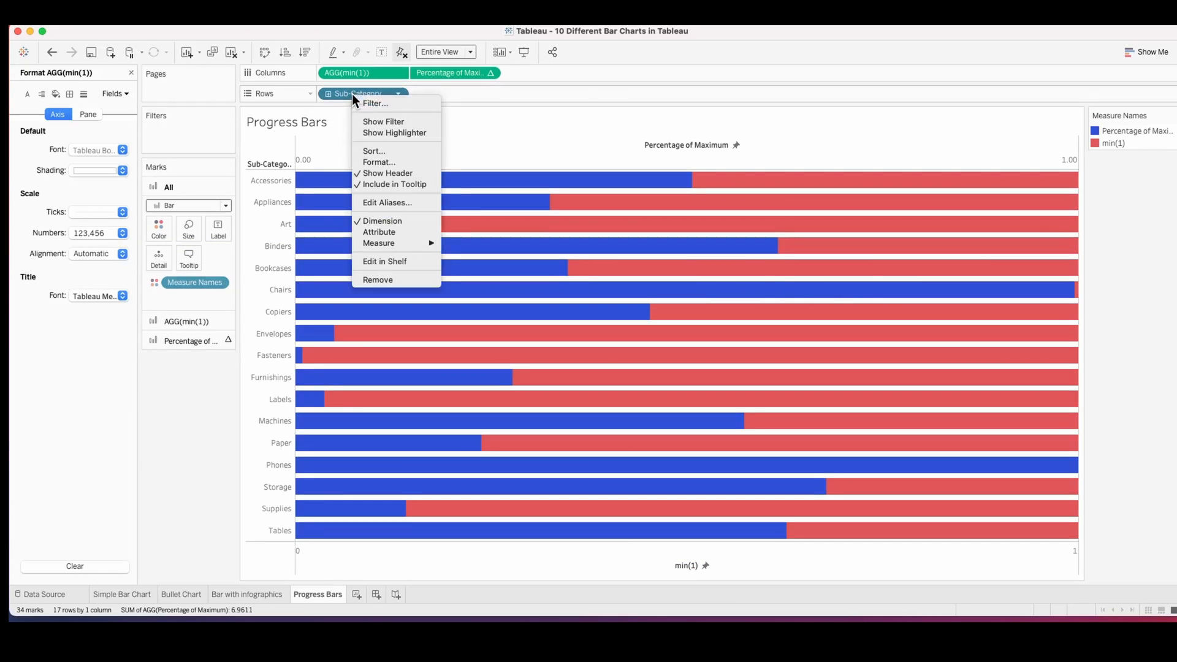
left_click(374, 150)
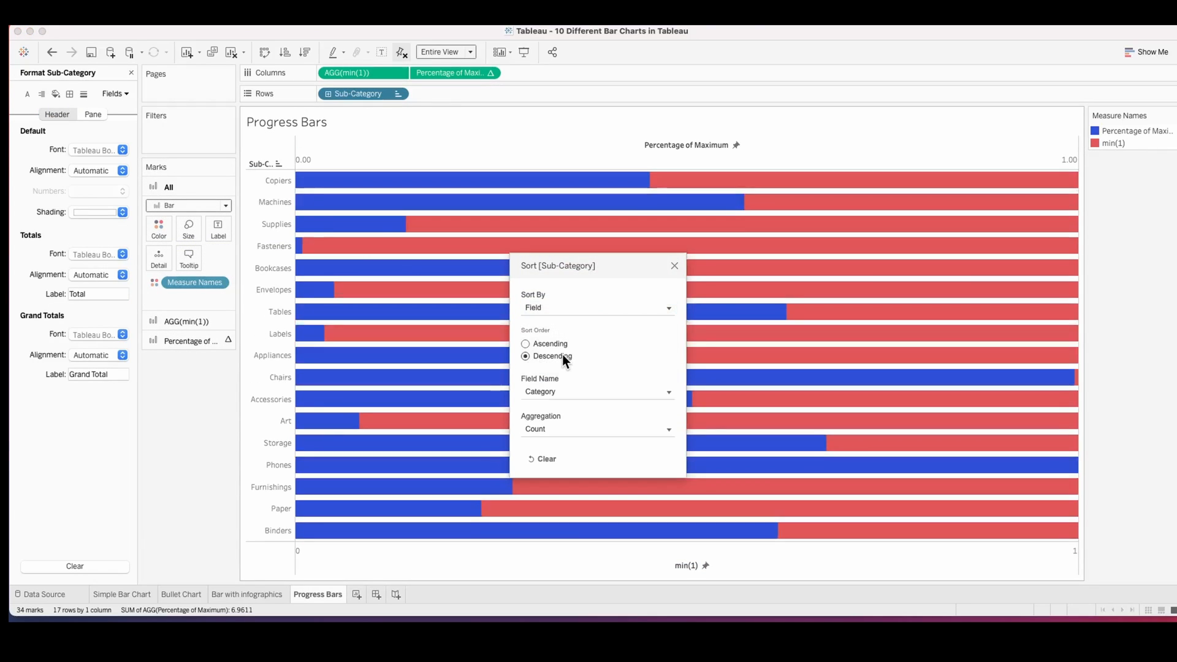
left_click(595, 391)
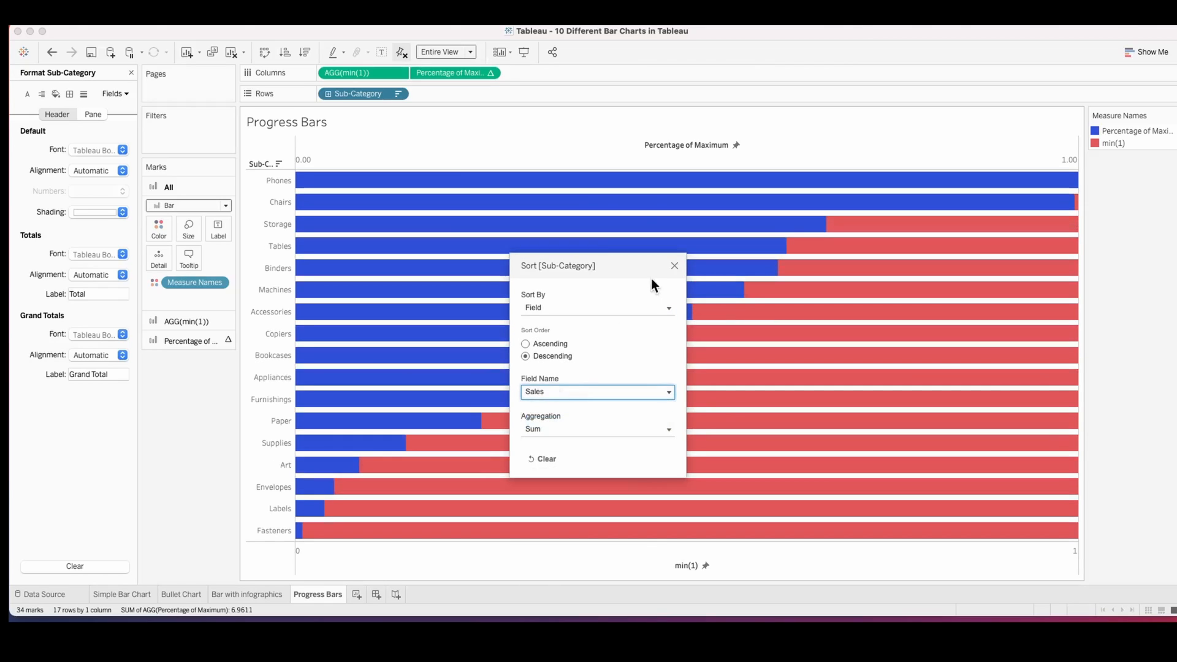
left_click(673, 265)
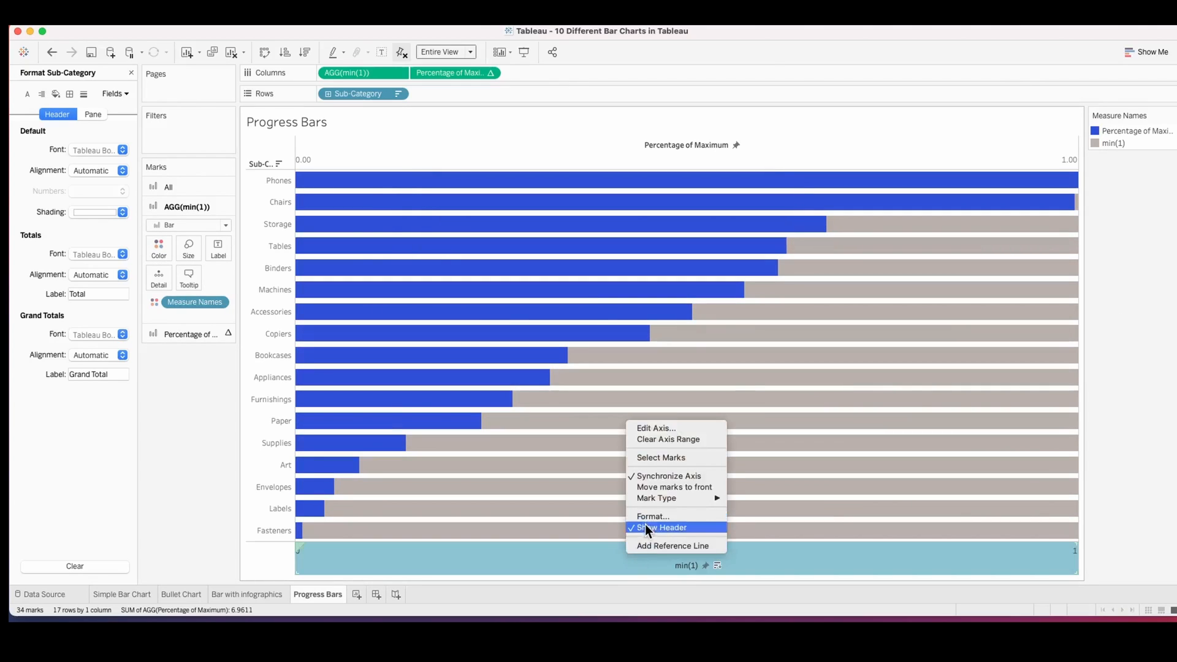
left_click(661, 527)
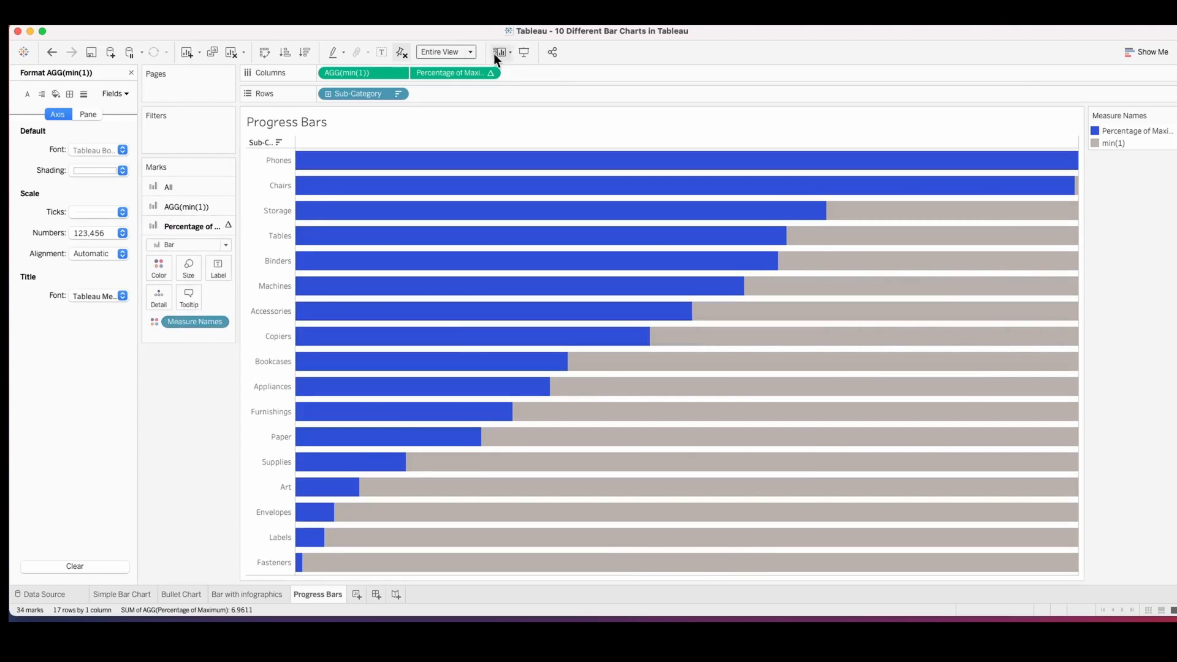
left_click(130, 73)
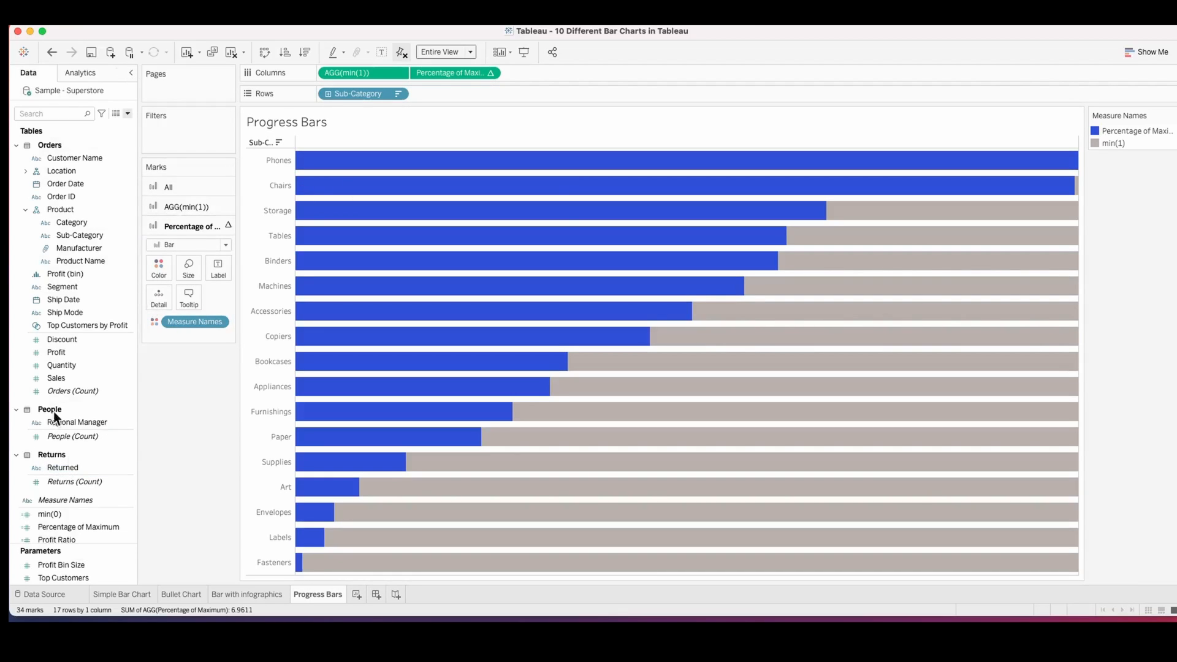
left_click(158, 267)
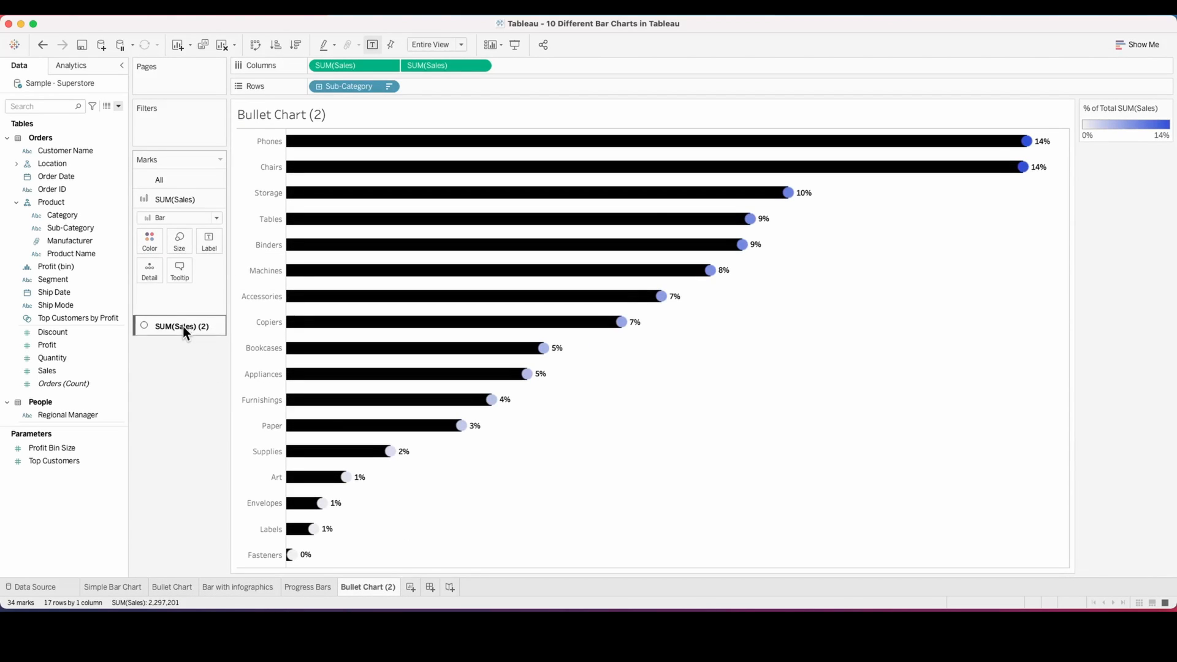
Step: Switch the second sales layer to Gantt bars and shade the bars with the blue sales gradient
left_click(181, 218)
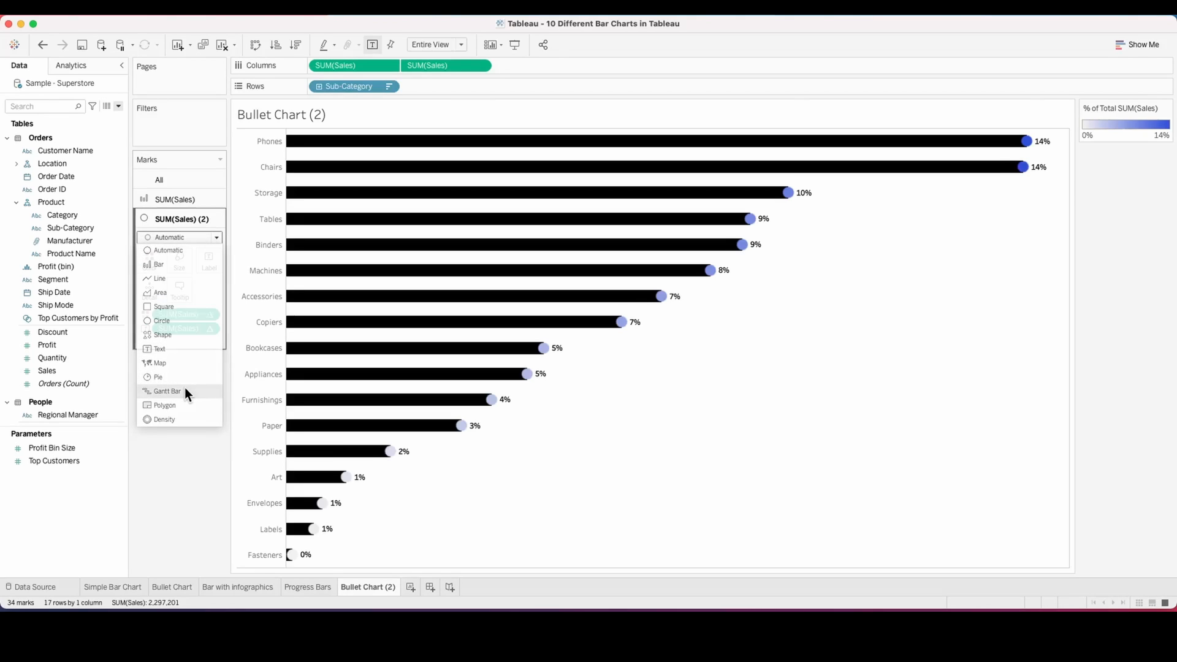
left_click(167, 392)
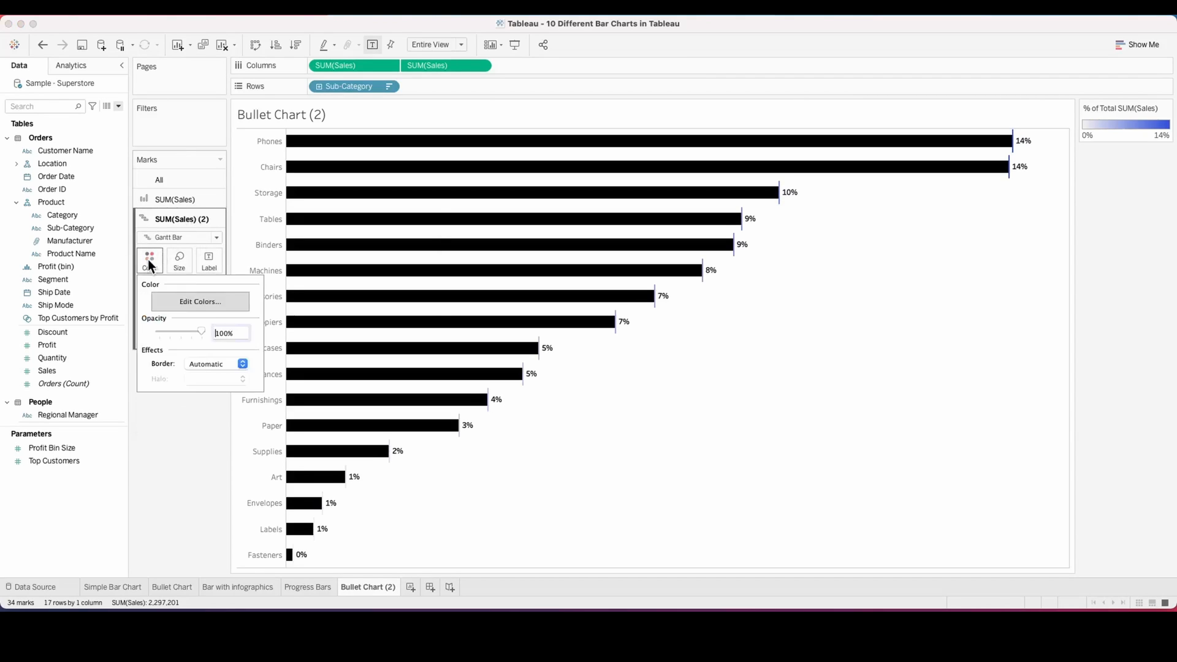
left_click(200, 301)
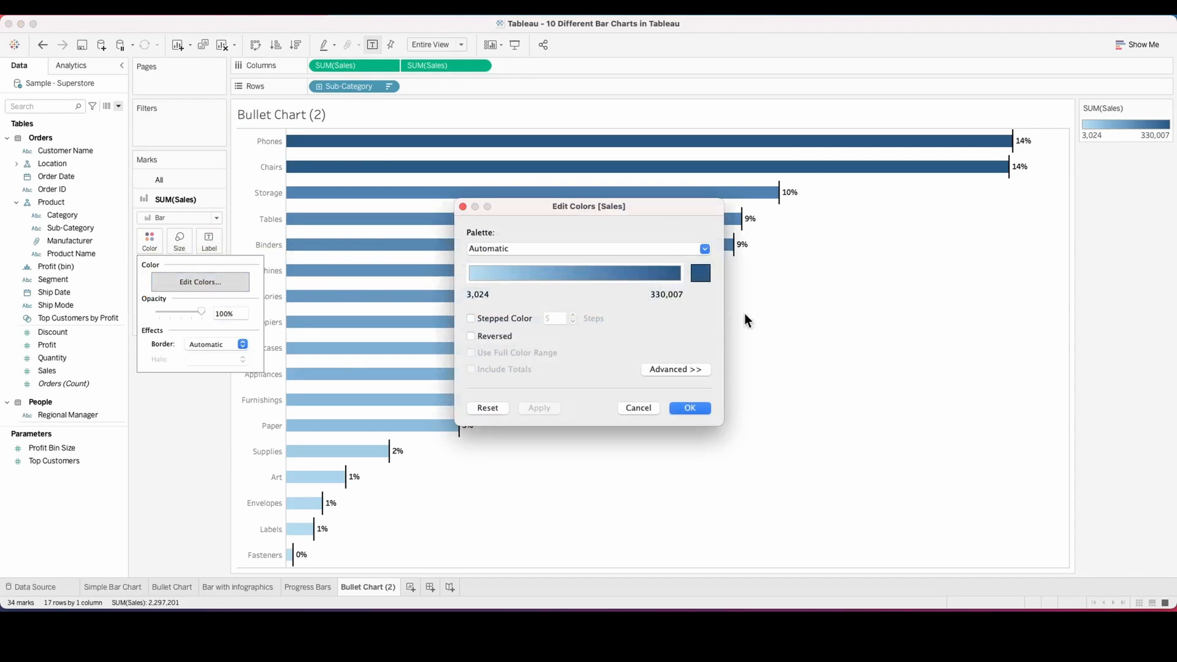
left_click(687, 407)
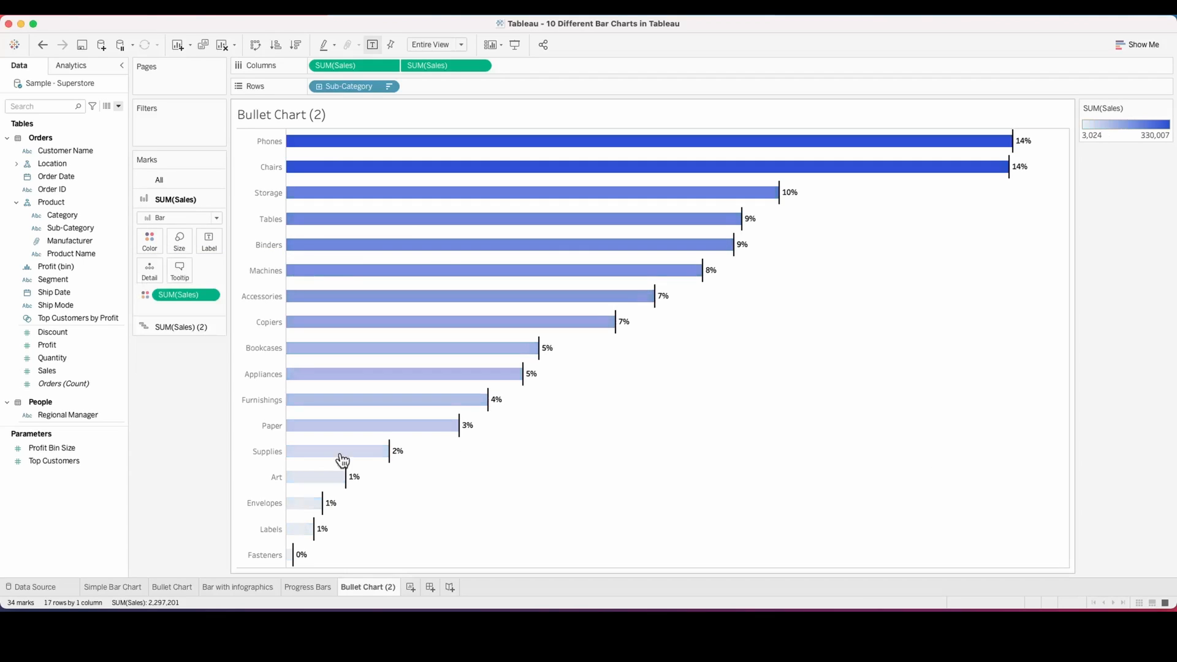
mouse_move(208, 449)
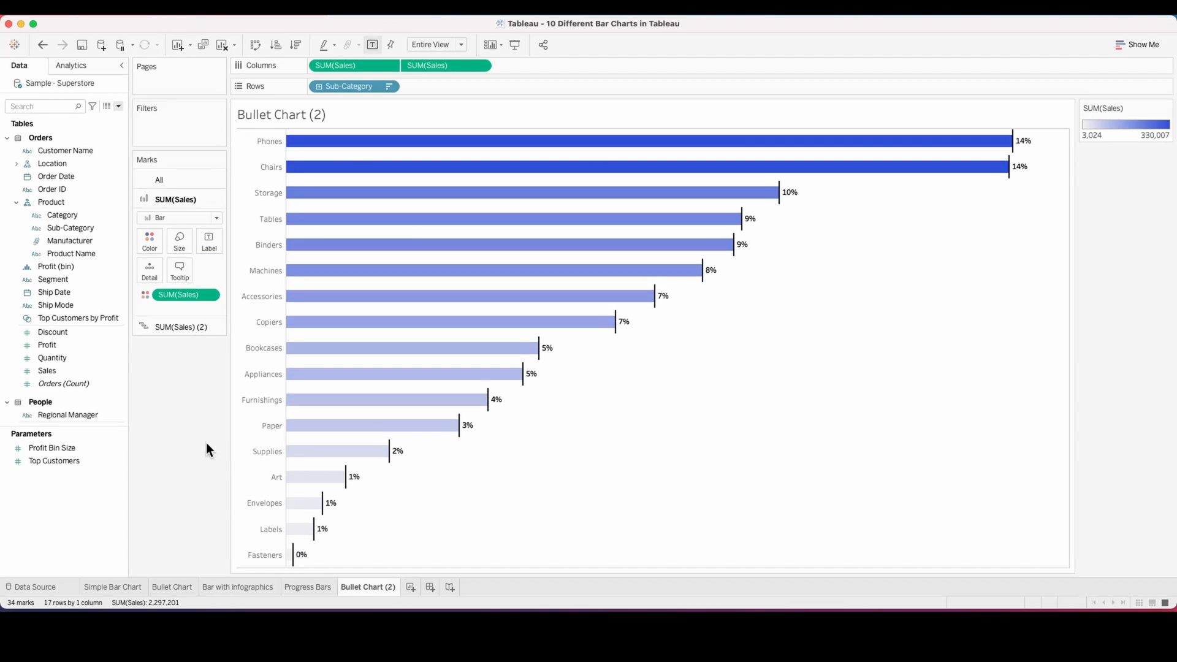
Step: Rename the sheet Gantt Chart and add a new worksheet
left_click(180, 326)
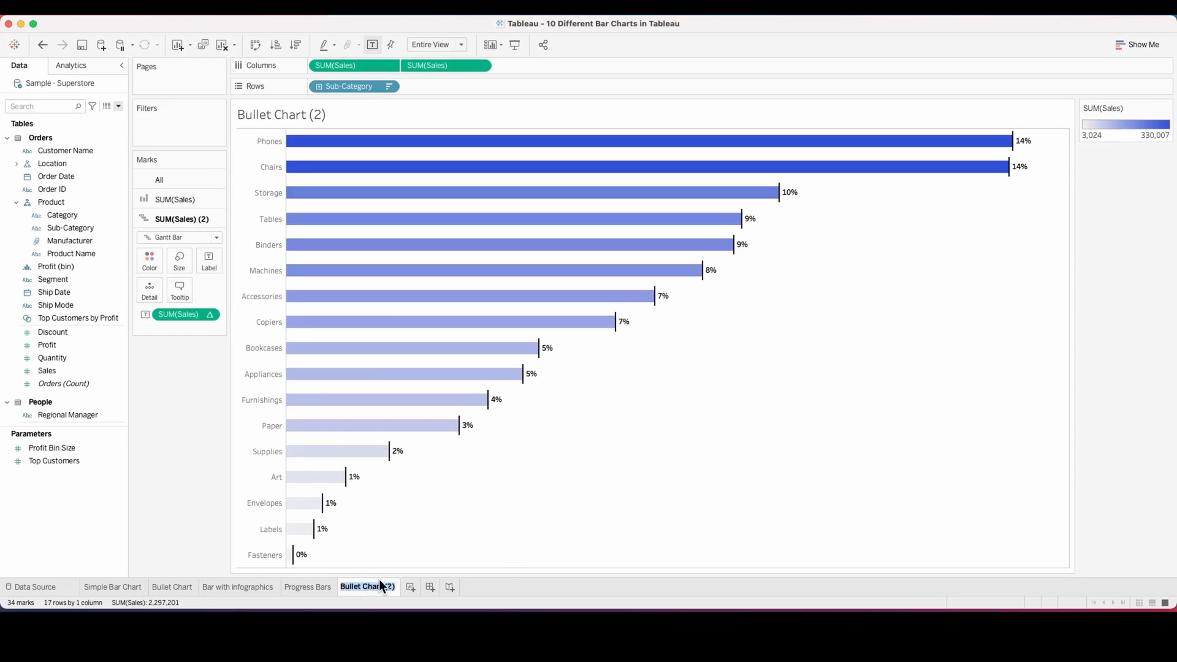
left_click(361, 586)
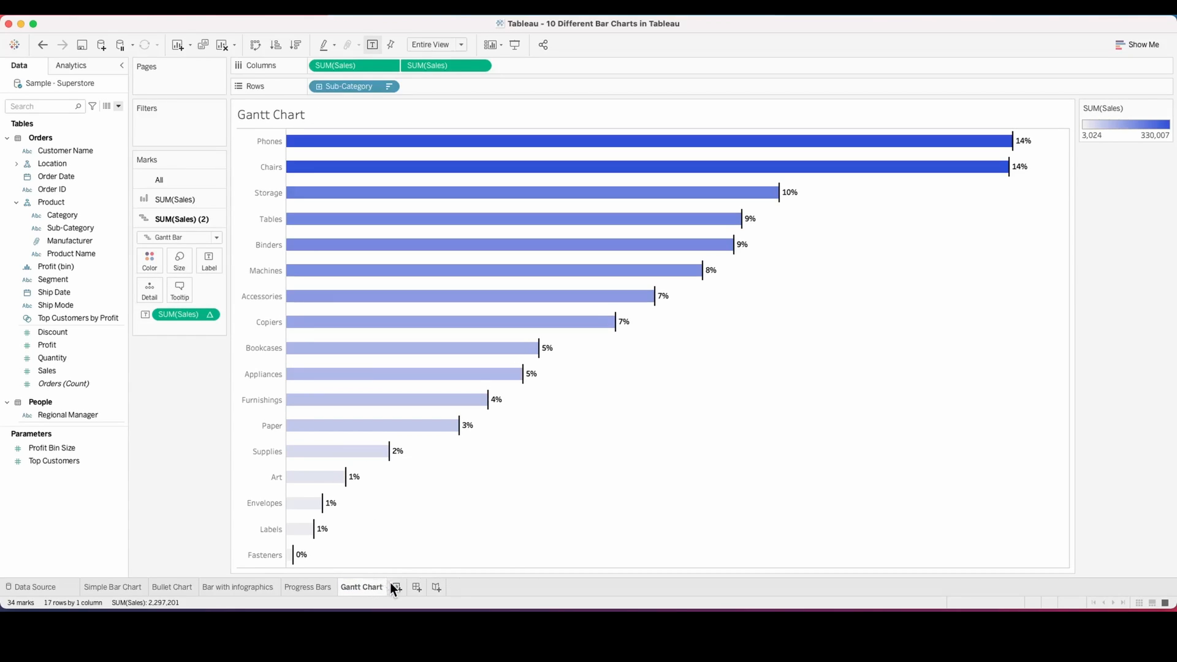
left_click(415, 587)
type("Bar on Bar")
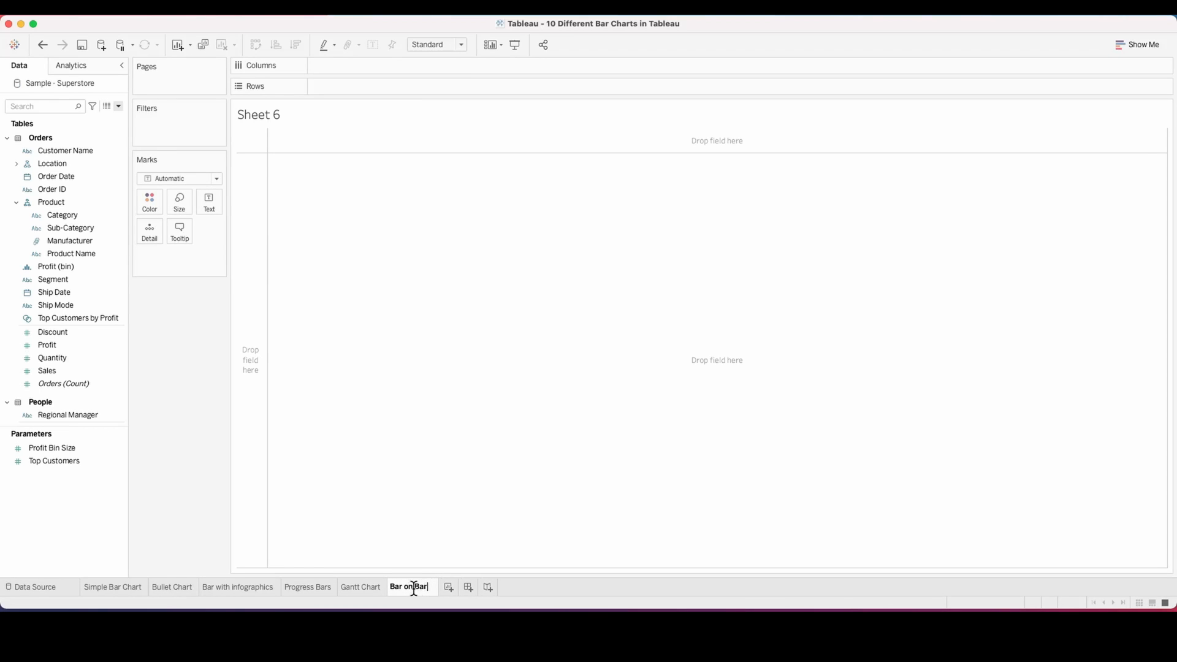
Step: Create the Sales 2020 calculated field
left_click(117, 106)
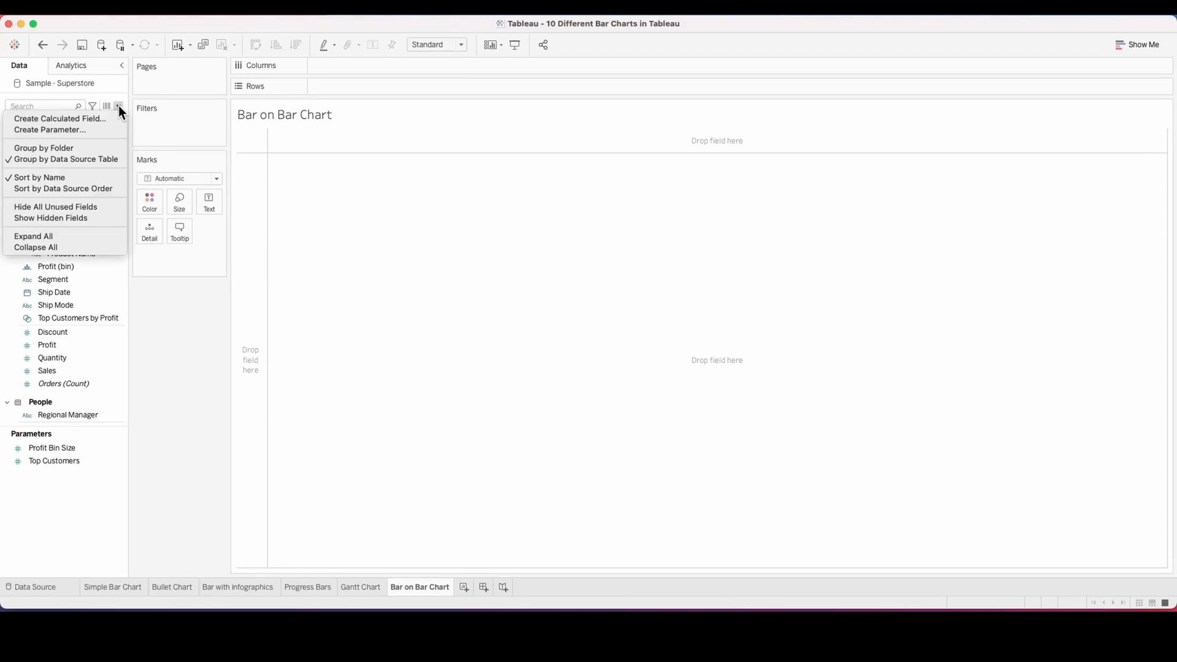
left_click(59, 118)
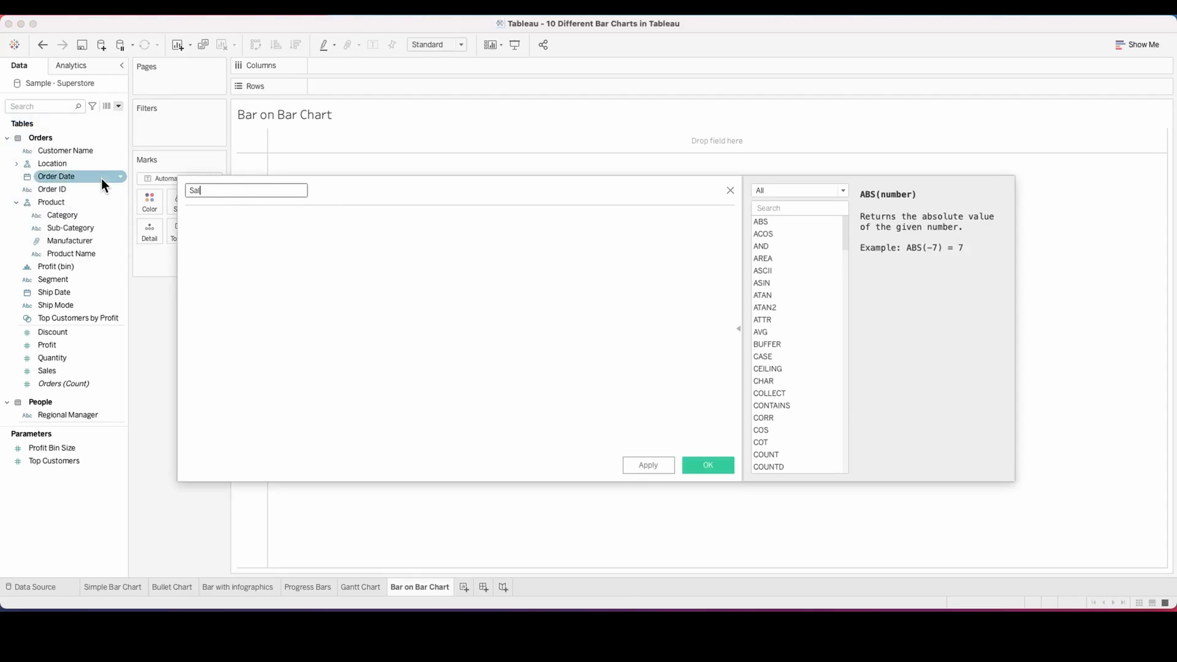
left_click(706, 465)
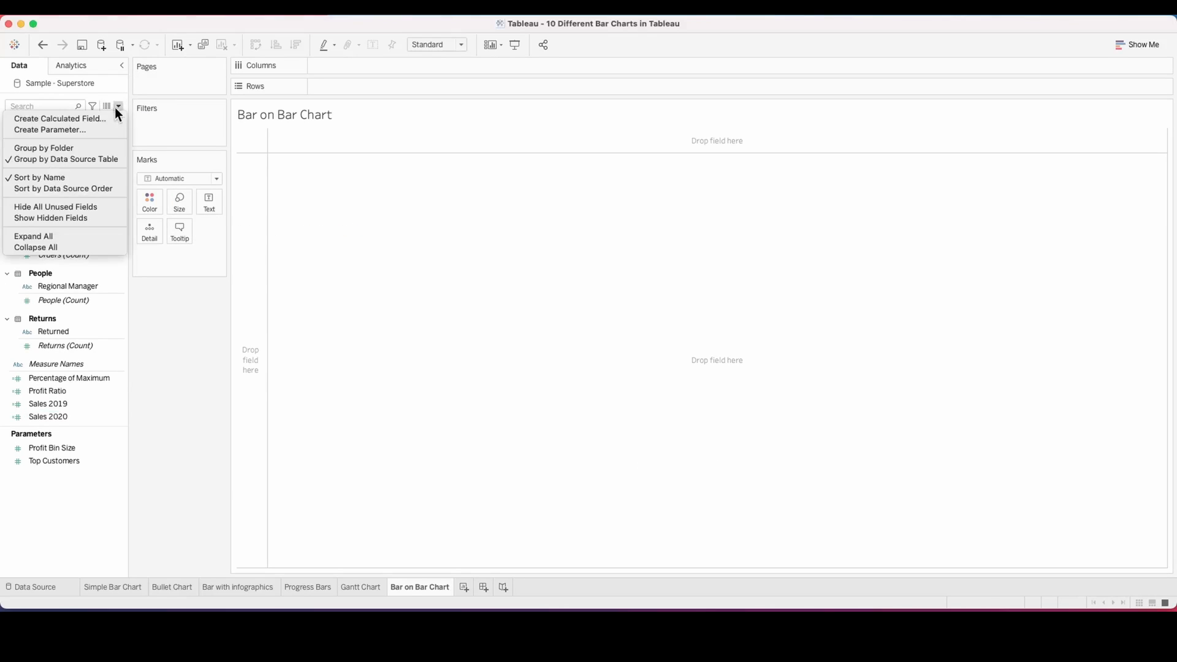
Step: Create Sales %age Change as ([Sales 2020]-[Sales 2019])/[Sales 2019]
left_click(60, 118)
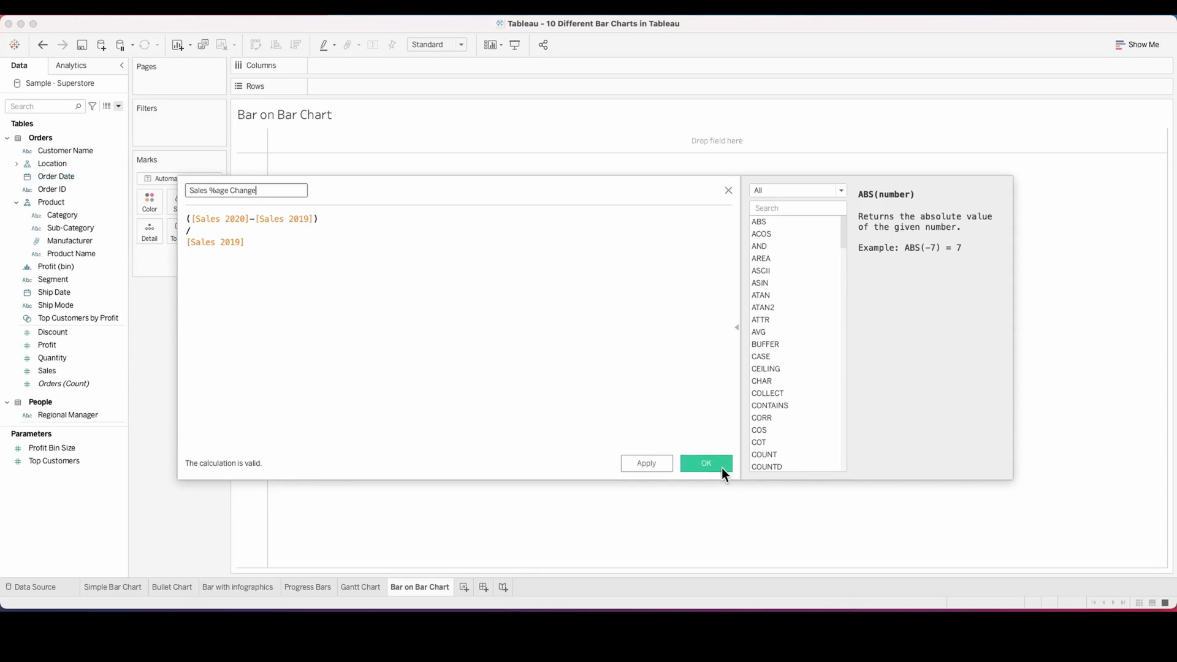
left_click(705, 463)
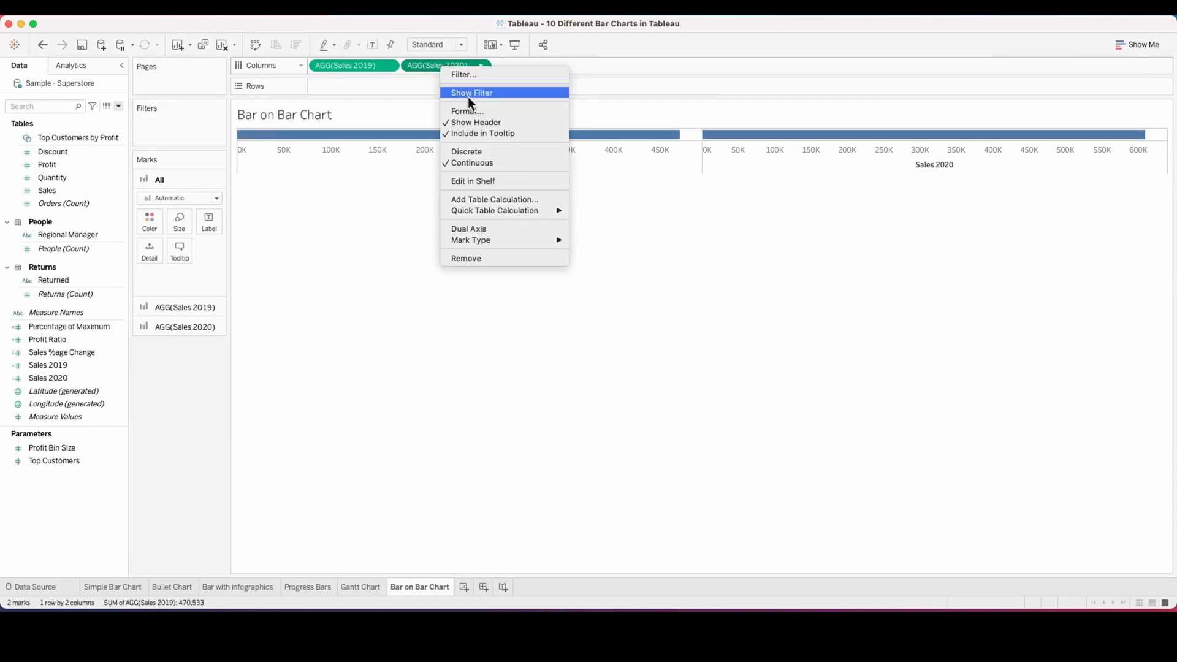
Step: Dual-axis Sales 2019 and Sales 2020 as bars, split into rows by Sub-Category
left_click(468, 228)
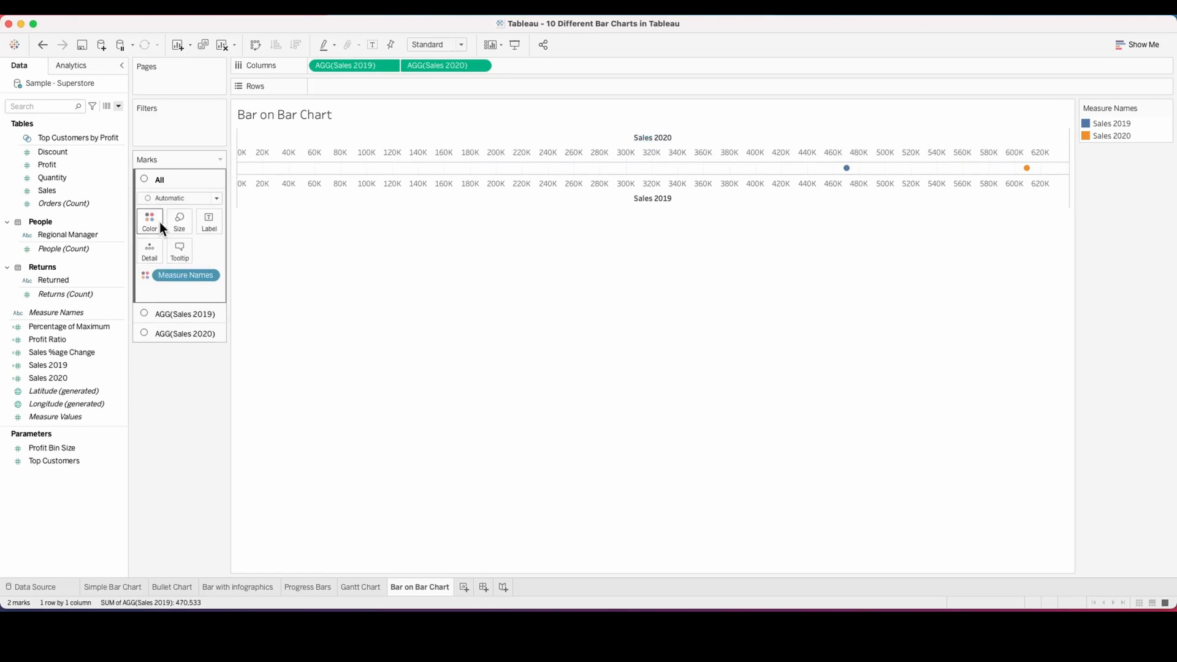
left_click(180, 197)
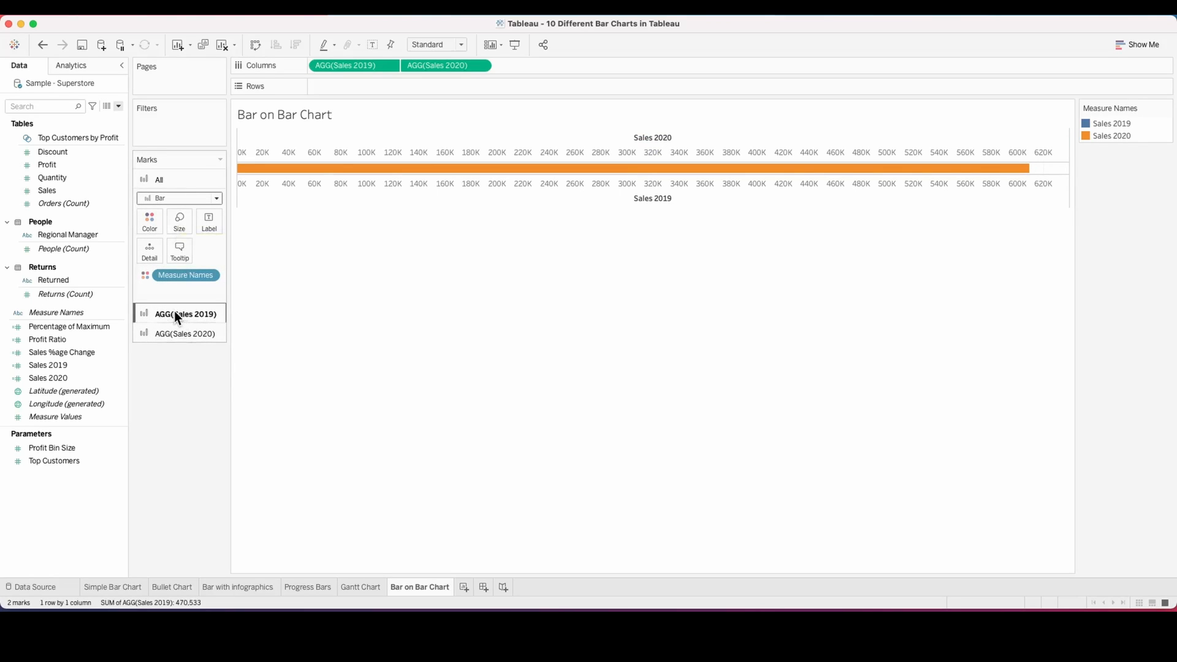
left_click(185, 313)
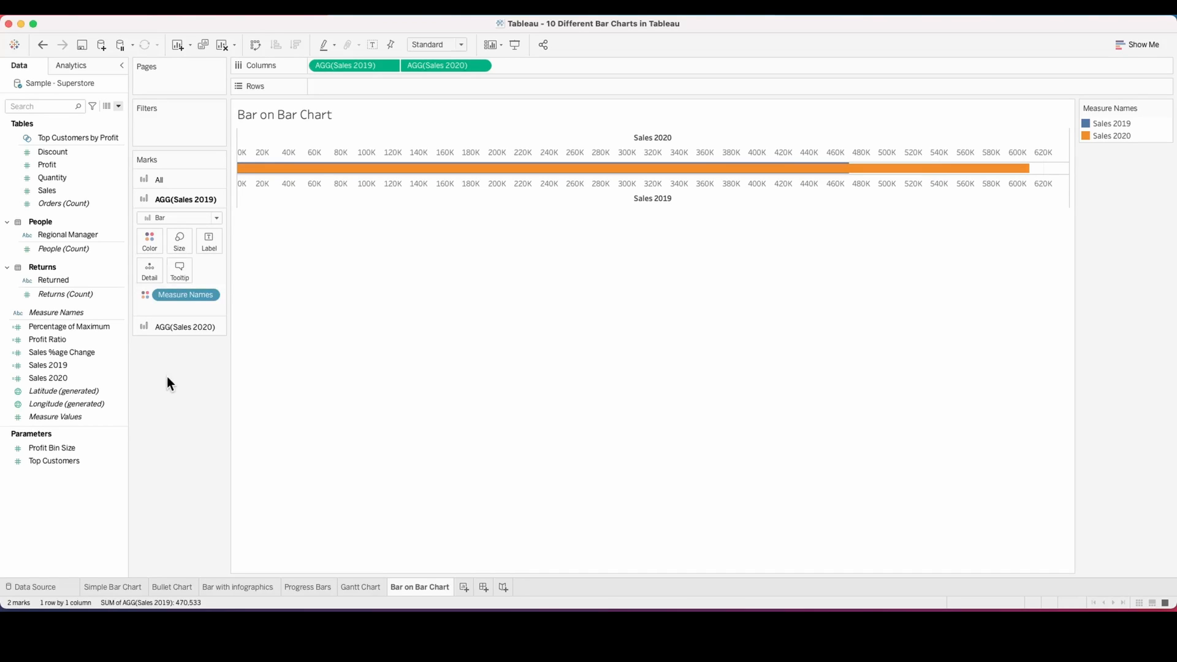
left_click_drag(70, 228, 353, 85)
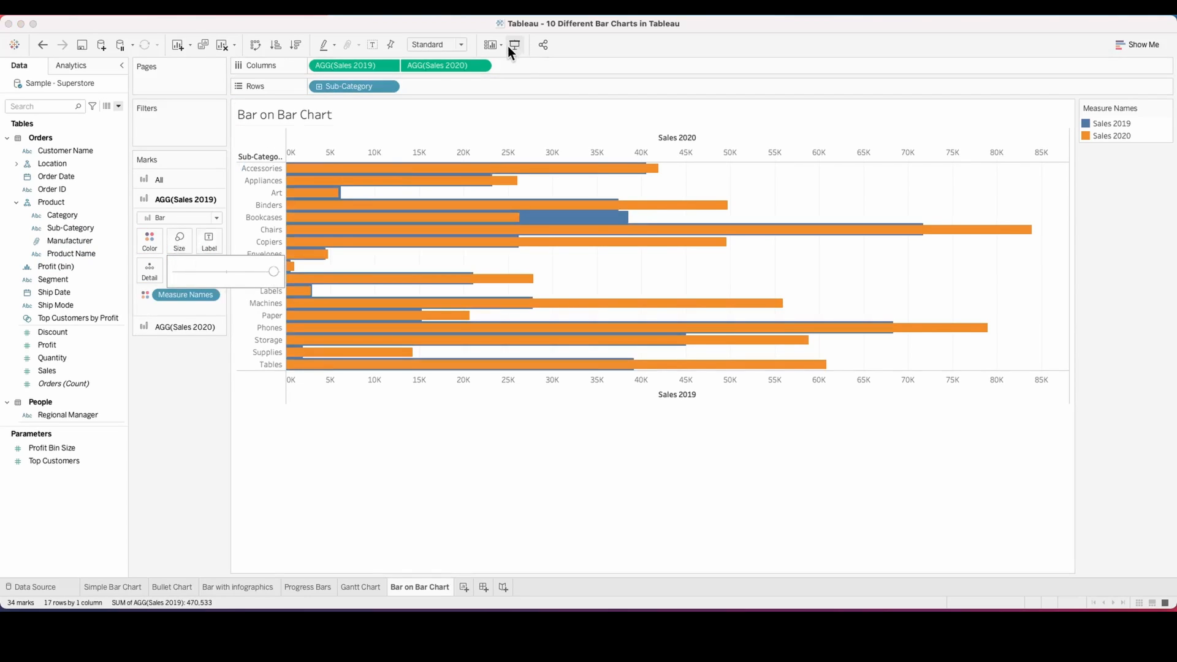
Step: Fit the chart to the entire view and colour the Sales 2019 bars grey
left_click(431, 44)
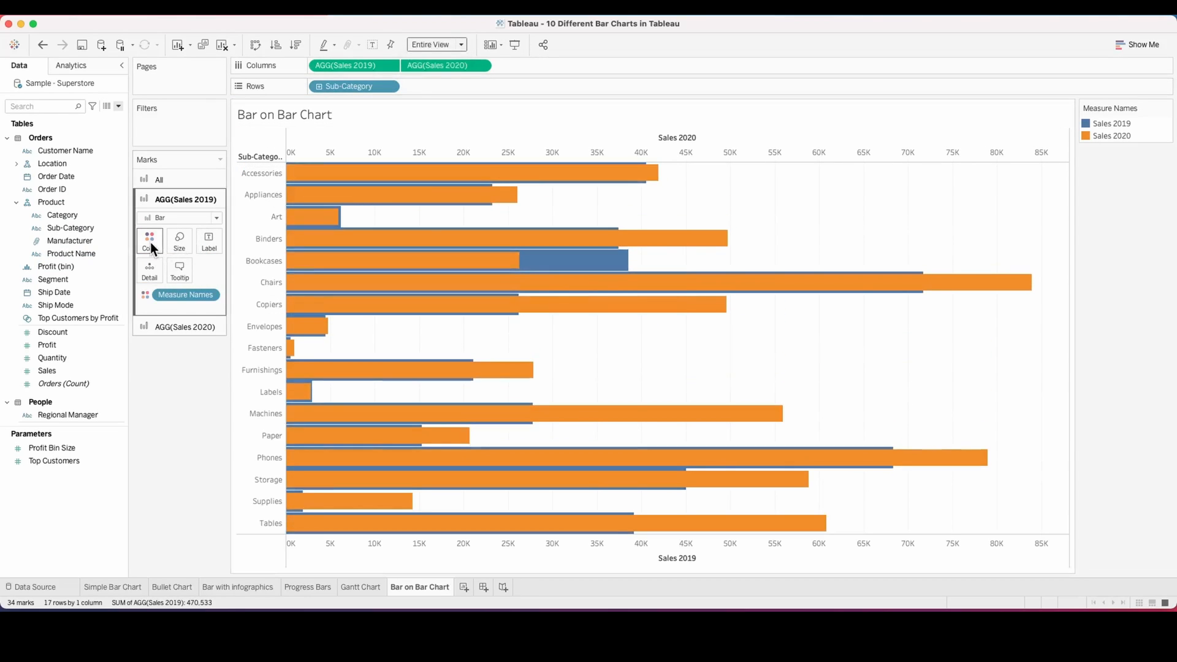
left_click(149, 240)
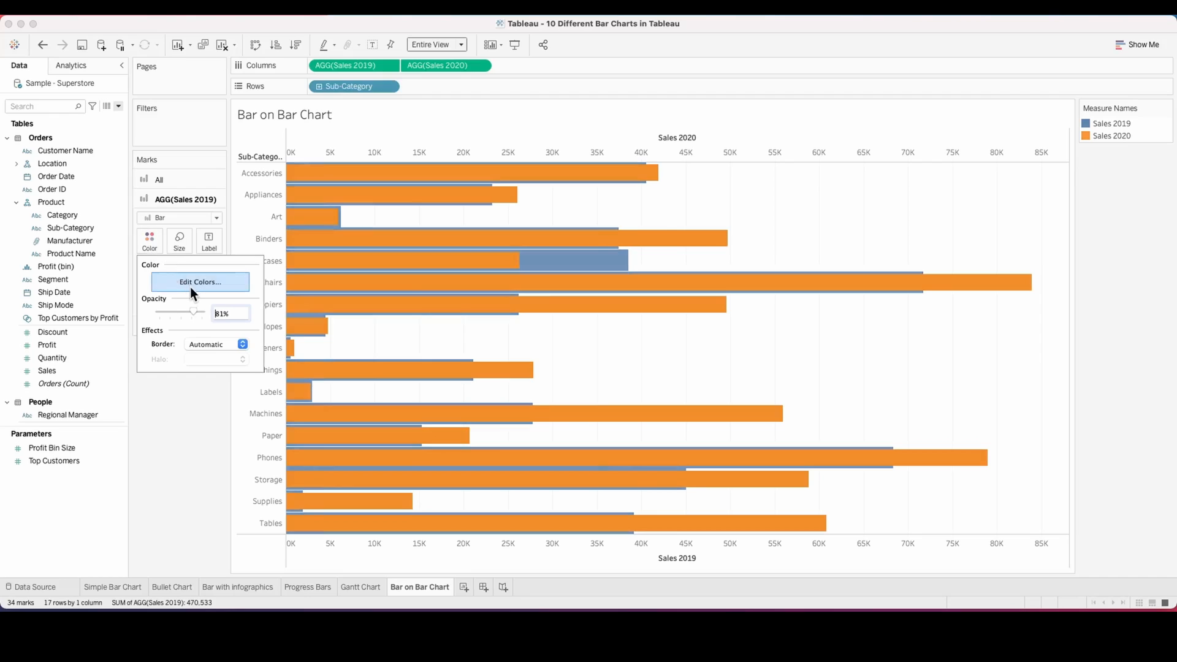
left_click(200, 282)
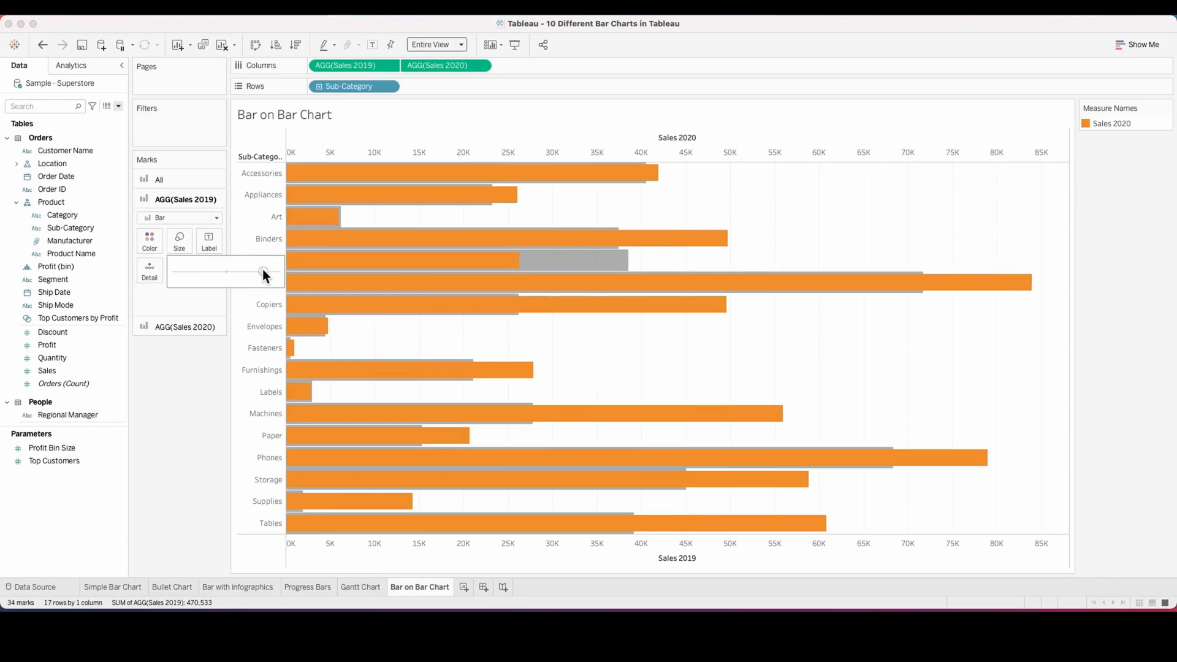
Step: Colour the 2020 bars by Sales %age Change: Red-Green Diverging, 2 stepped colours, centred at 0
left_click(184, 218)
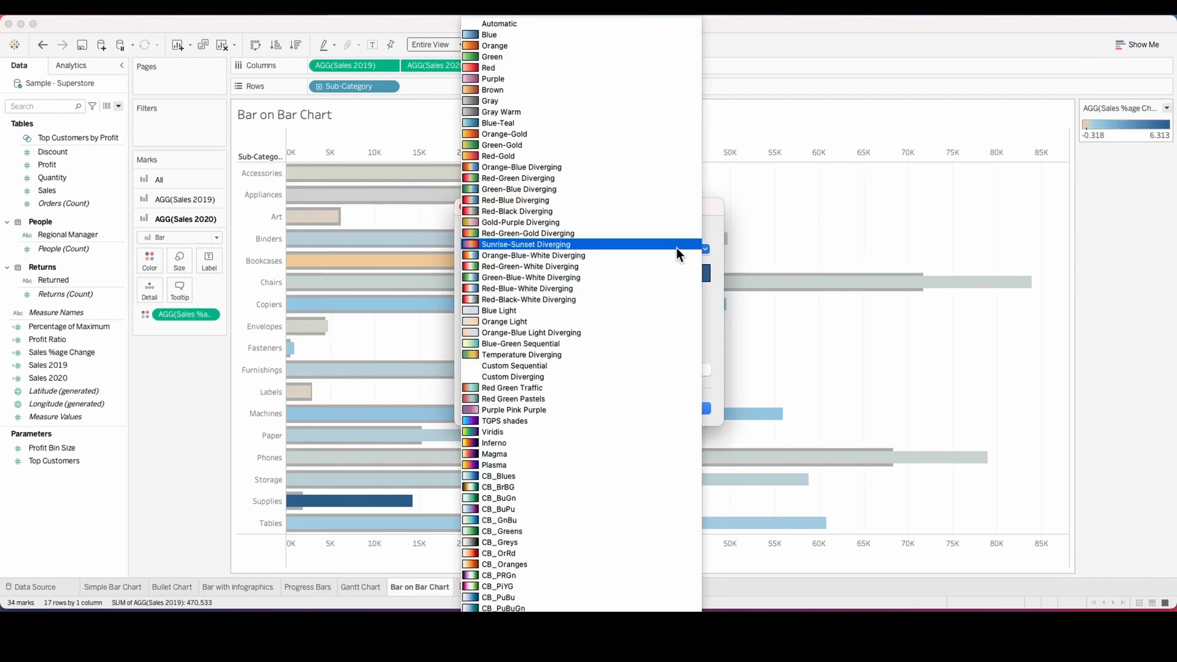
left_click(518, 178)
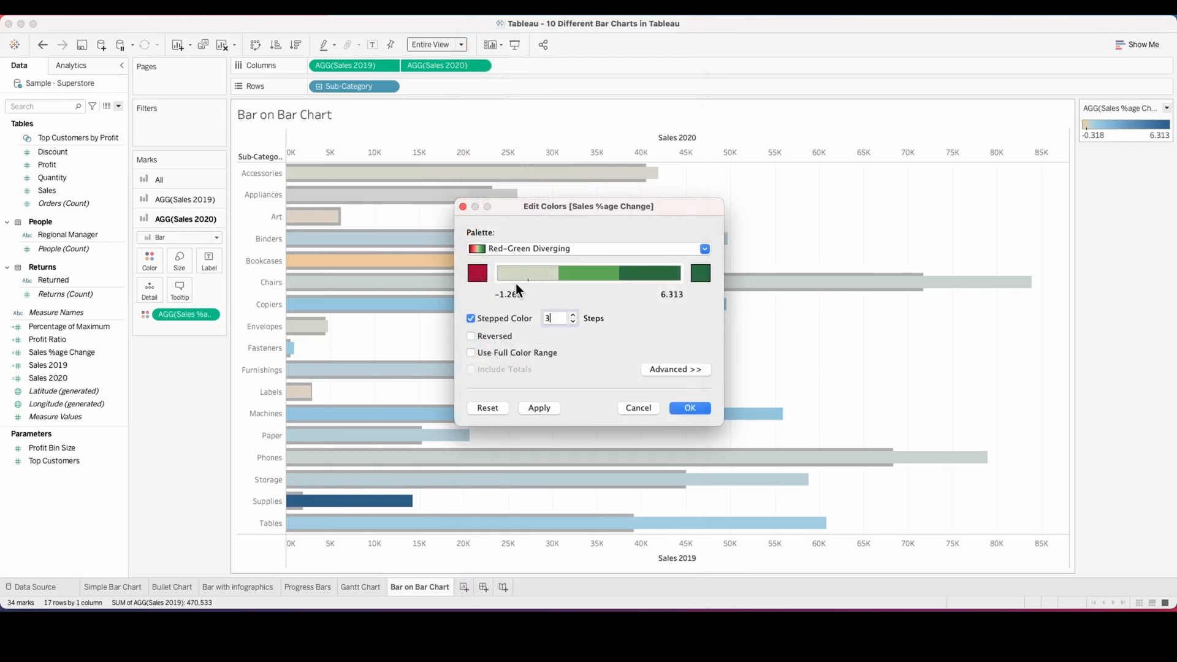
left_click(572, 321)
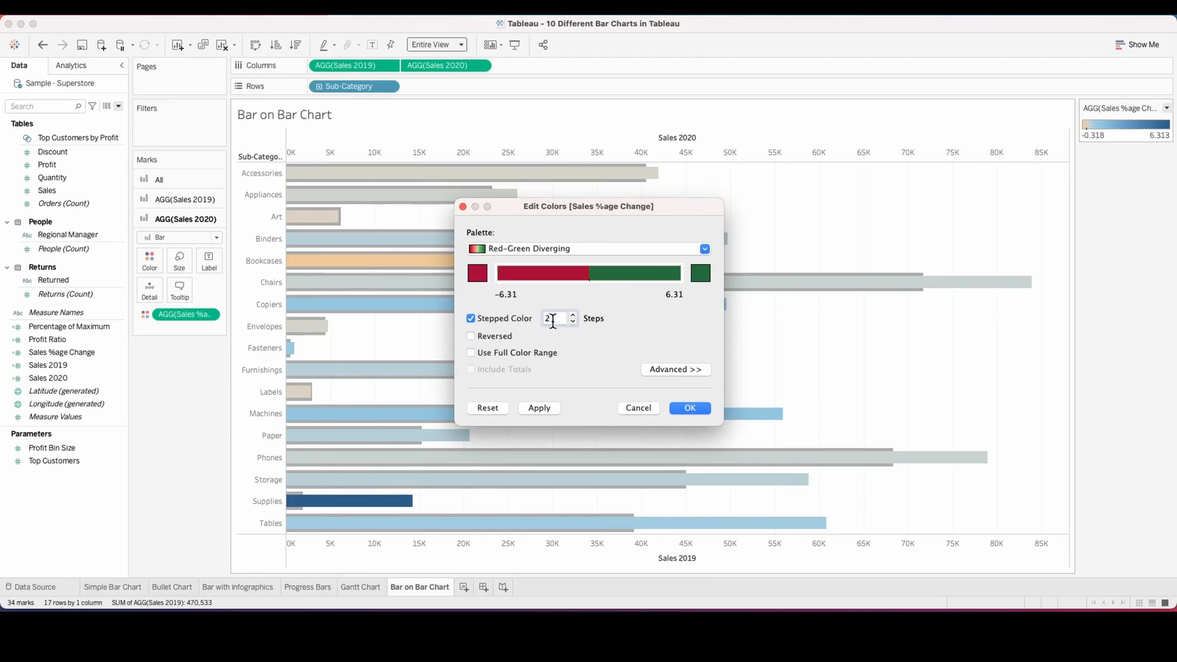
left_click(674, 368)
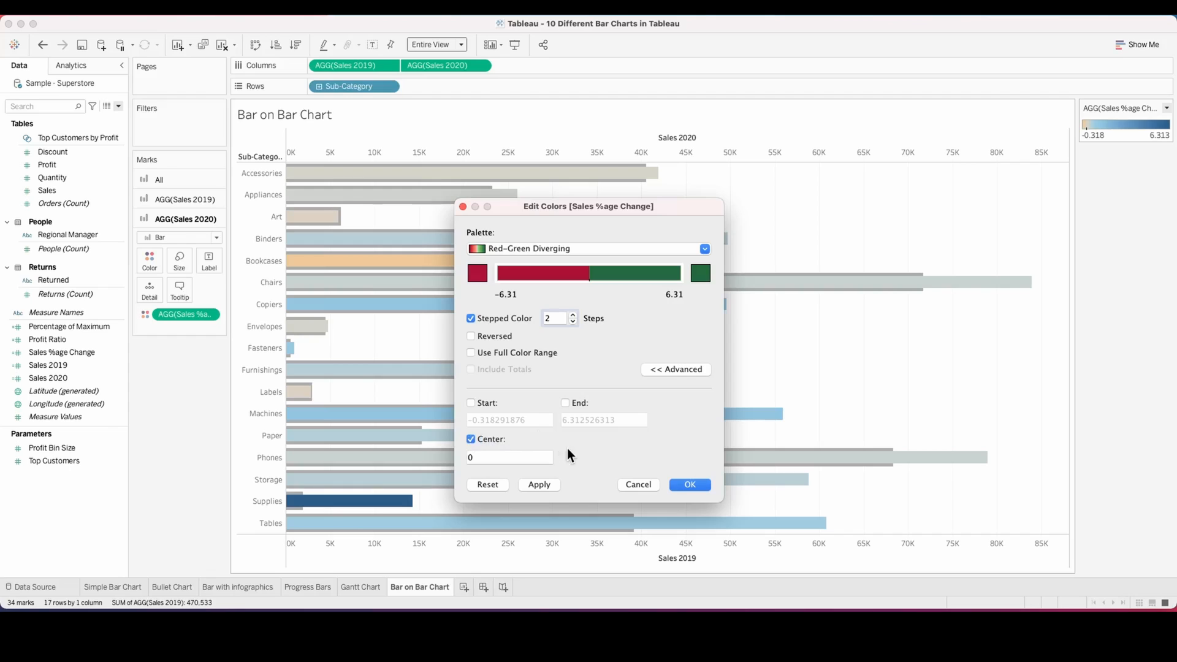
left_click(688, 484)
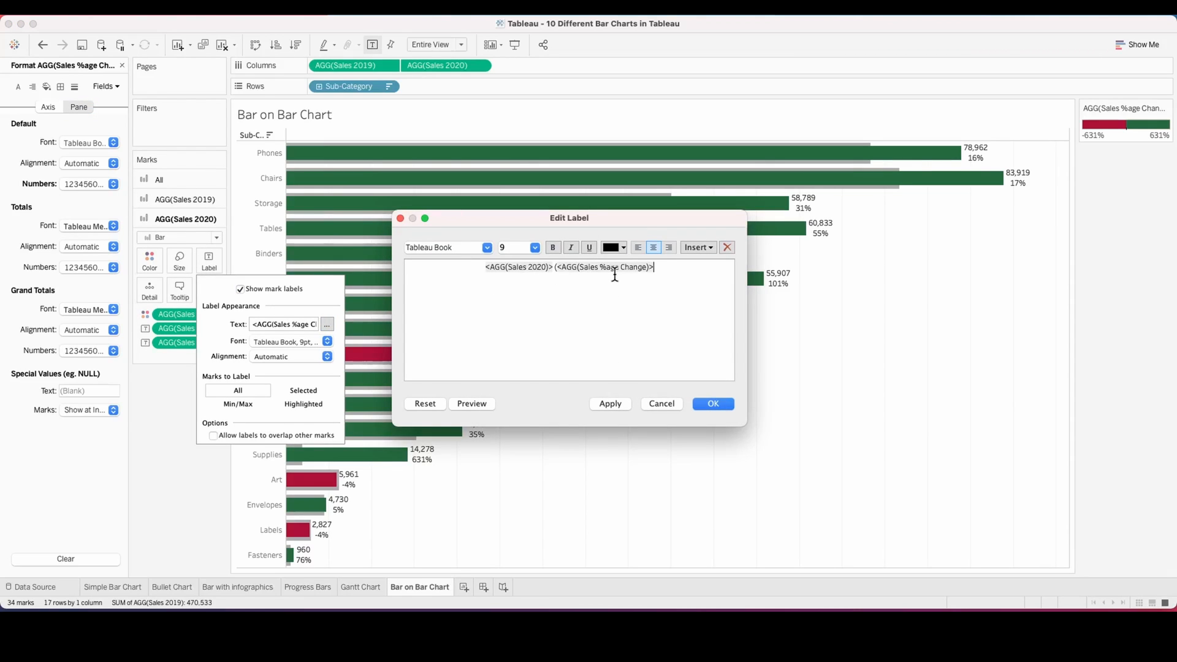
Step: Apply the sales (percent change) labels, set grid lines to None, and add a new sheet
left_click(711, 403)
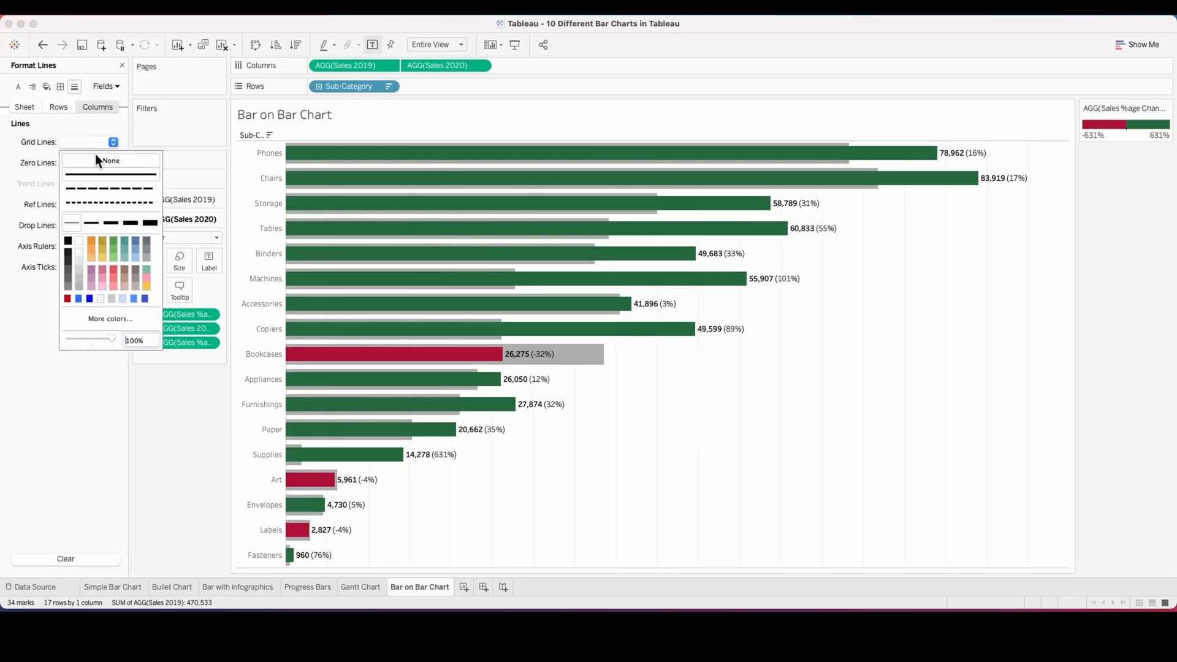
left_click(110, 160)
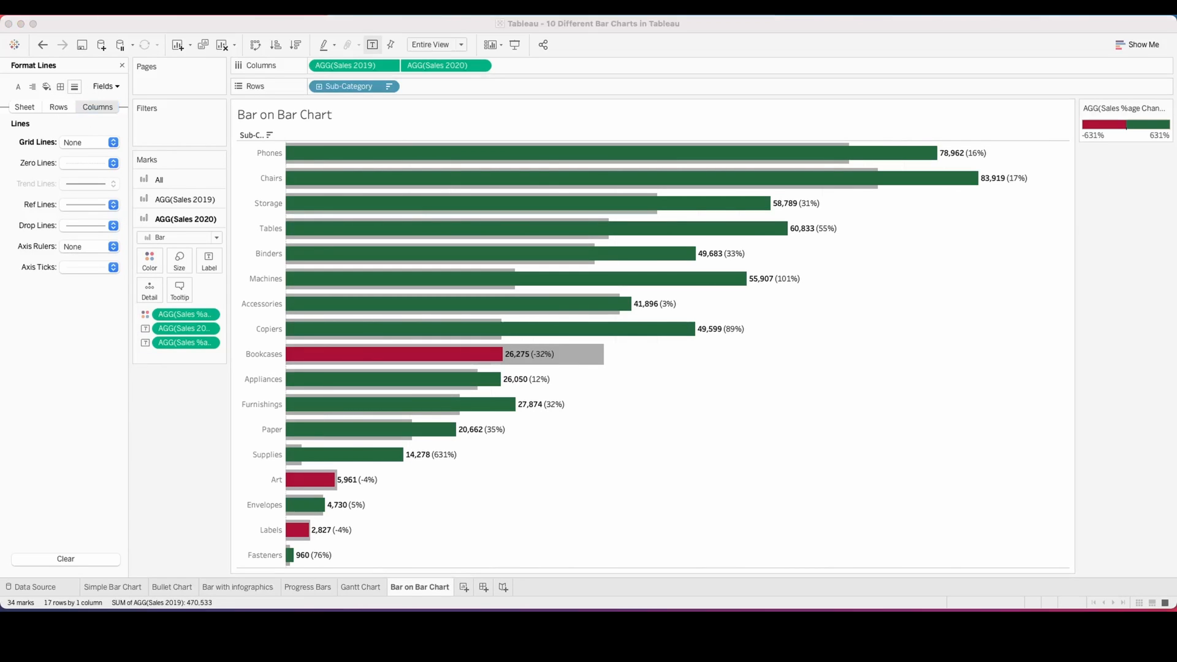
left_click(480, 587)
type("Stacked Bar")
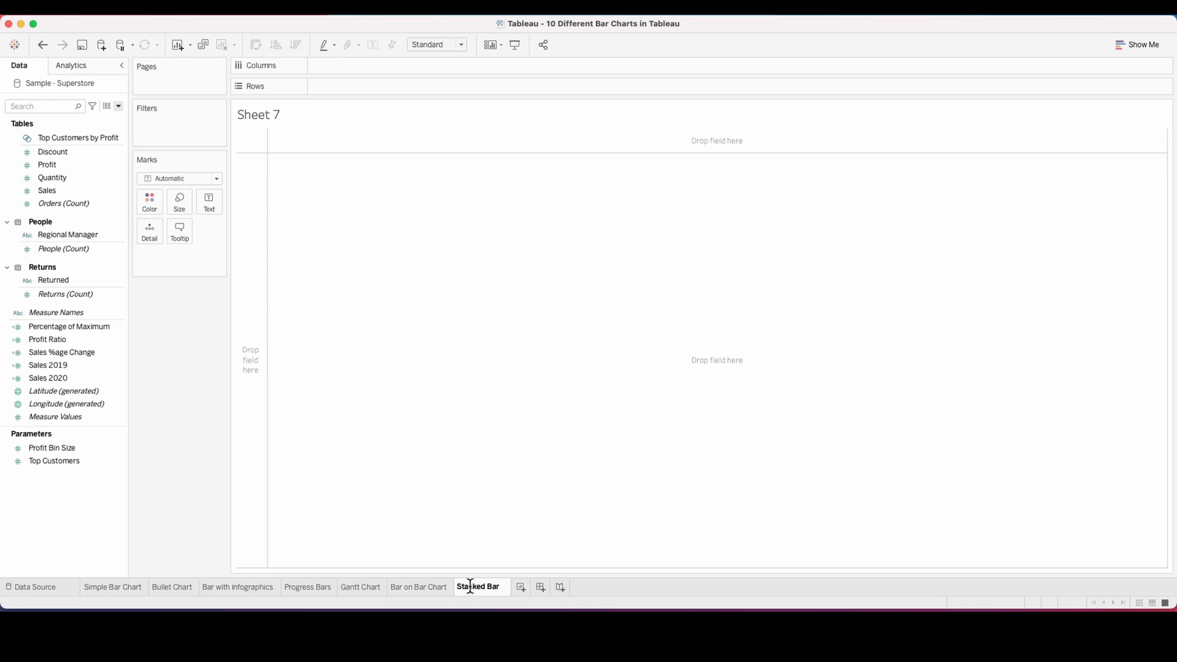
Step: Name the sheet, sort sub-categories by sales descending, and label segments as percent of total
left_click(496, 587)
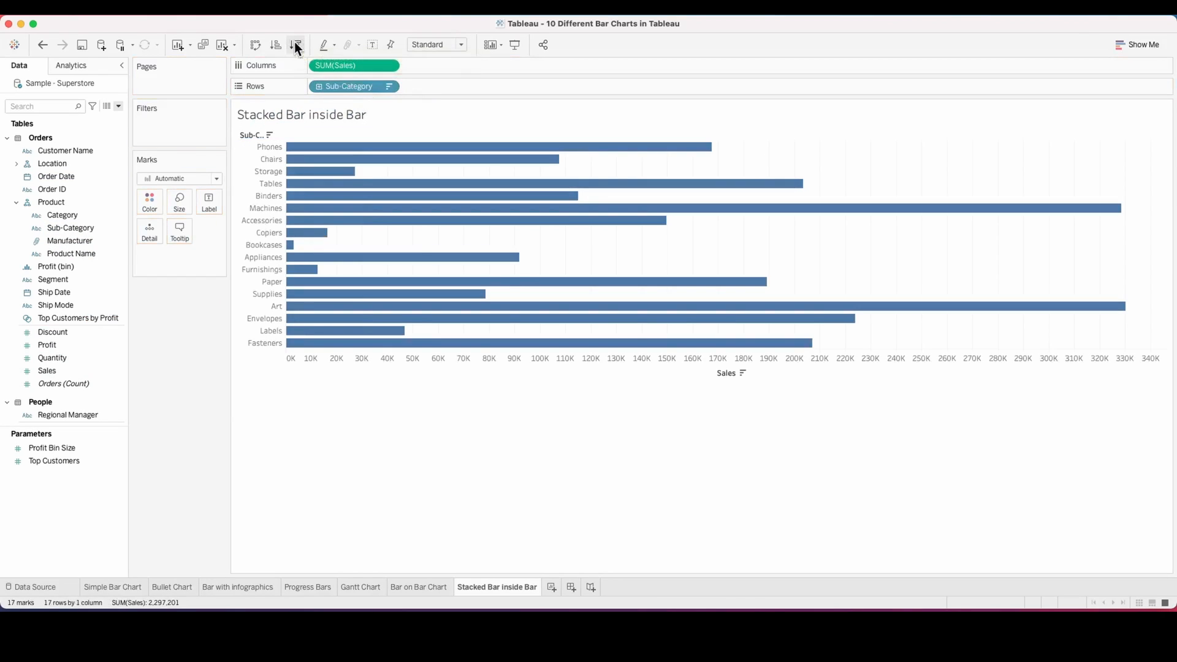
left_click(295, 44)
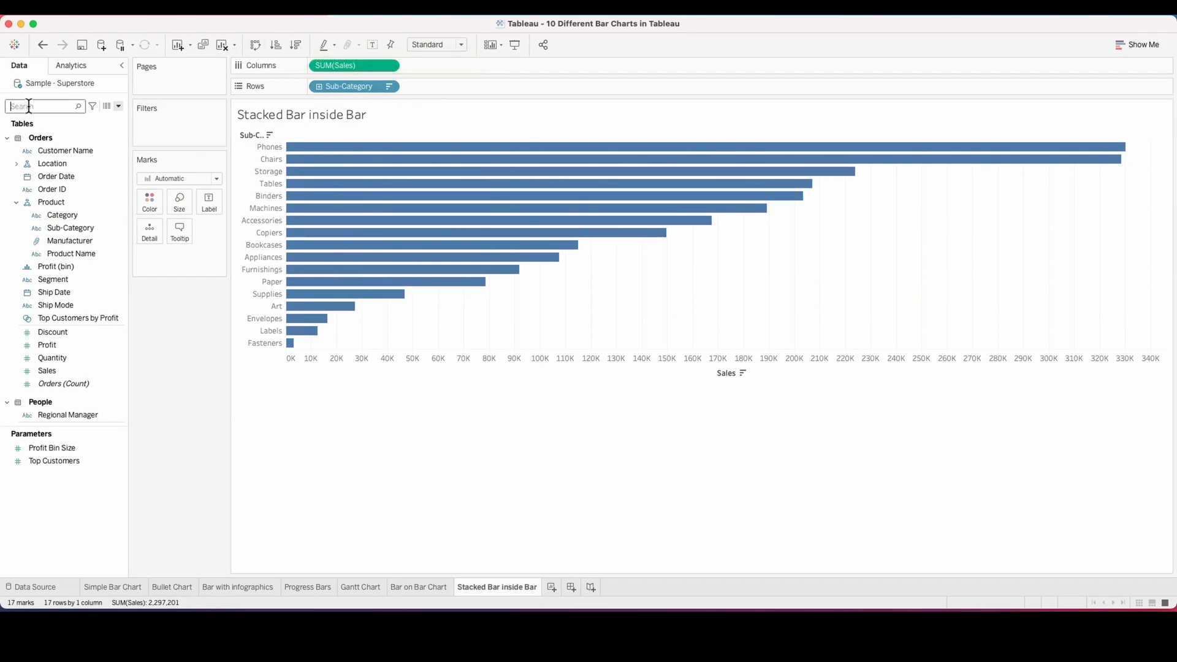
type("ord")
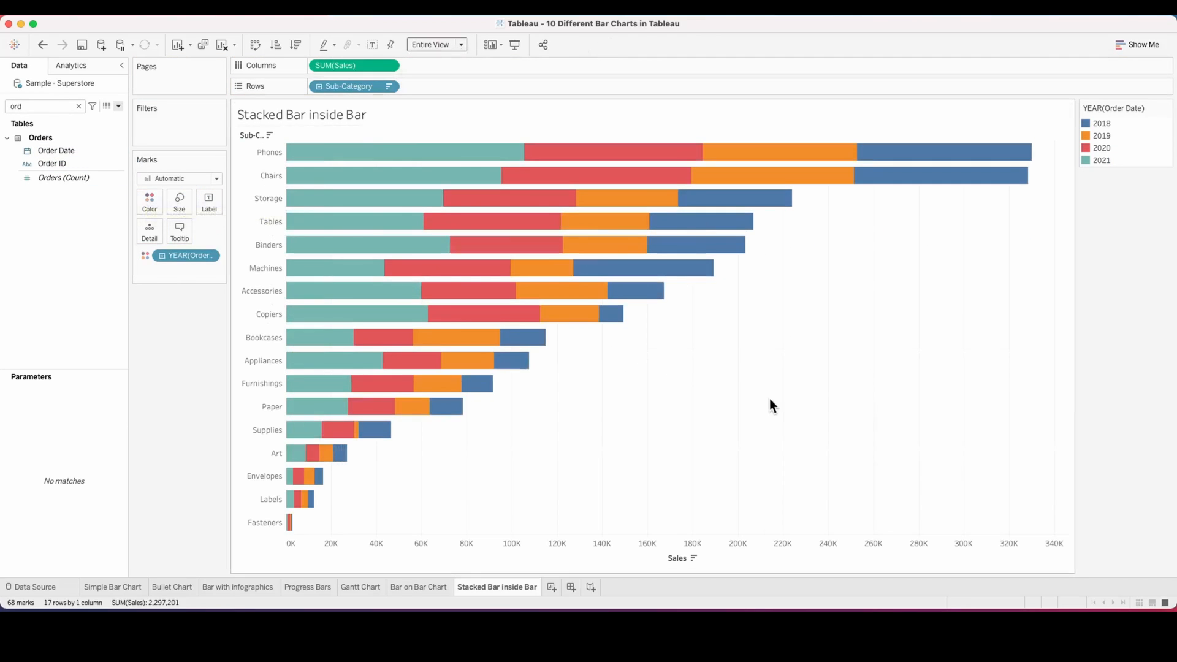
left_click(88, 142)
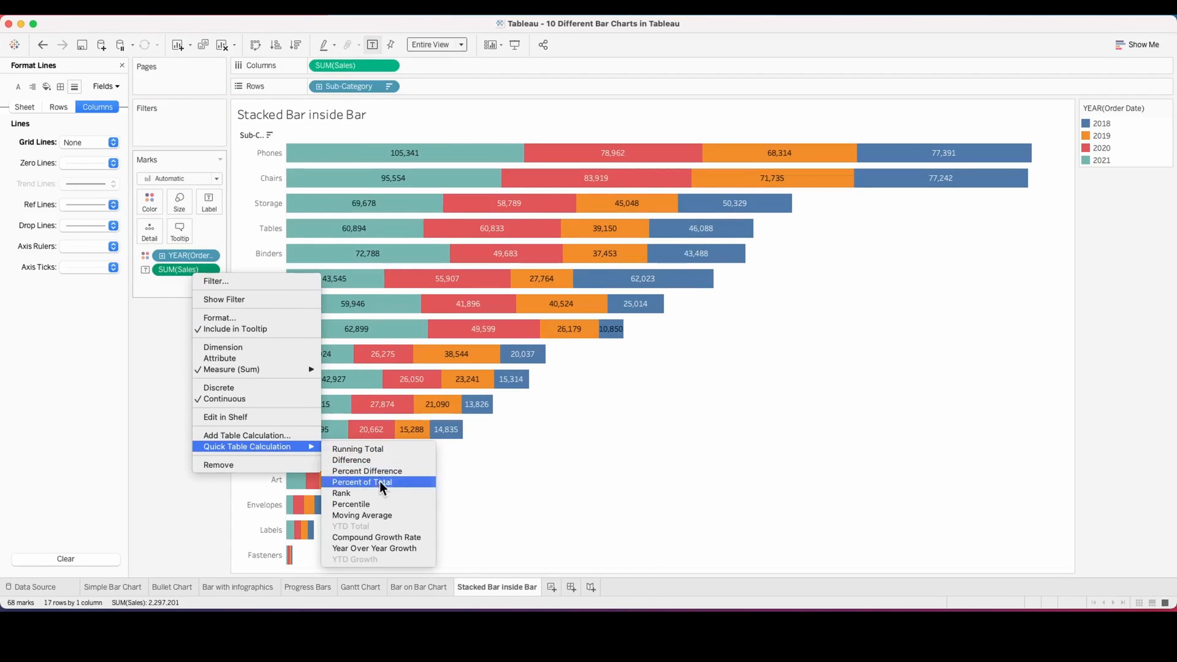
left_click(361, 482)
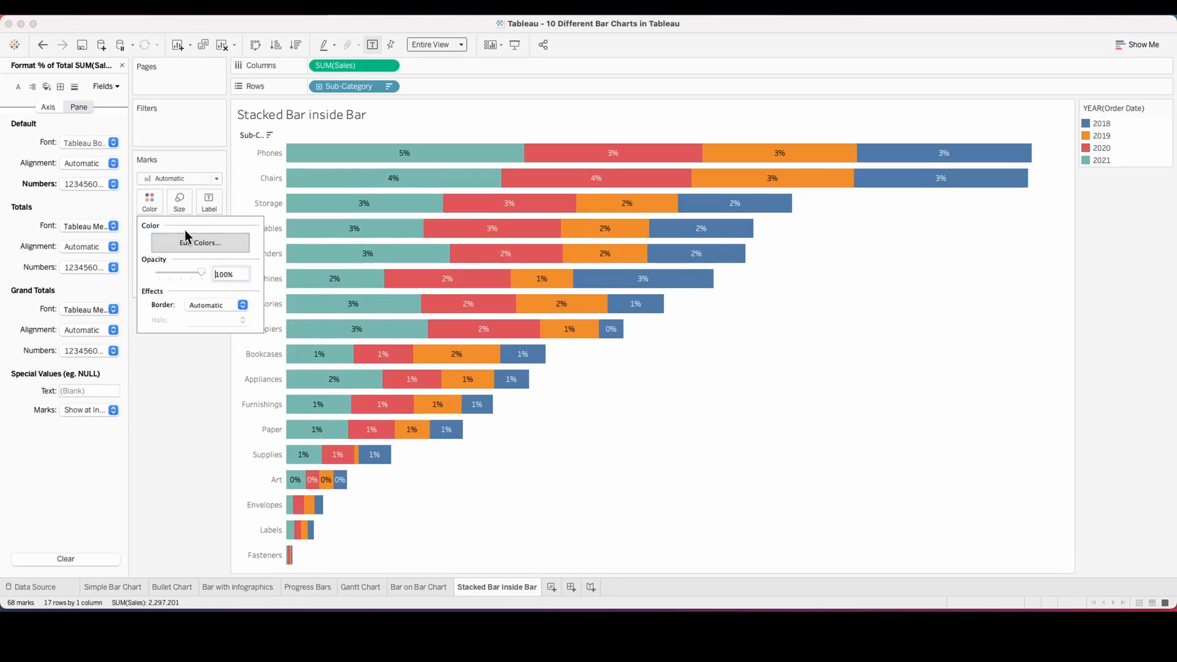
Step: Recolour the order years from a palette template and add another sheet
left_click(200, 243)
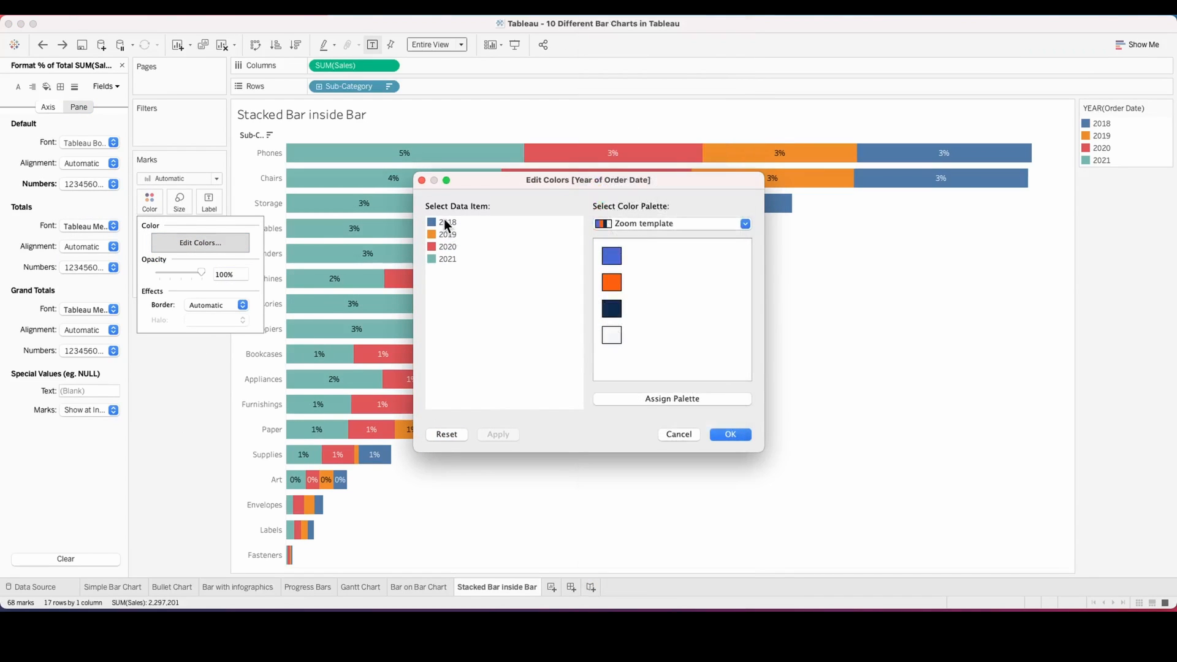
left_click(447, 258)
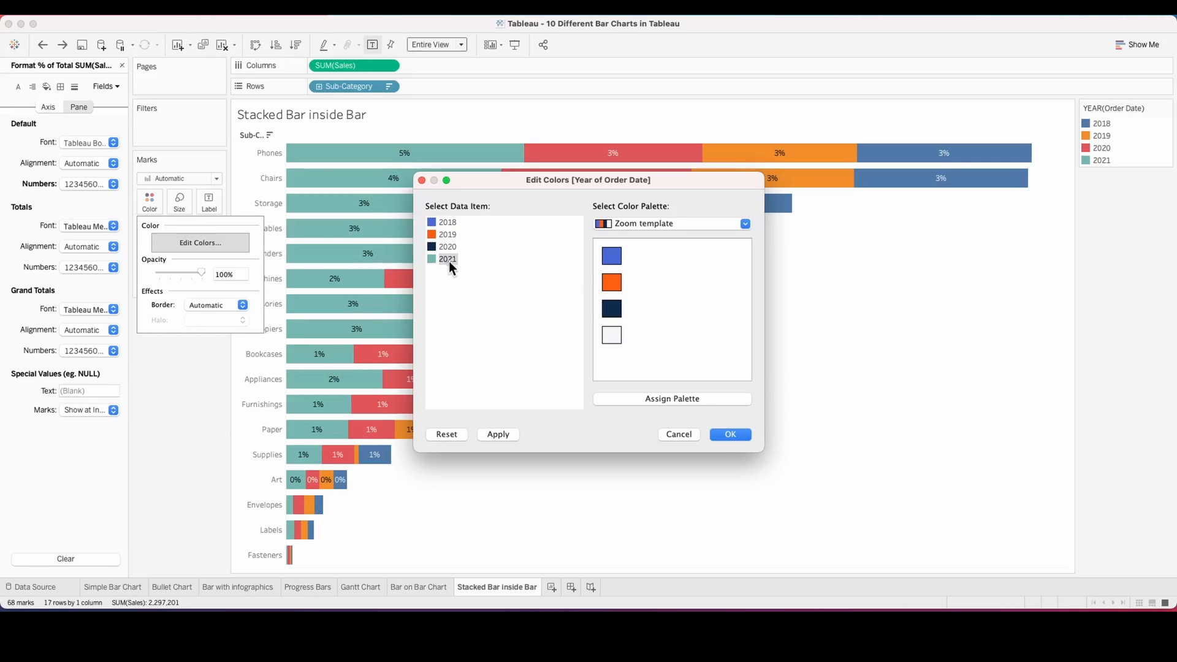
left_click(729, 434)
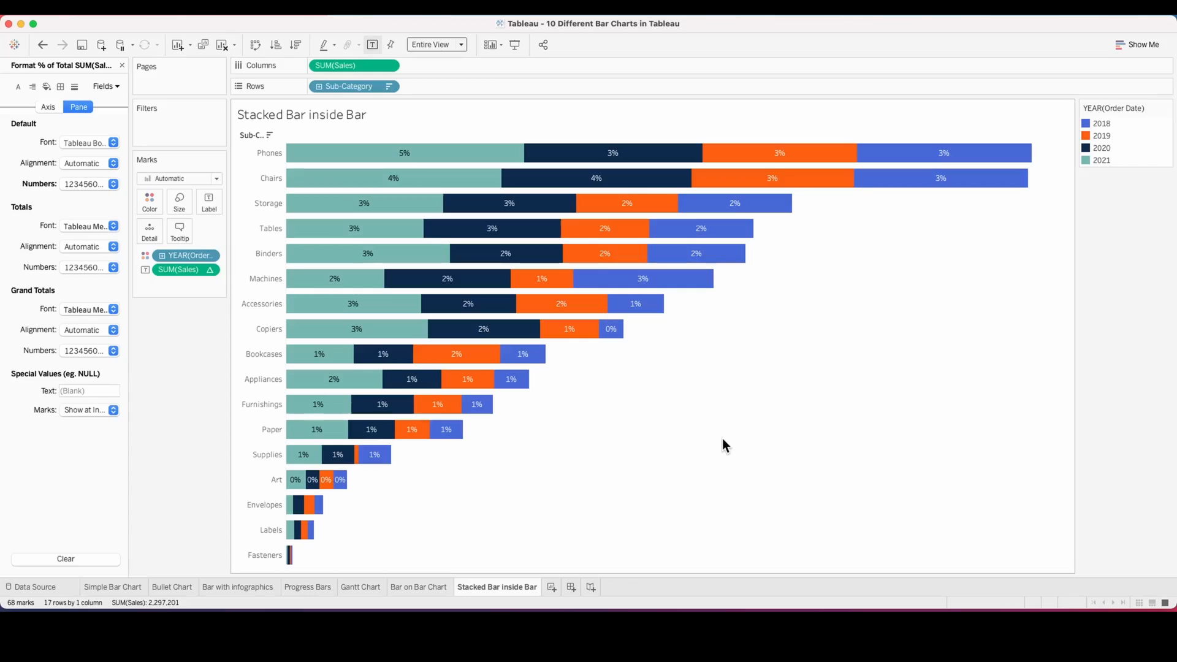
left_click(586, 587)
type("Bar wit")
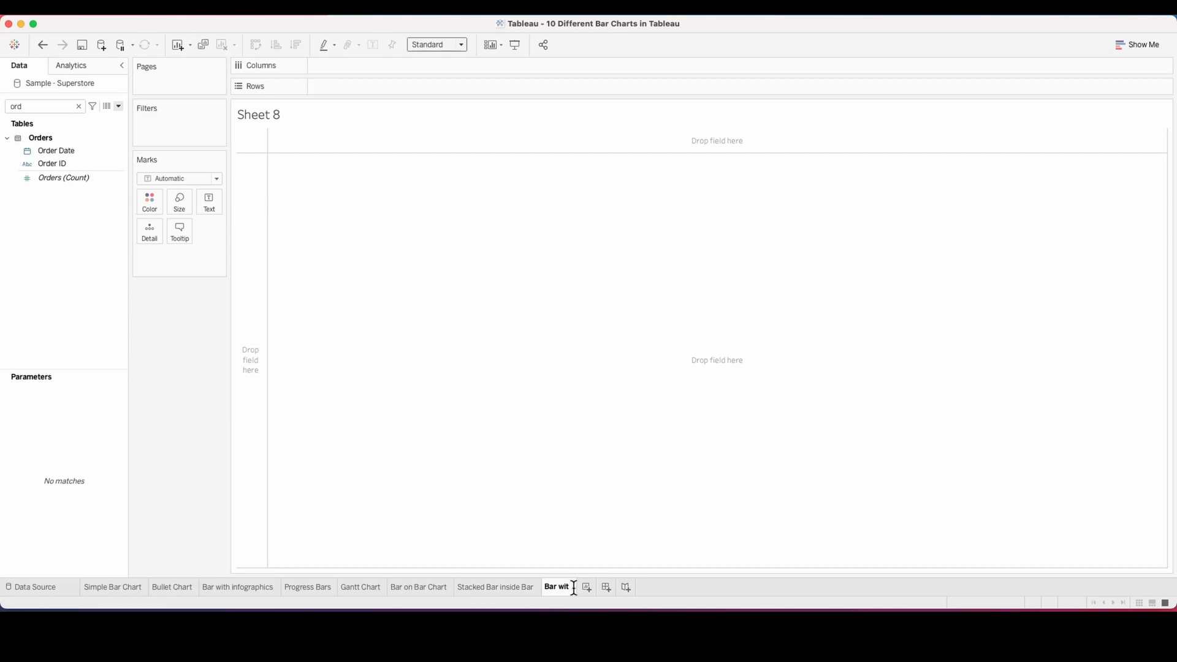
Step: Name the Bar with Border sheet, sort by sales descending, and set grid lines to None
left_click(571, 586)
type("h Border")
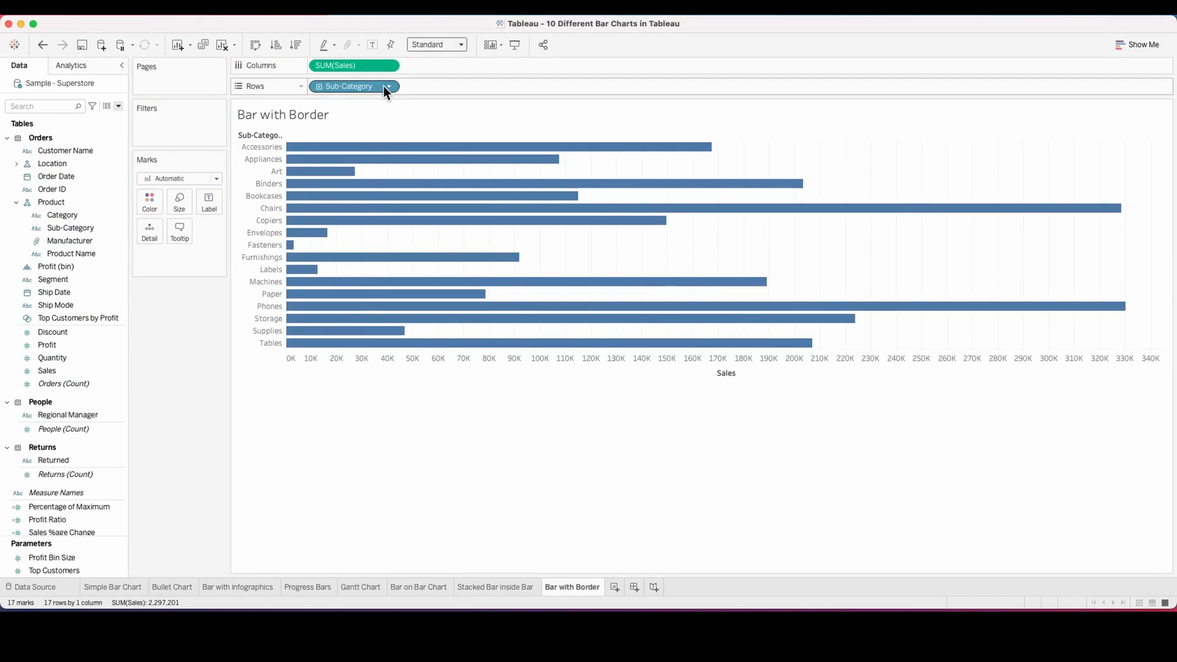
left_click(457, 44)
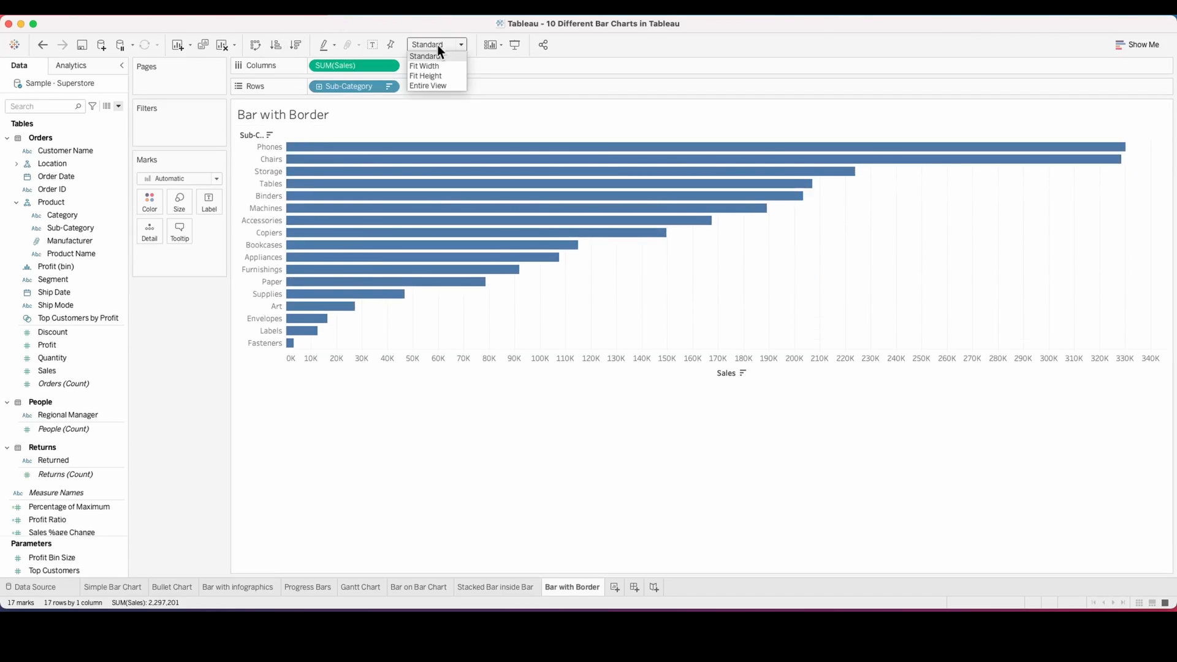
left_click(427, 85)
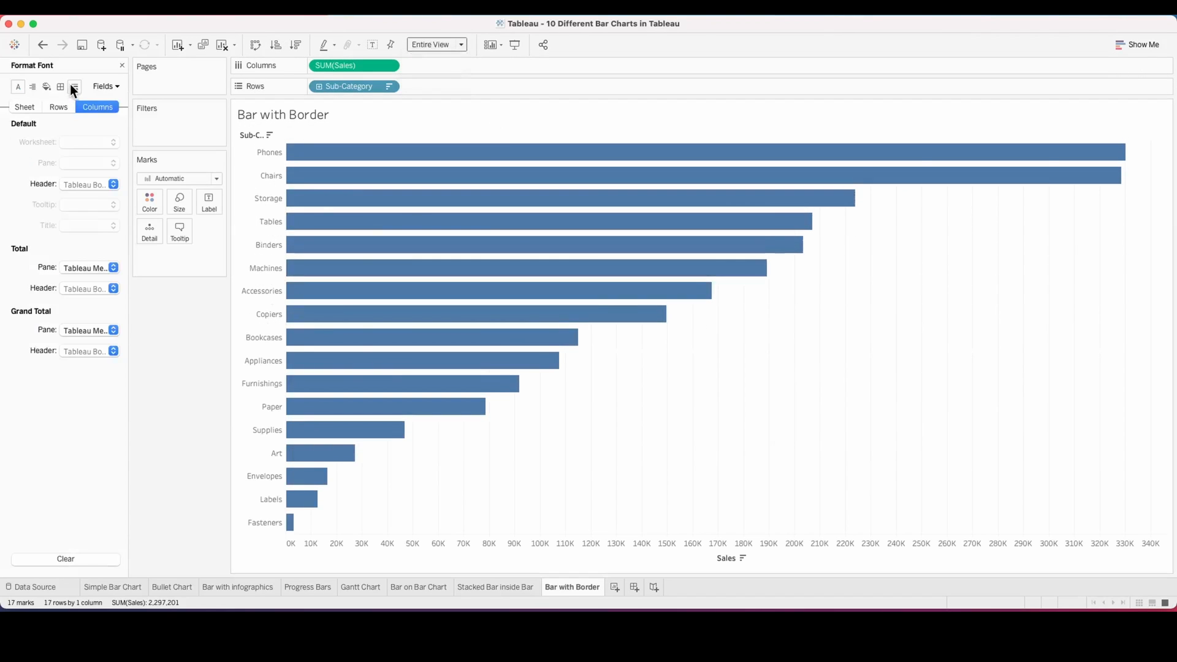
left_click(74, 87)
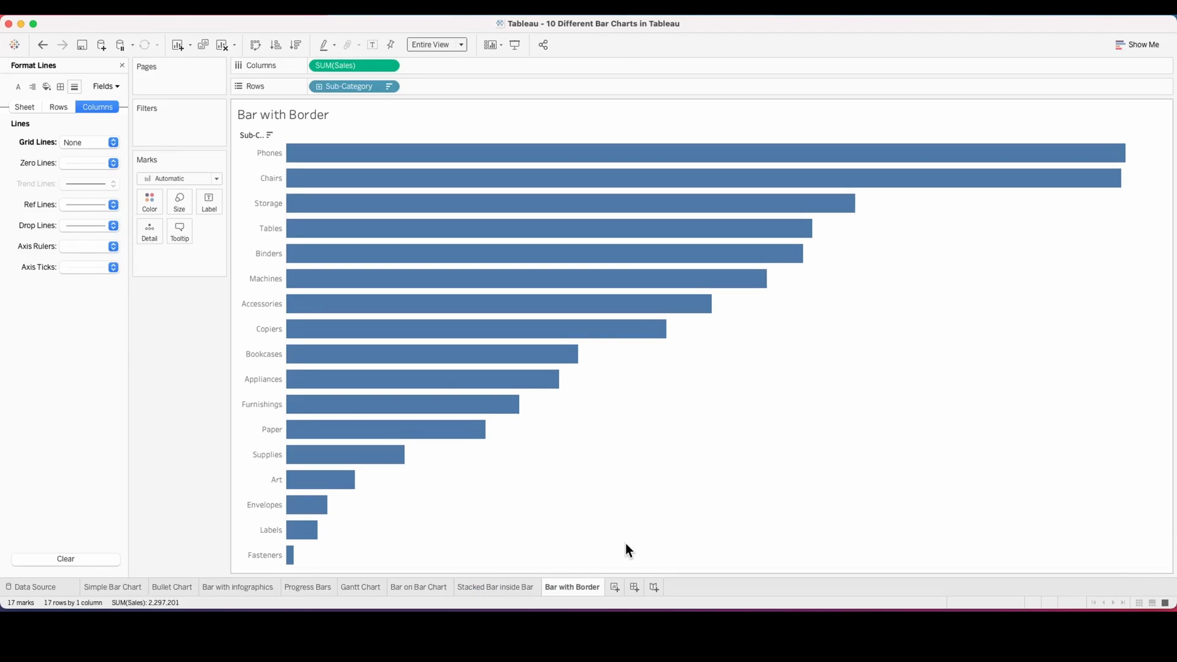
Step: Make the bars white with a black border and label them with percent of total sales
left_click(150, 200)
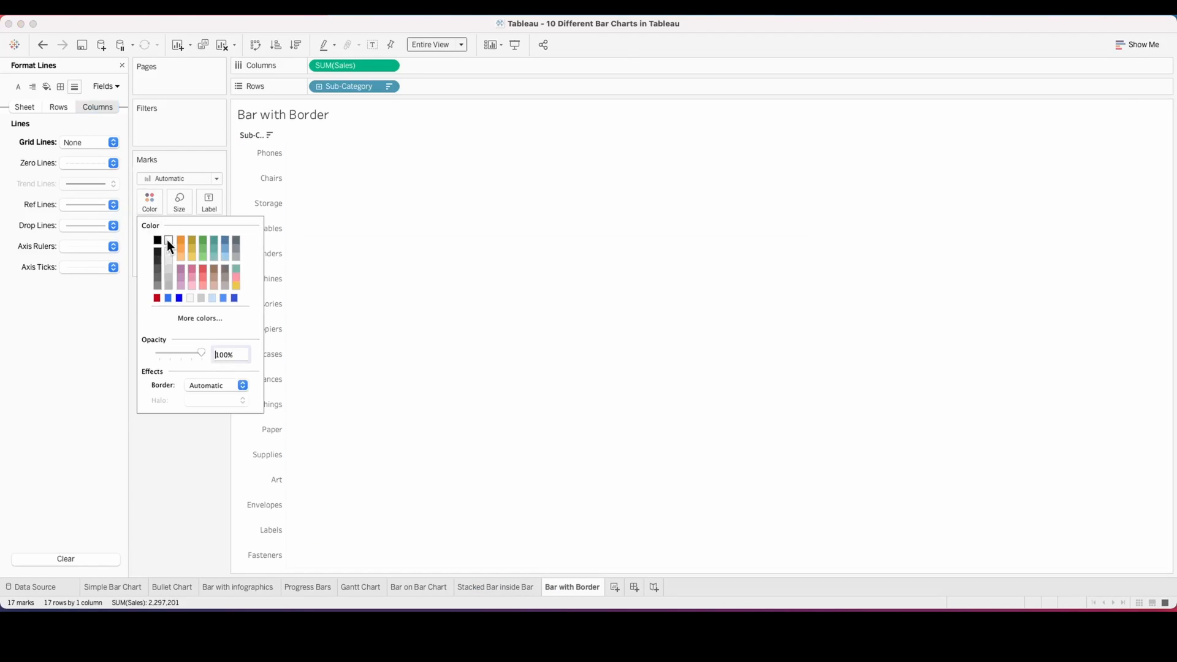
left_click(241, 384)
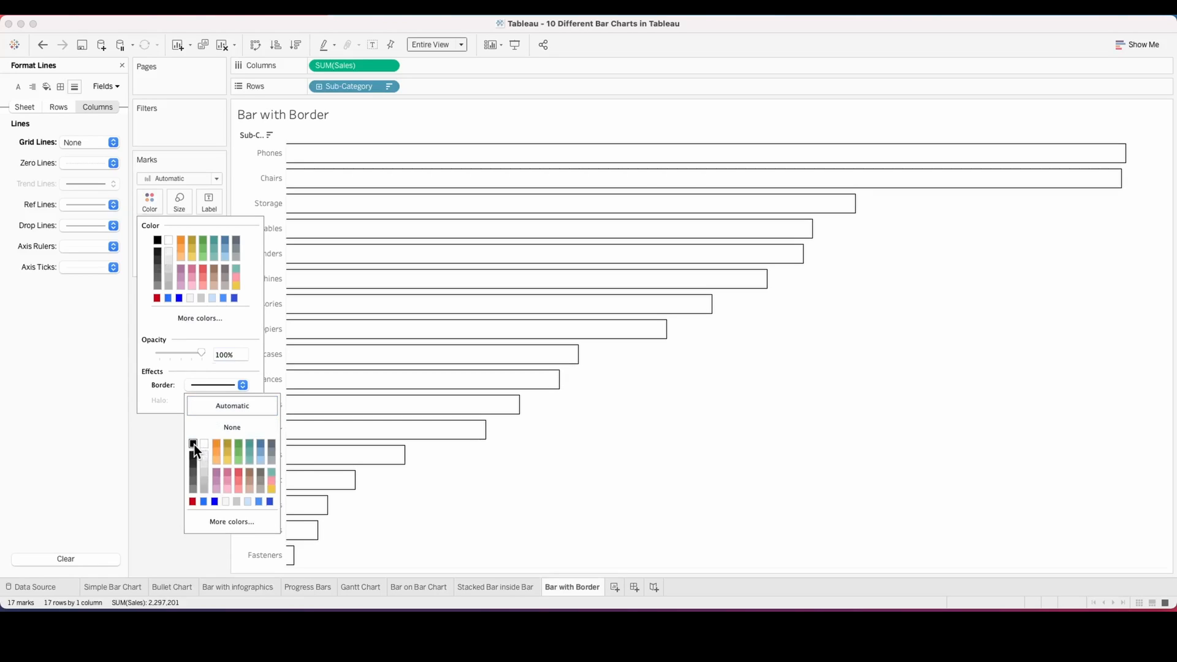
left_click(192, 444)
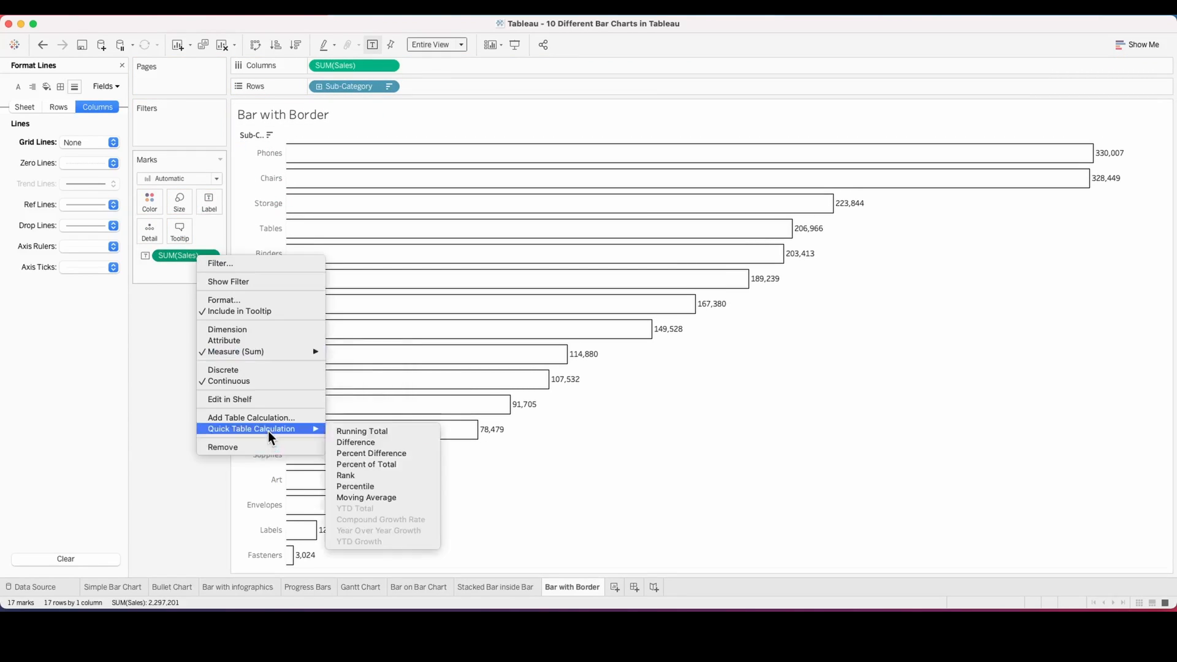
left_click(365, 464)
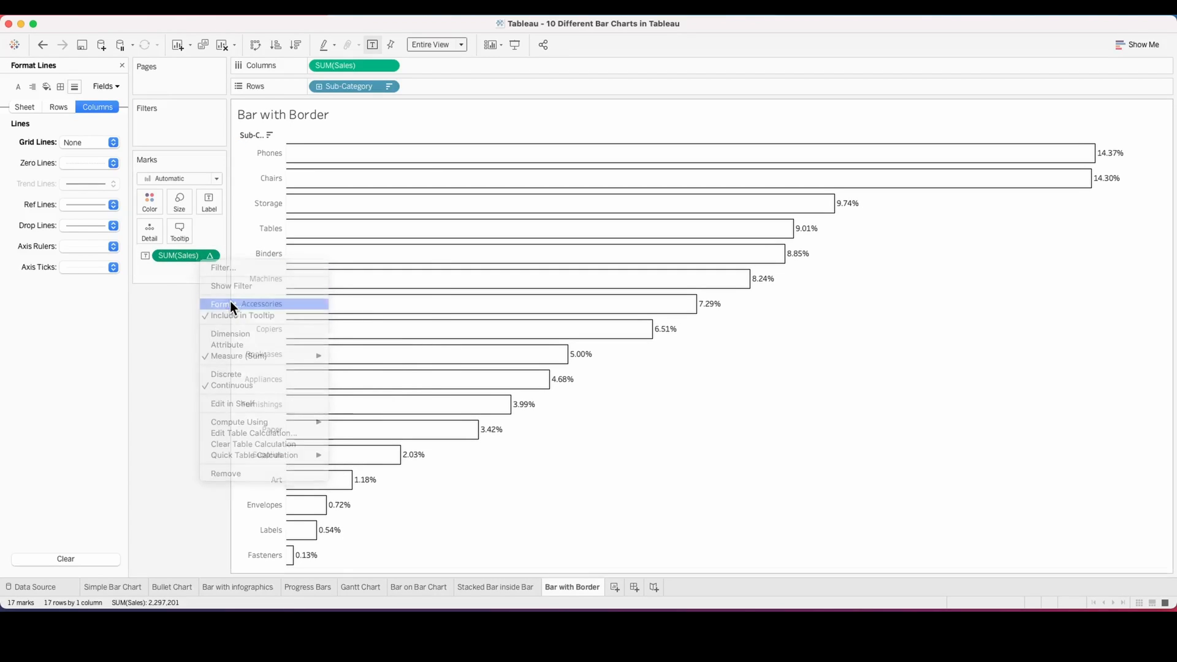
left_click(222, 304)
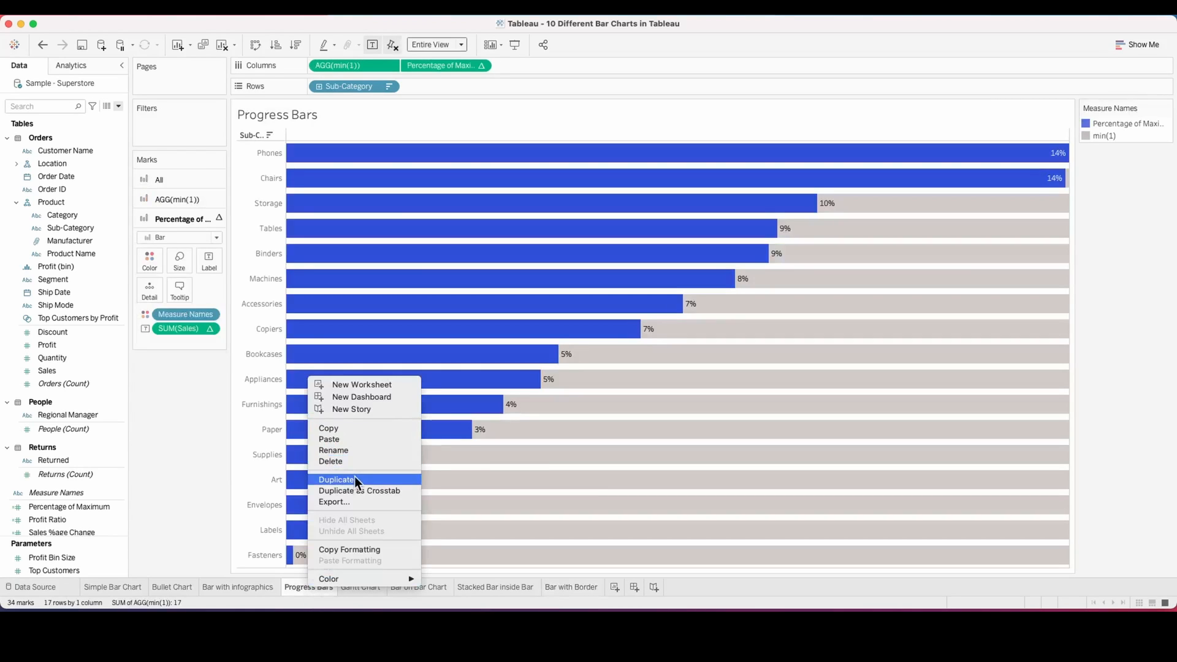
Step: Duplicate Progress Bars as Bar without headers and recolour the in-bar label text
left_click(335, 479)
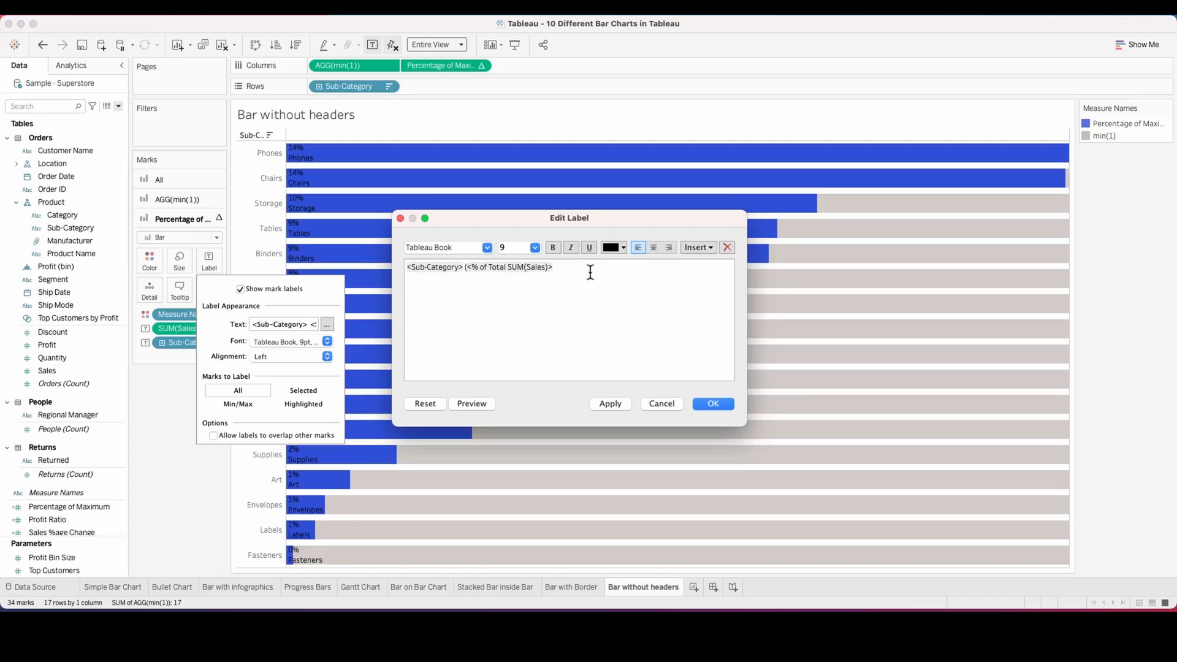
left_click(622, 247)
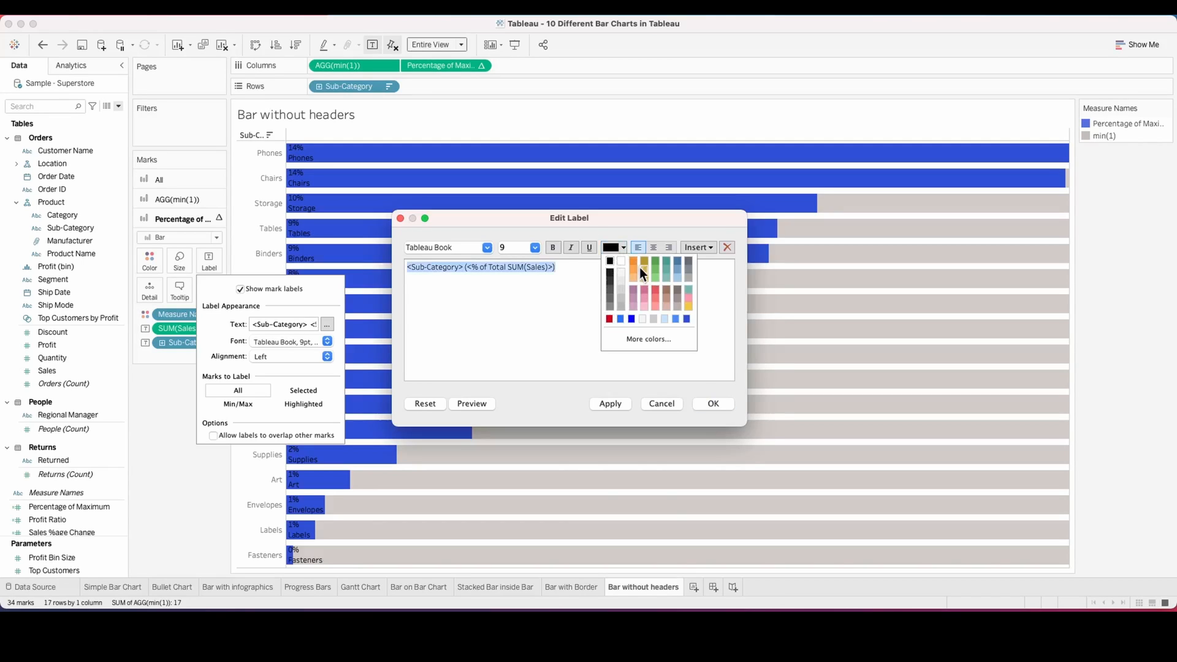
left_click(711, 403)
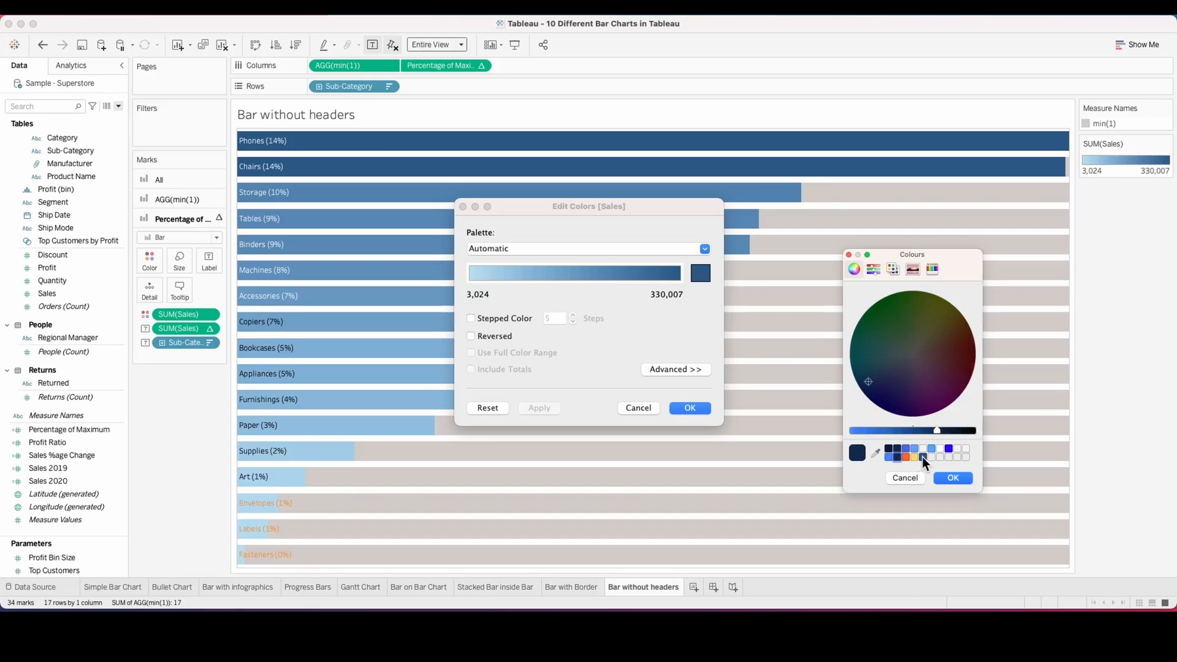
Step: Shade the bars by SUM(Sales) with a custom navy sequential gradient, then add a worksheet
left_click(952, 478)
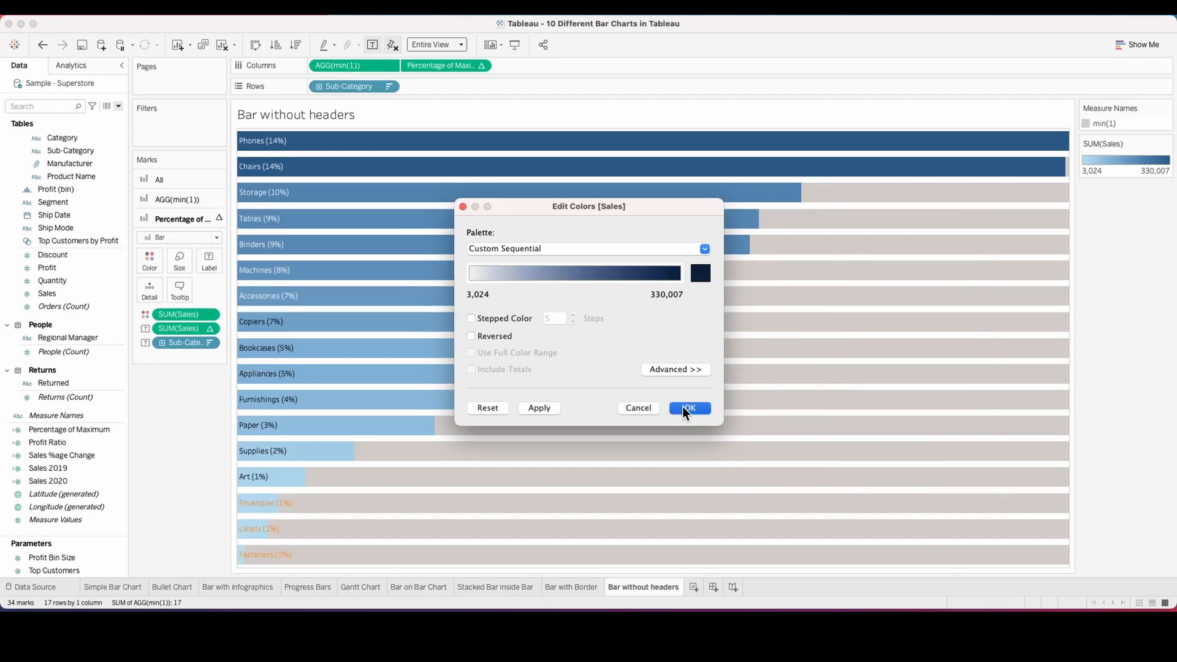
left_click(687, 407)
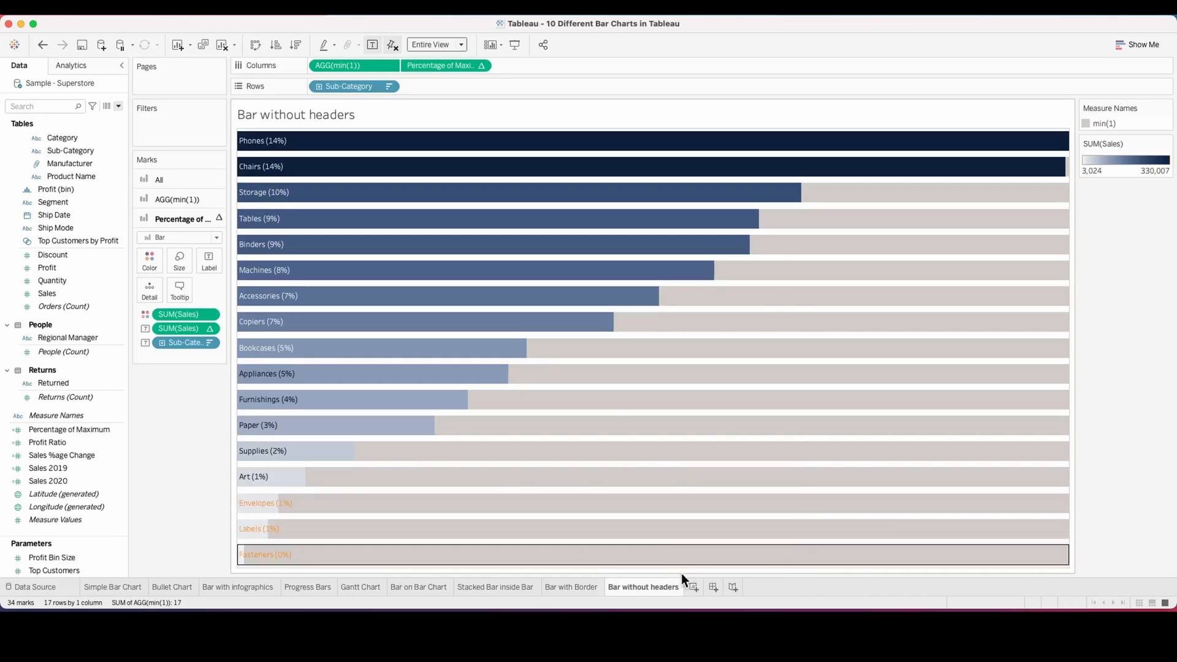
left_click(732, 586)
type("Bar with")
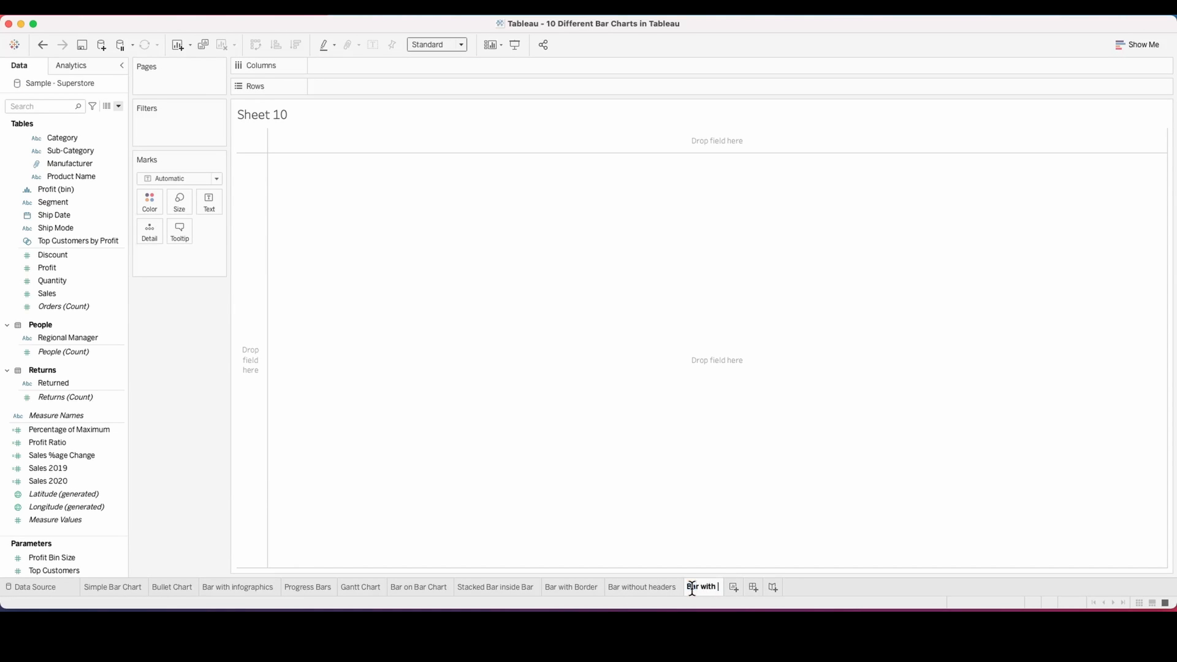
Step: Name the sheet Bar with round ends and create the calculated field min(0)
left_click(721, 586)
type("min")
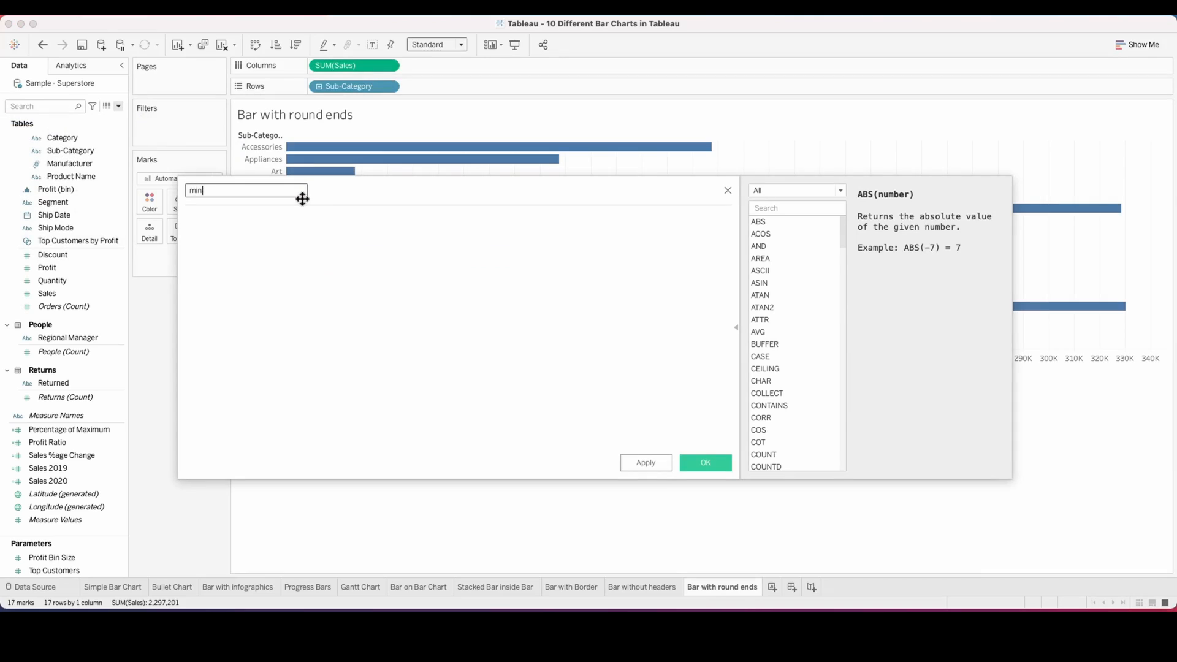
type("(0)")
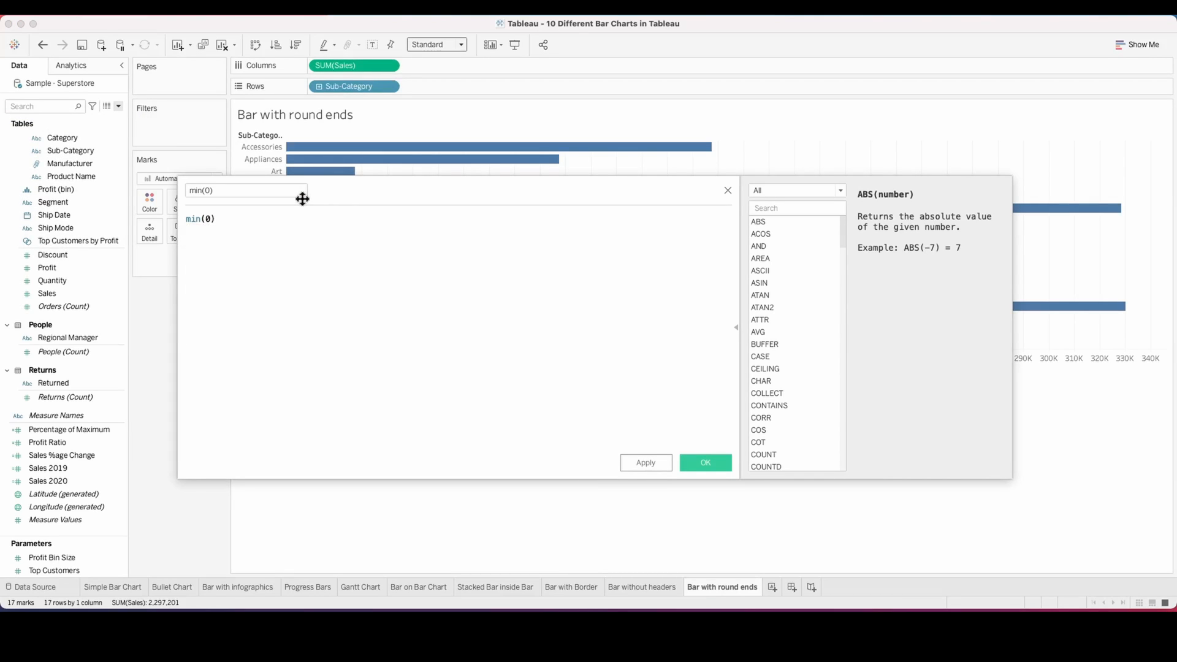
left_click(705, 462)
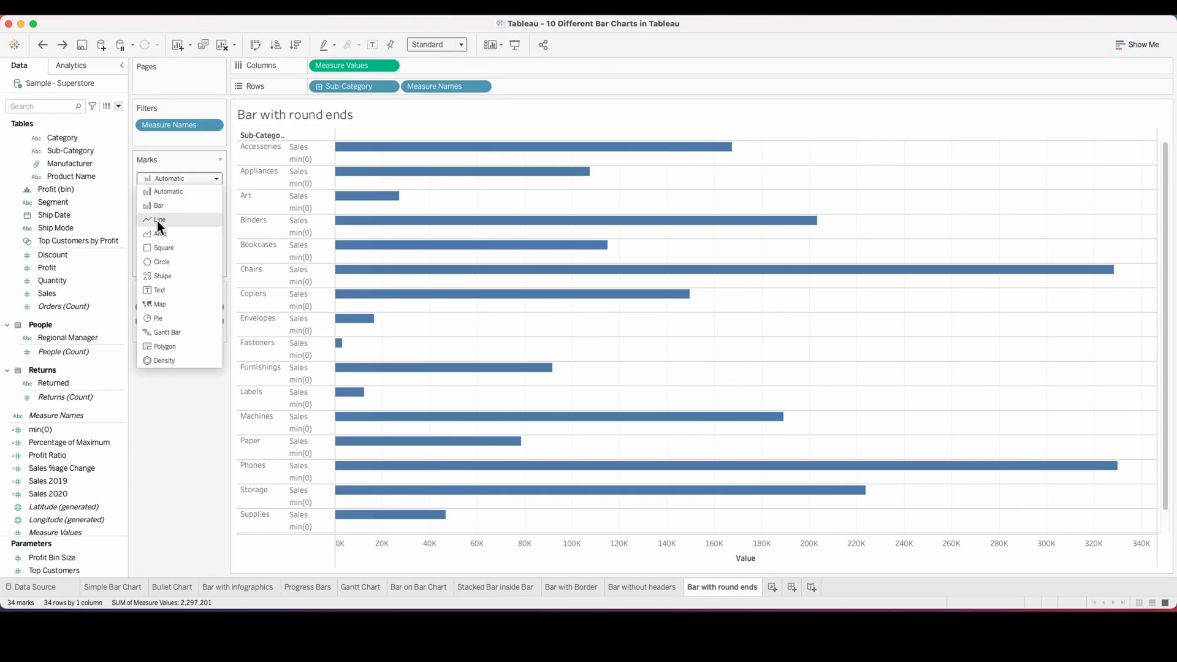
Step: Set the marks to Line and colour them by SUM(Sales)
left_click(158, 219)
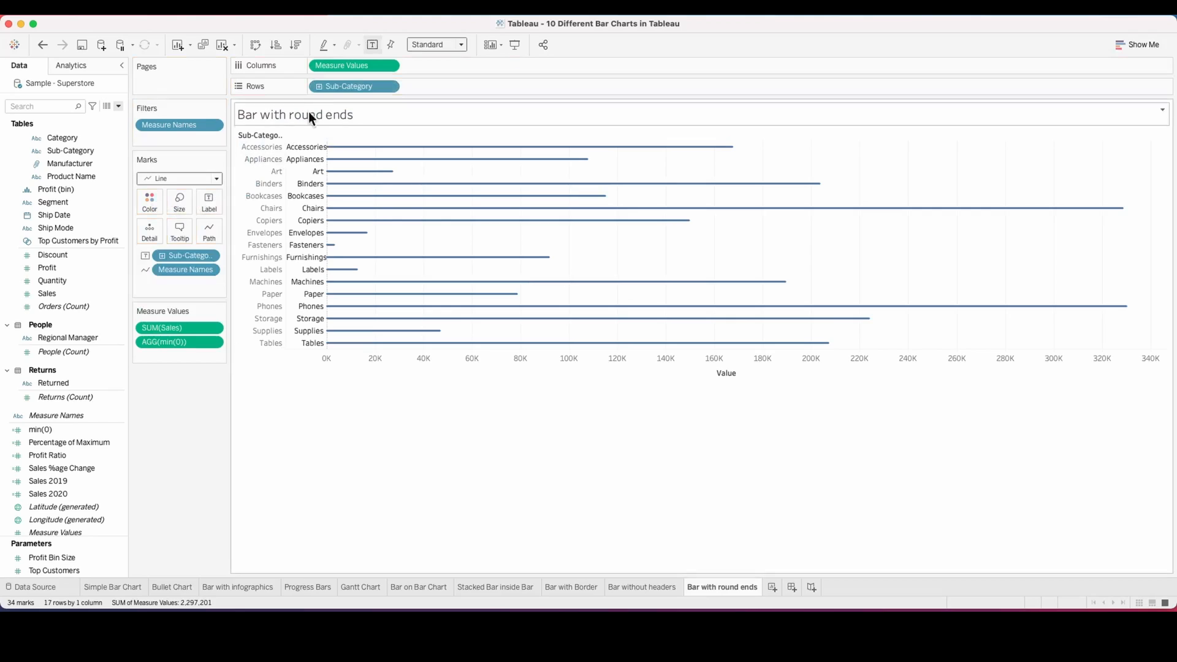
left_click(171, 327)
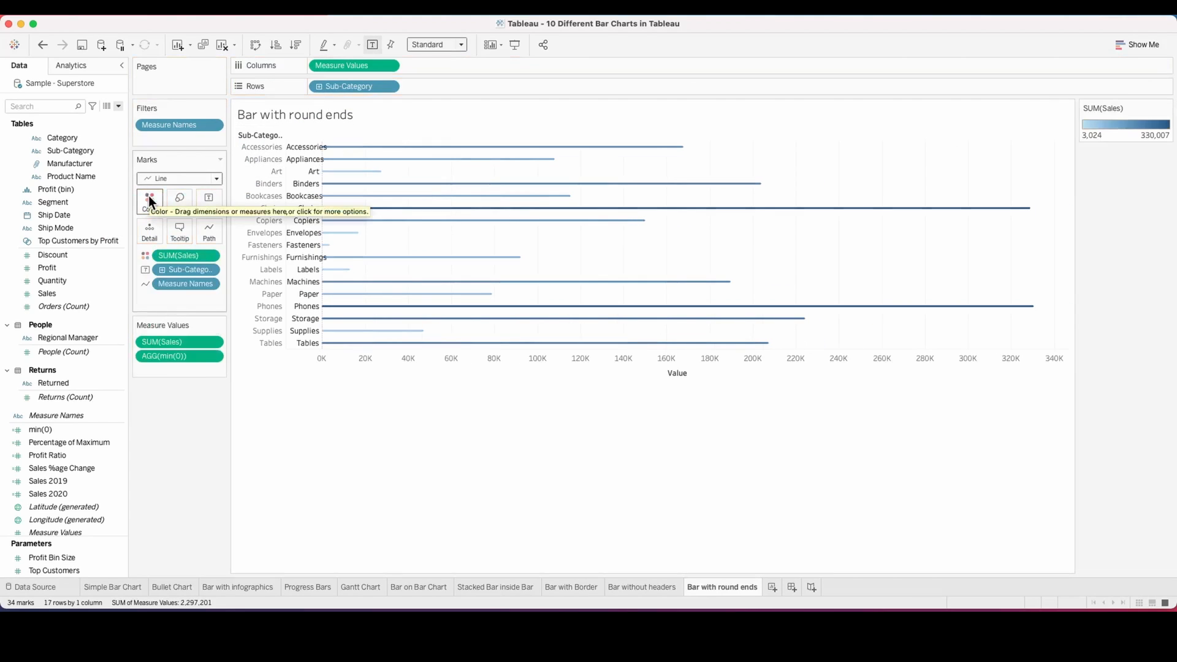
Step: Fit the chart to the entire view and remove the grid lines
left_click(436, 44)
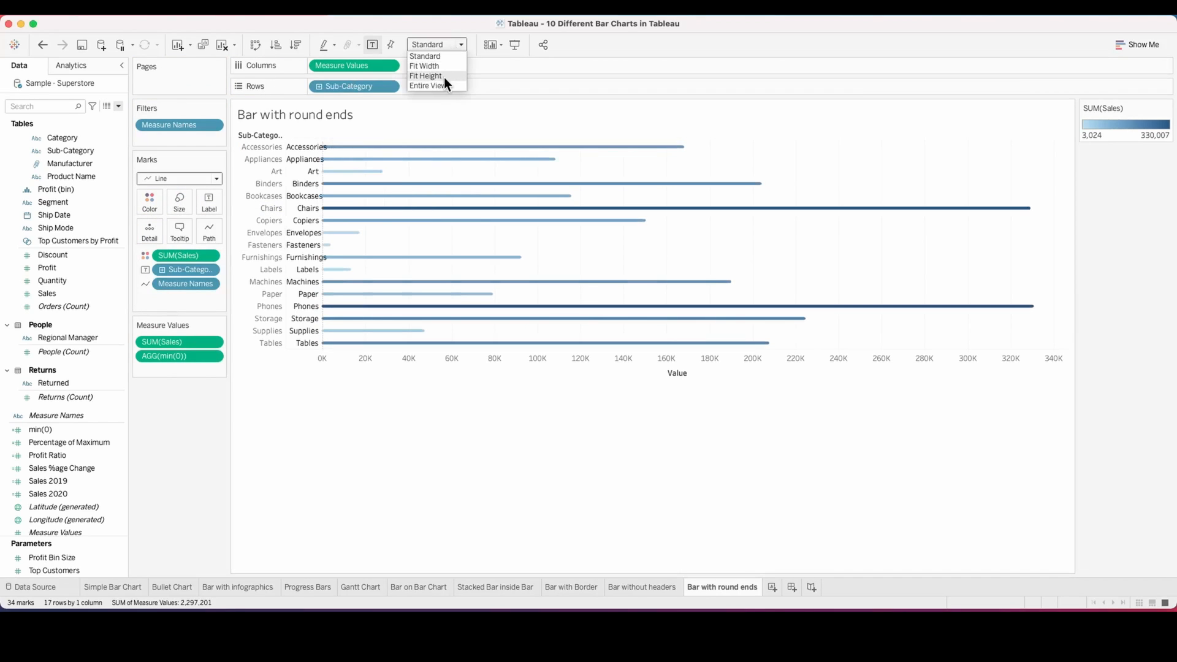
left_click(428, 86)
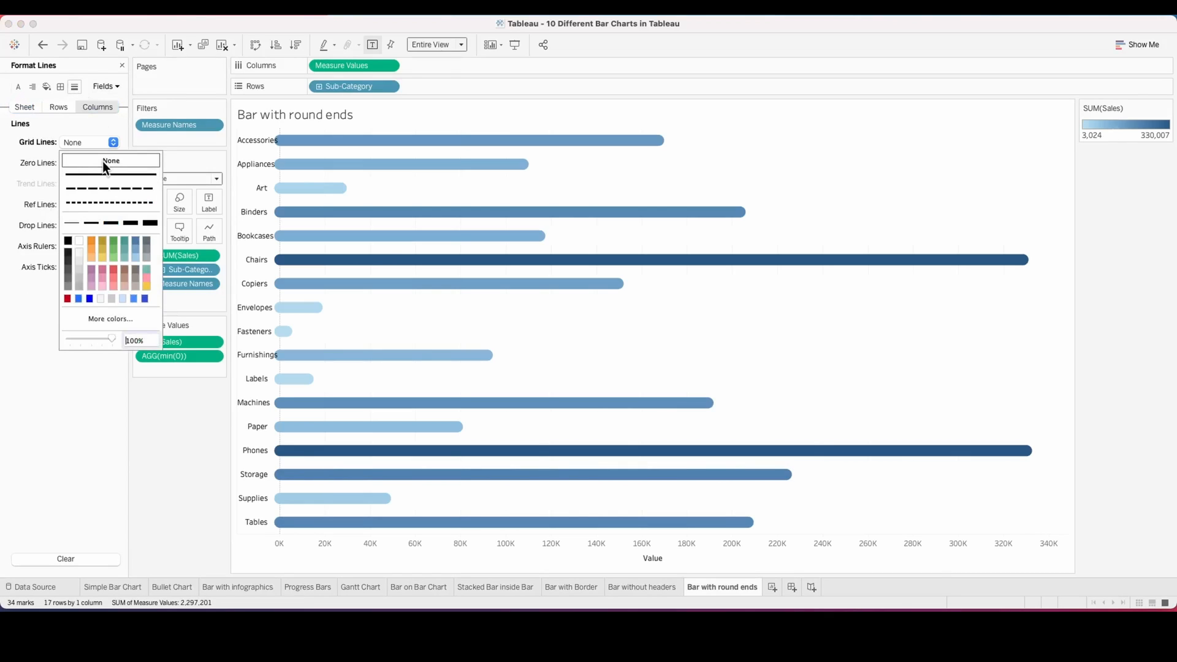
left_click(110, 161)
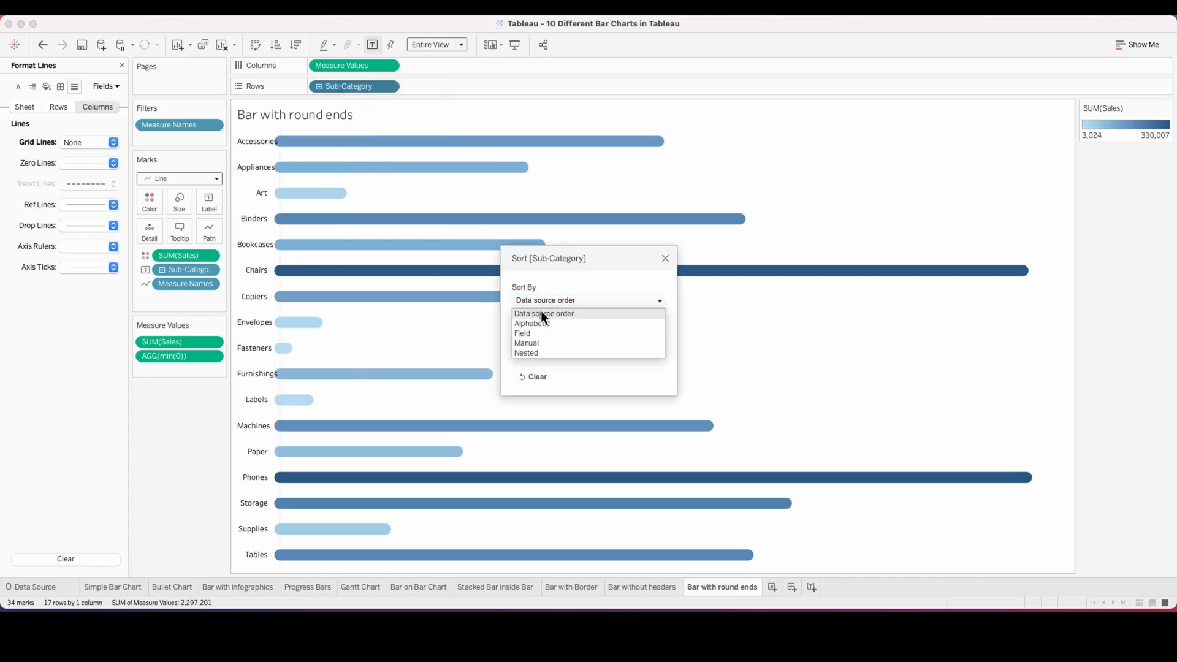
Step: Sort sub-categories by sales and apply a reversed Sunrise-Sunset Diverging gradient
left_click(521, 332)
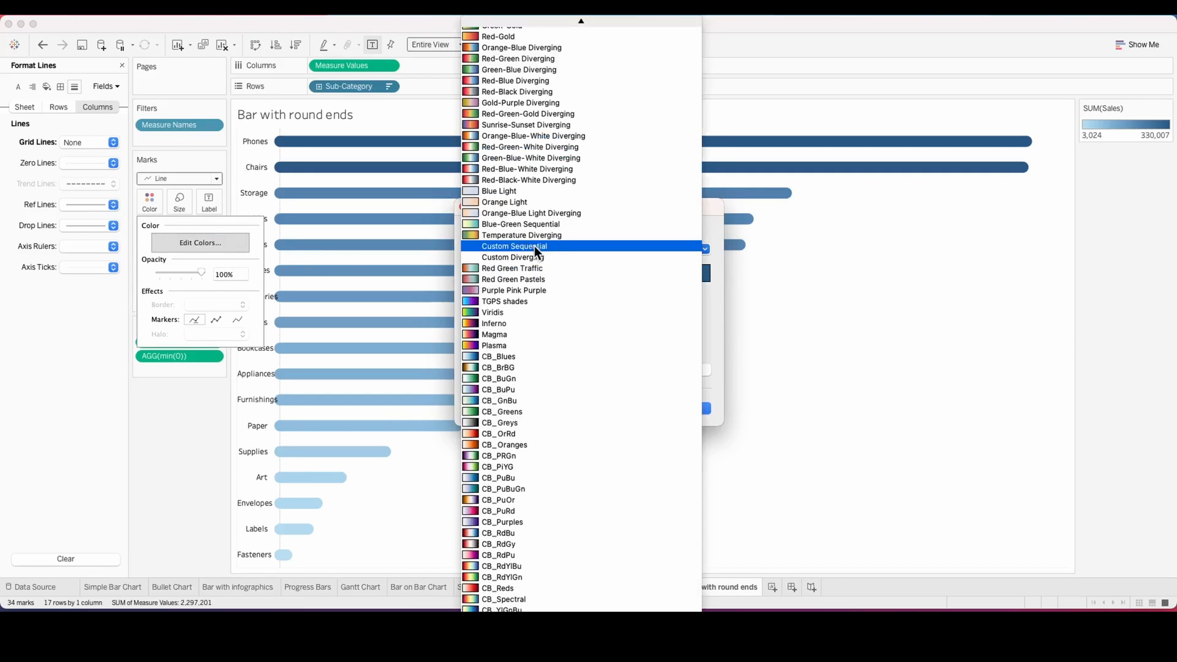
left_click(526, 125)
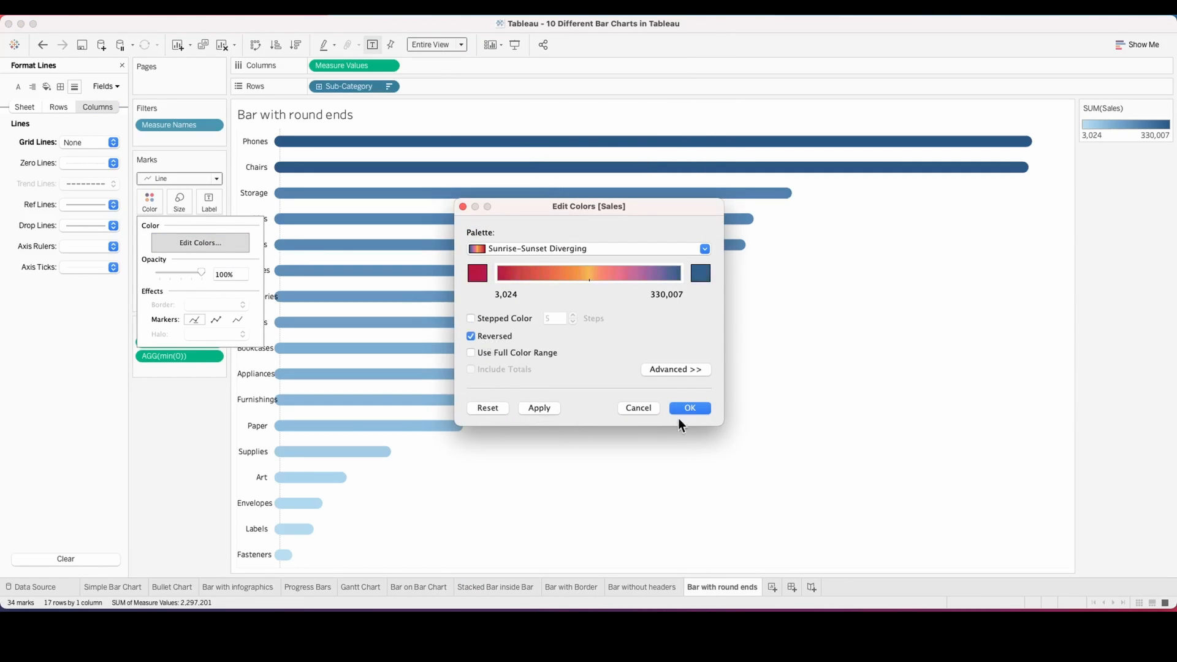
left_click(688, 407)
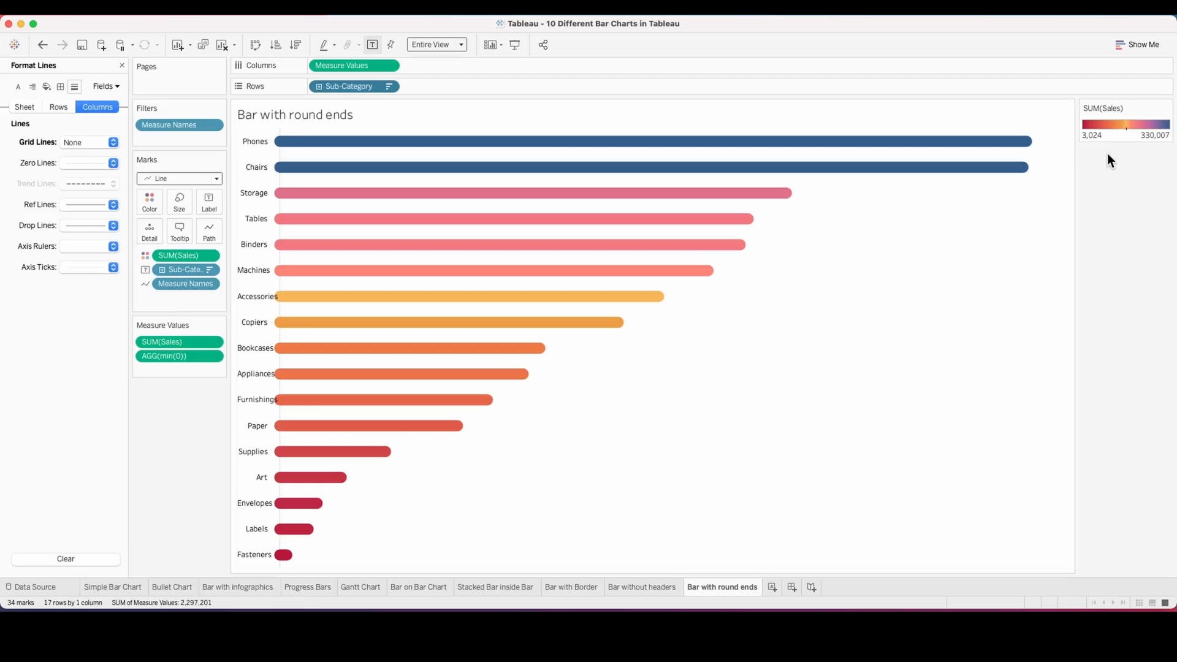
mouse_move(1120, 163)
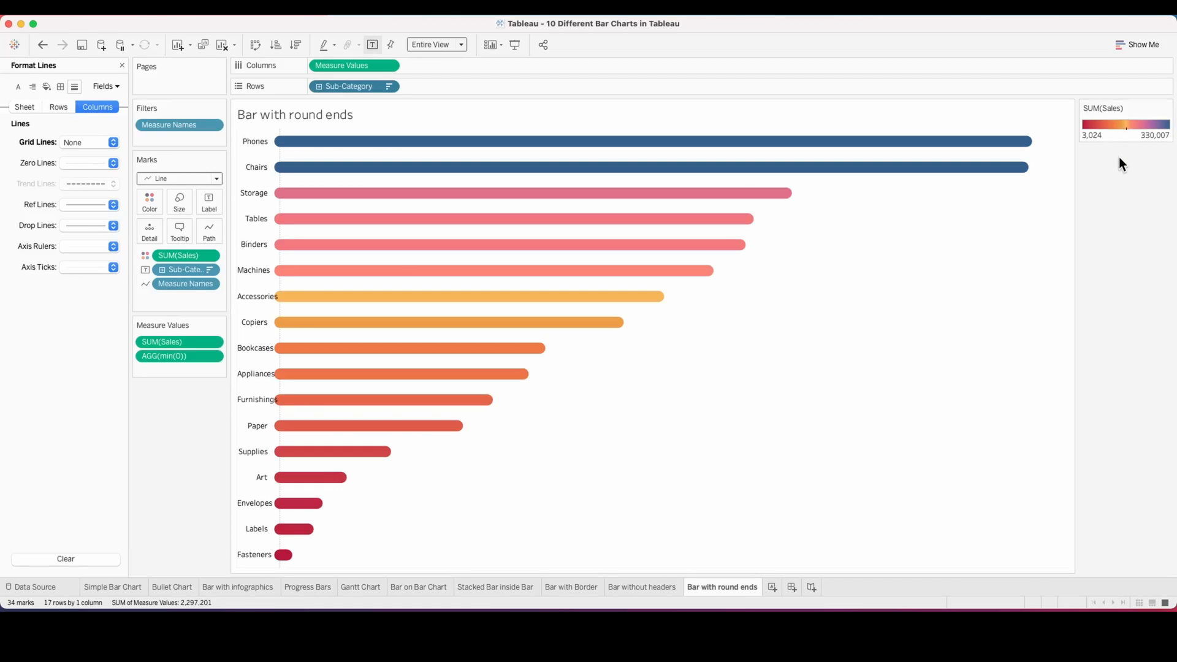
mouse_move(1006, 344)
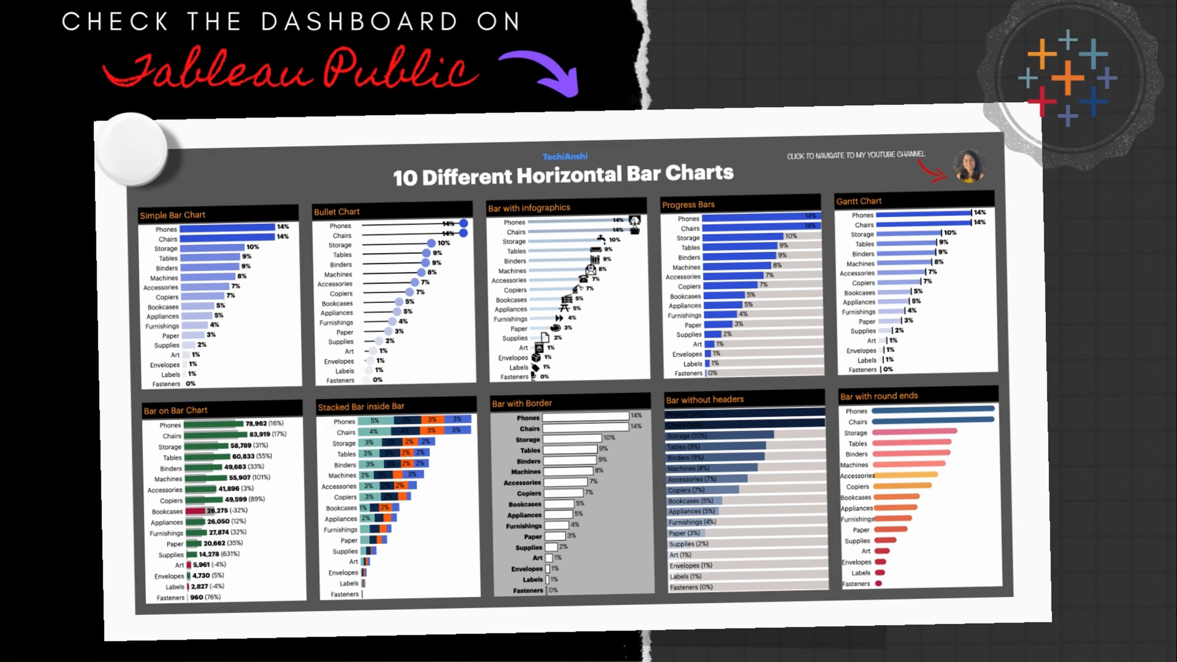
scroll("down", 3)
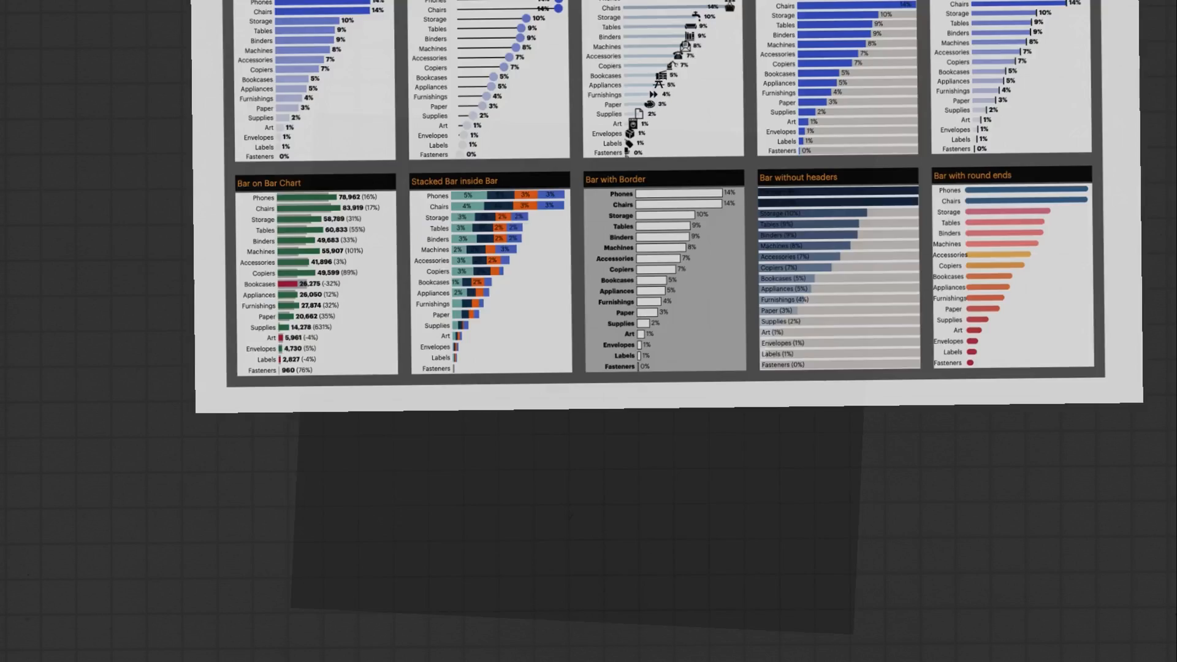